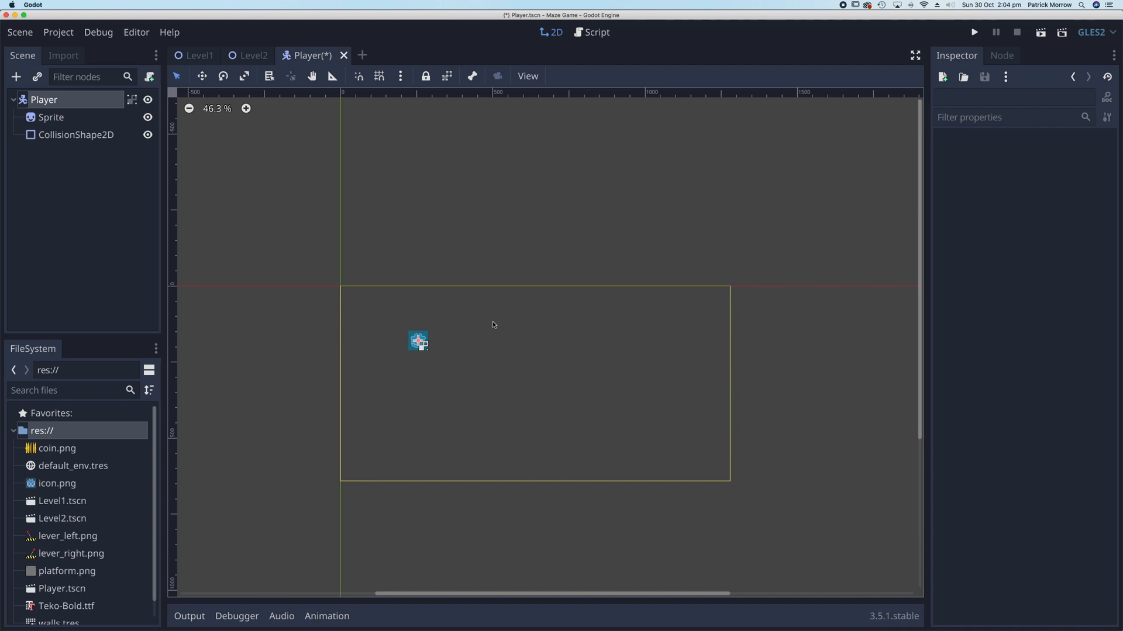
pyautogui.moveTo(186, 177)
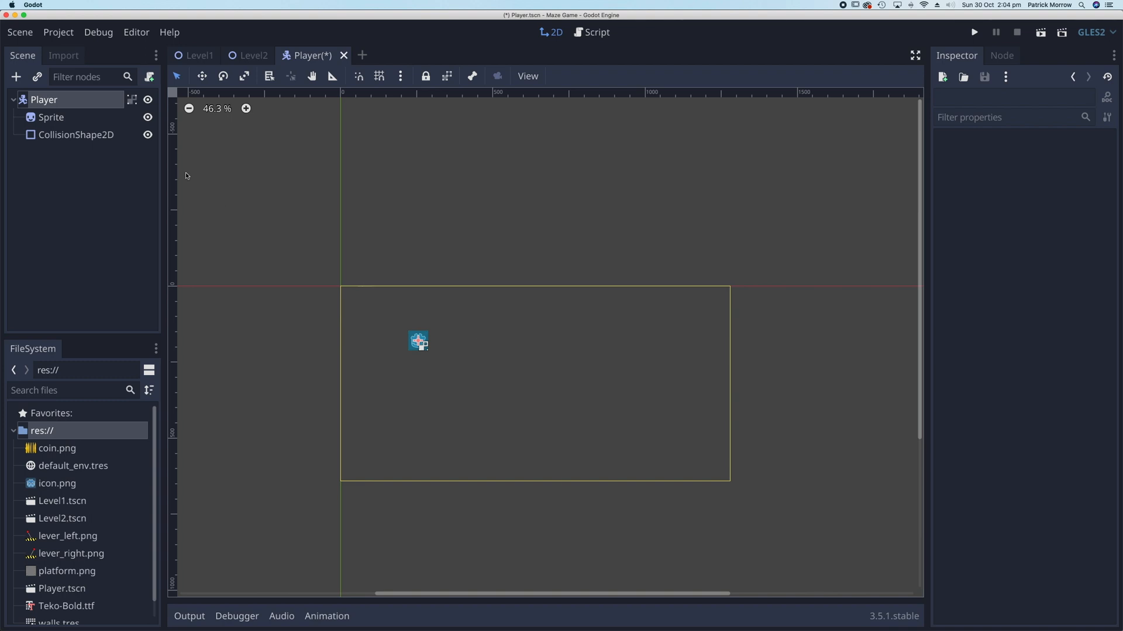
pyautogui.moveTo(50, 101)
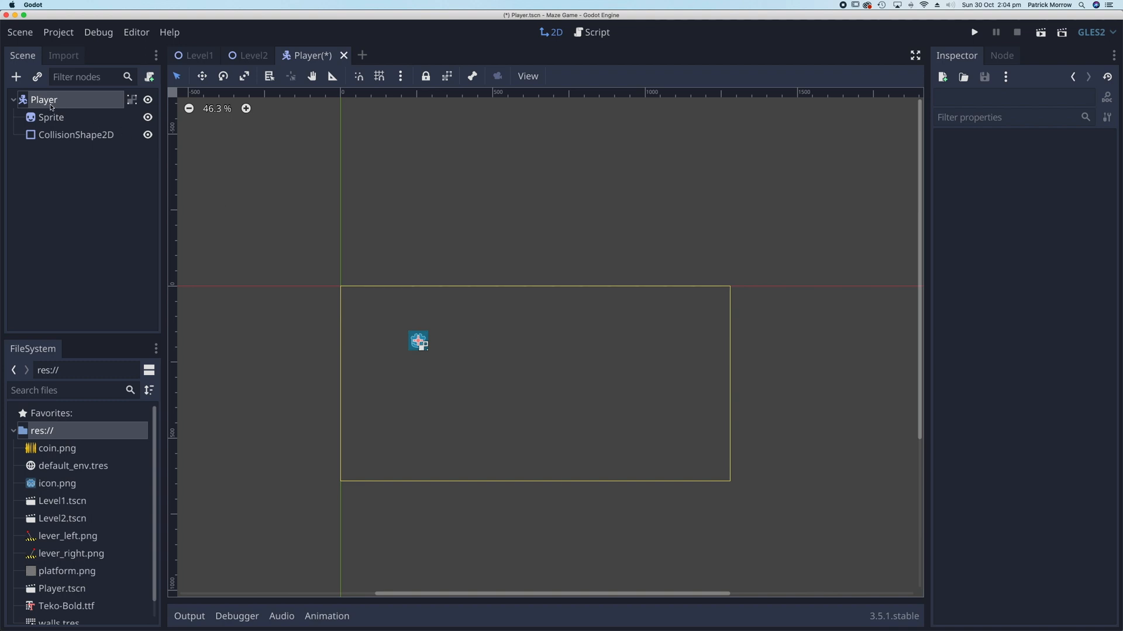
pyautogui.moveTo(71, 99)
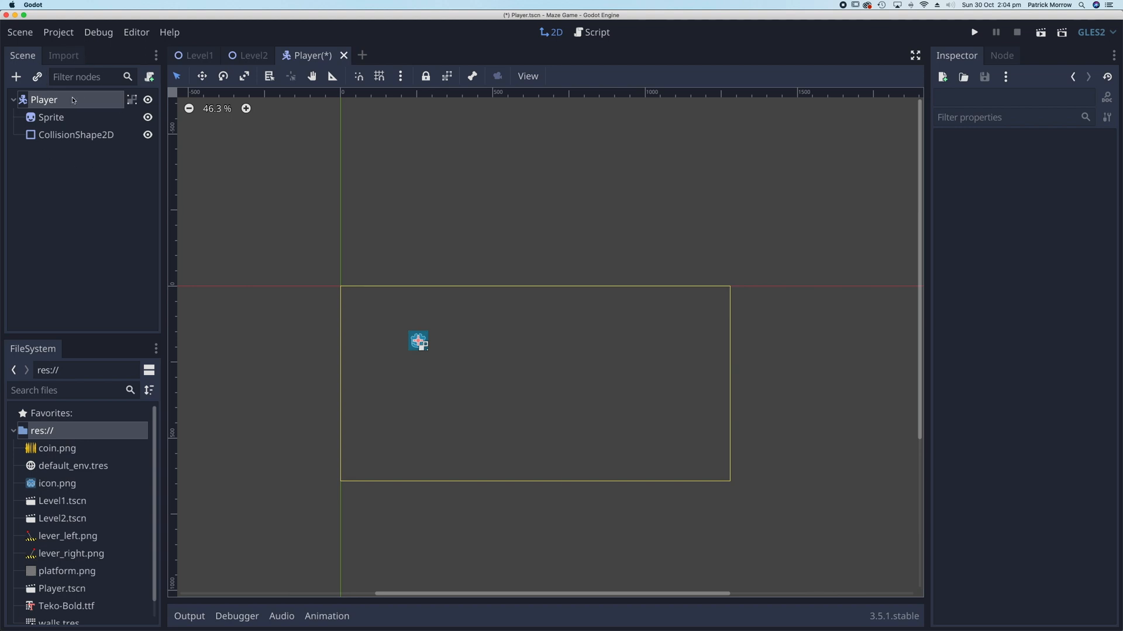
pyautogui.moveTo(155, 71)
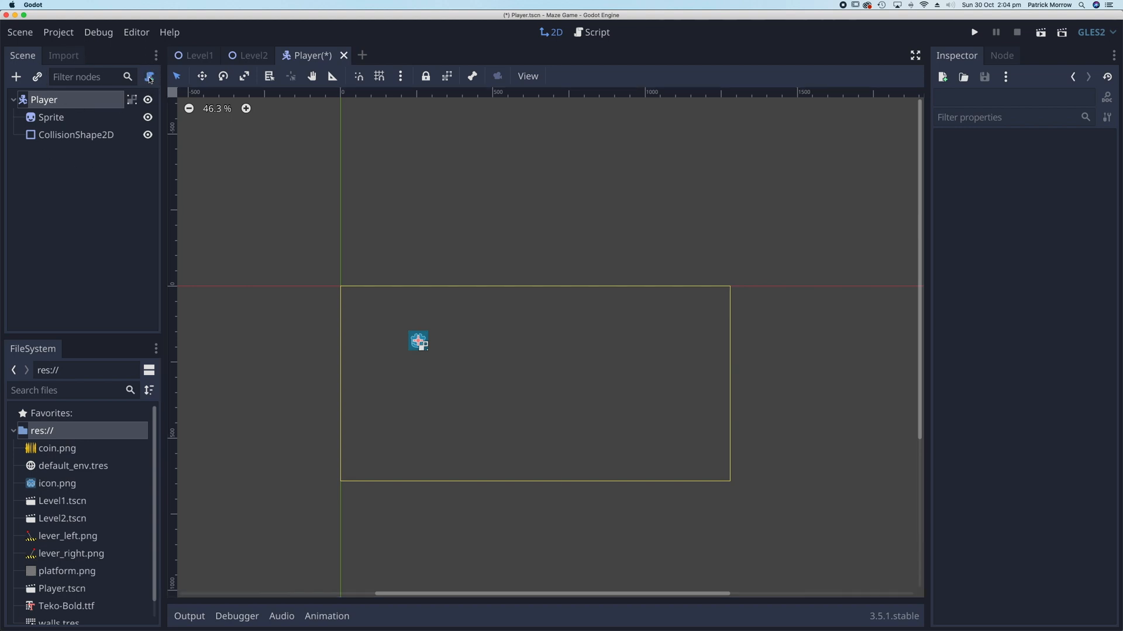
# Start attaching a new GDScript res://Player.gd to the Player node
pyautogui.click(148, 77)
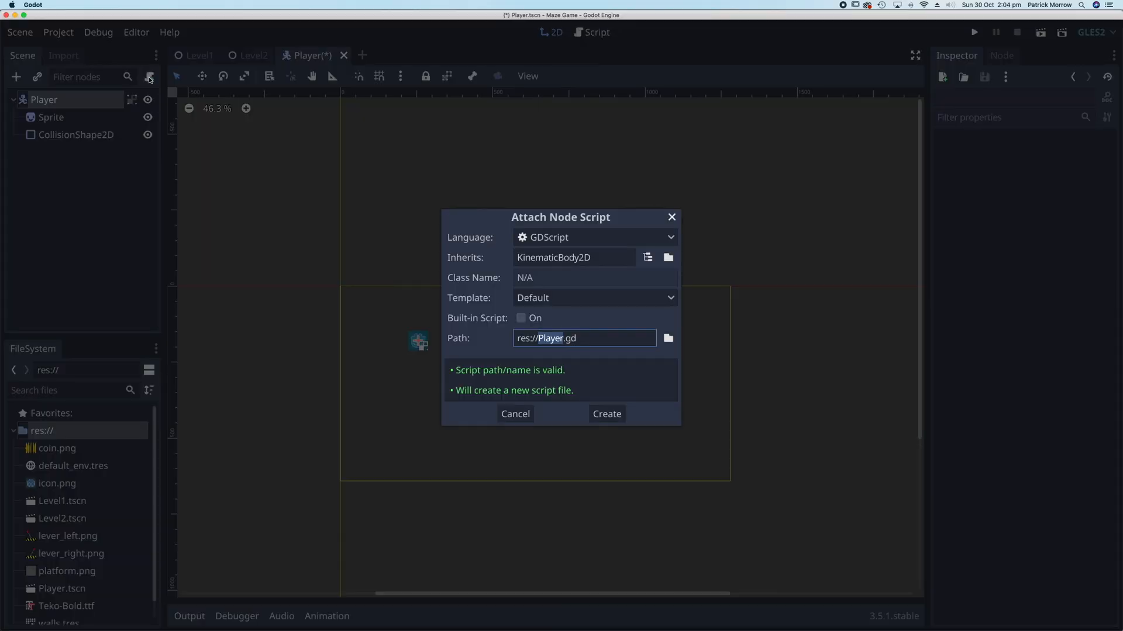
pyautogui.moveTo(549, 325)
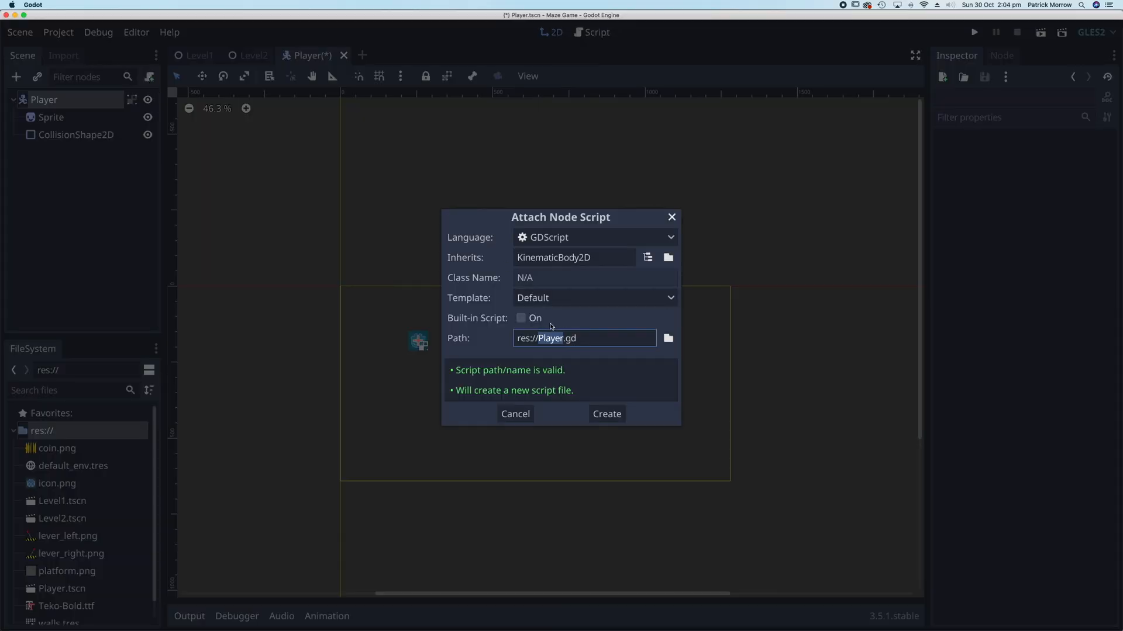
pyautogui.moveTo(455, 344)
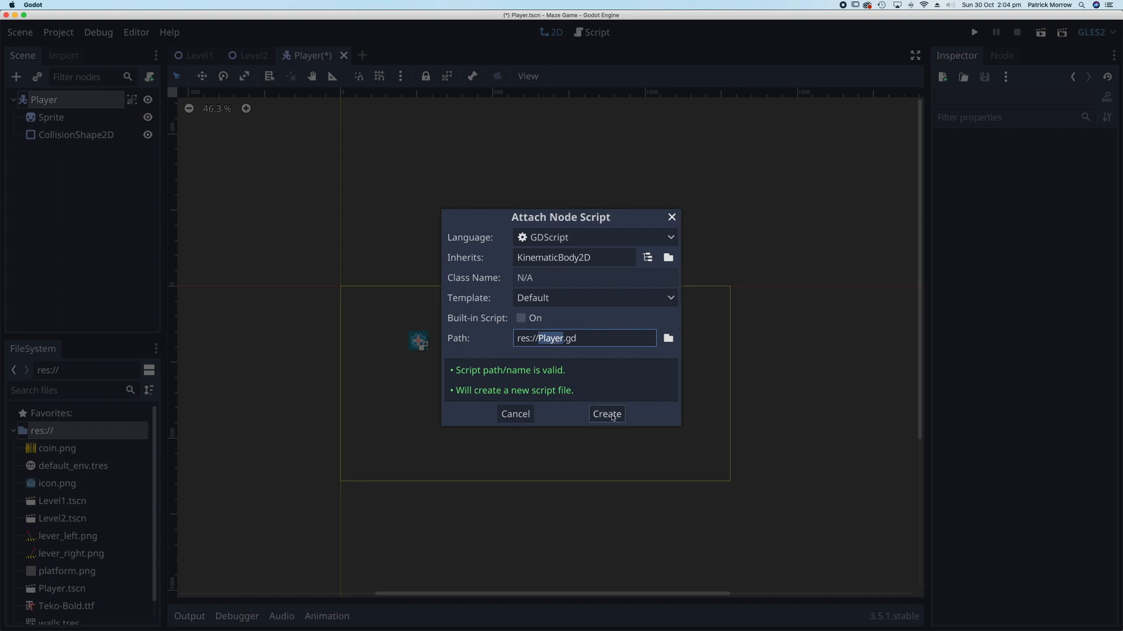
# Create Player.gd and delete the template comments and _ready, leaving only extends KinematicBody2D
pyautogui.click(606, 414)
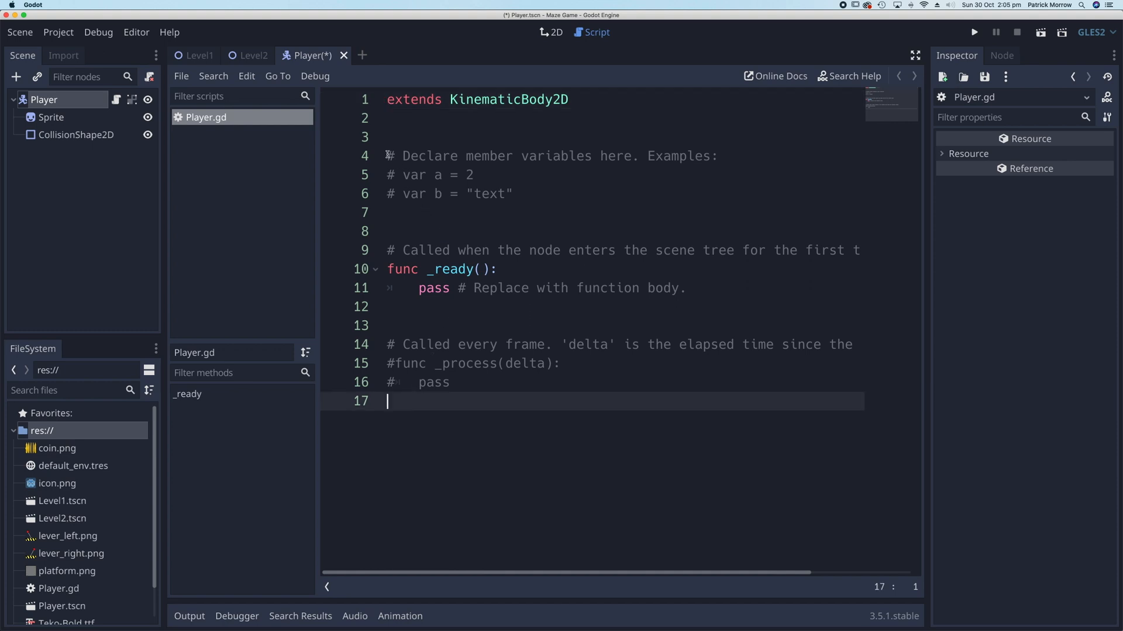
pyautogui.click(395, 156)
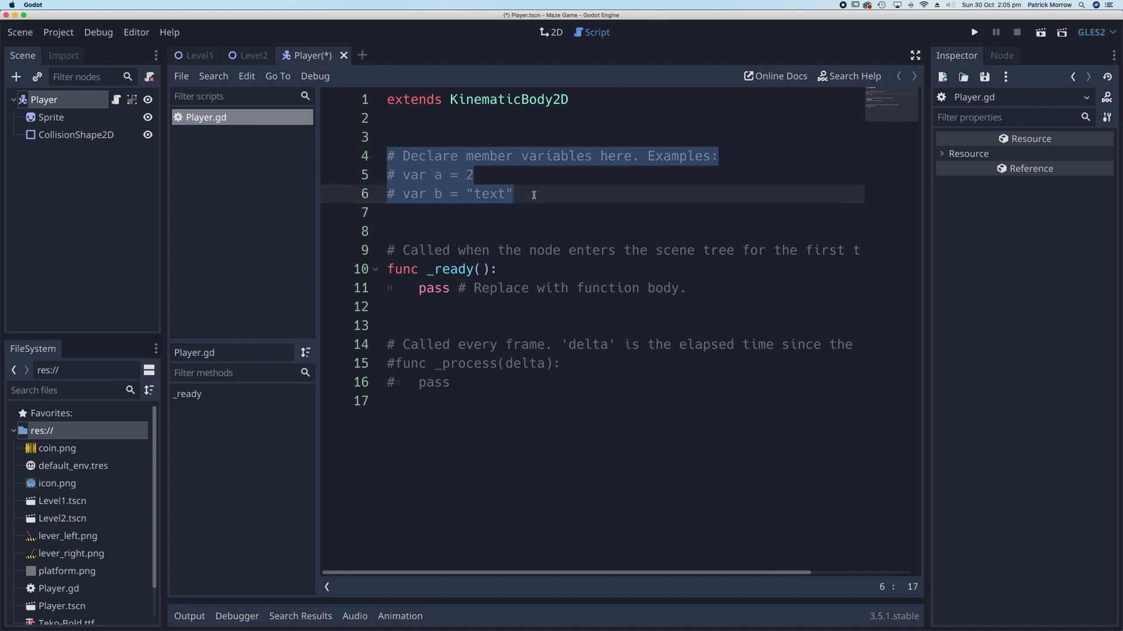
pyautogui.press('Delete')
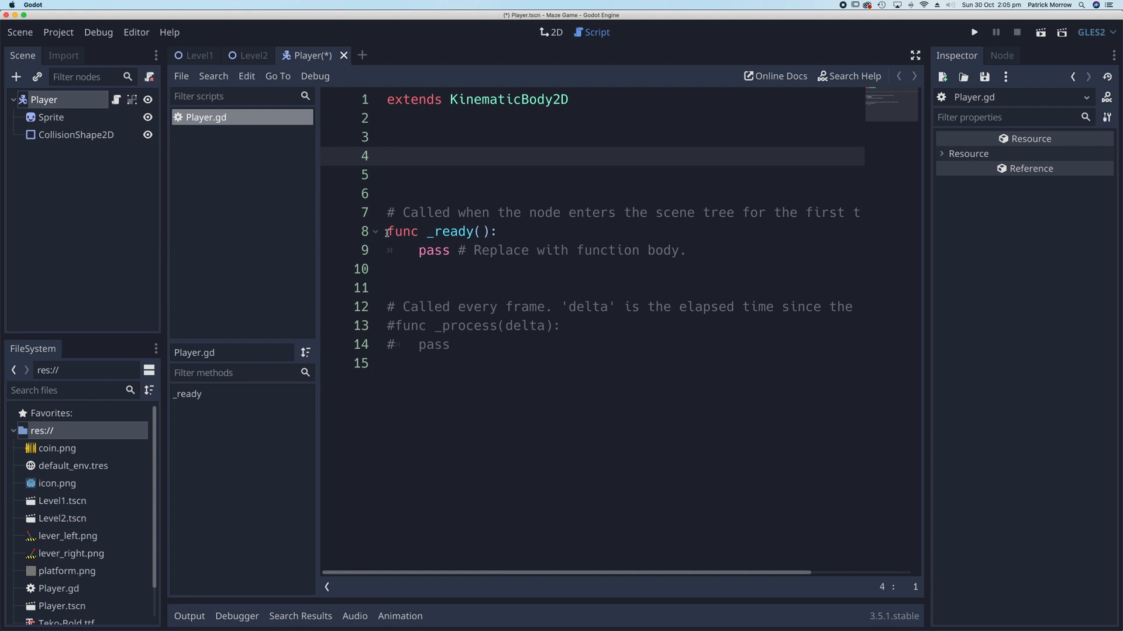
pyautogui.click(425, 232)
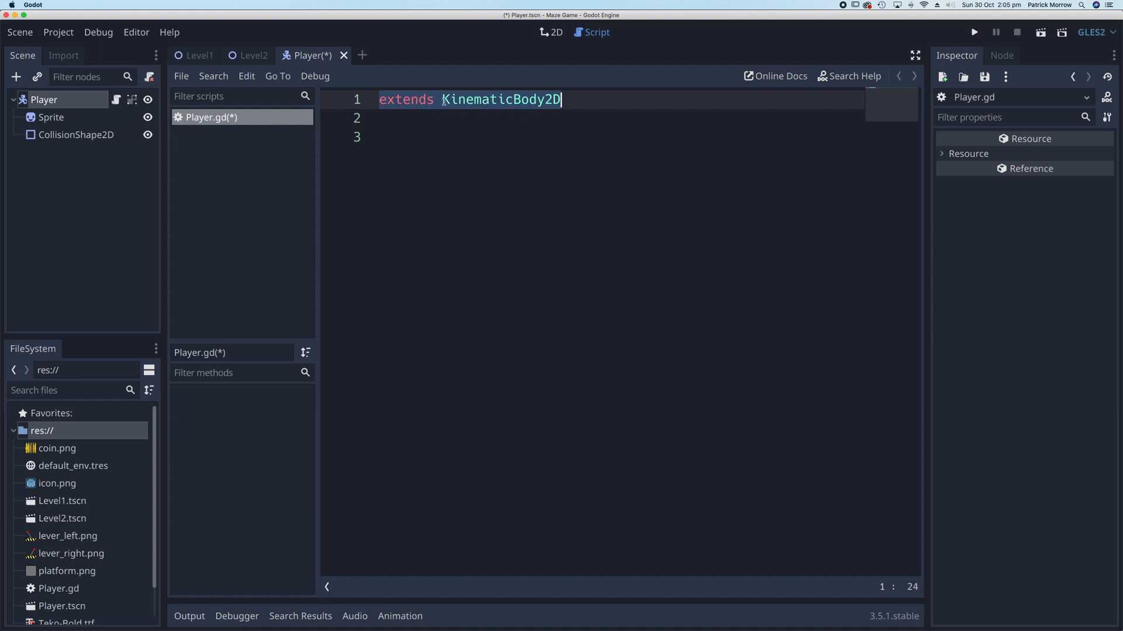
pyautogui.click(445, 99)
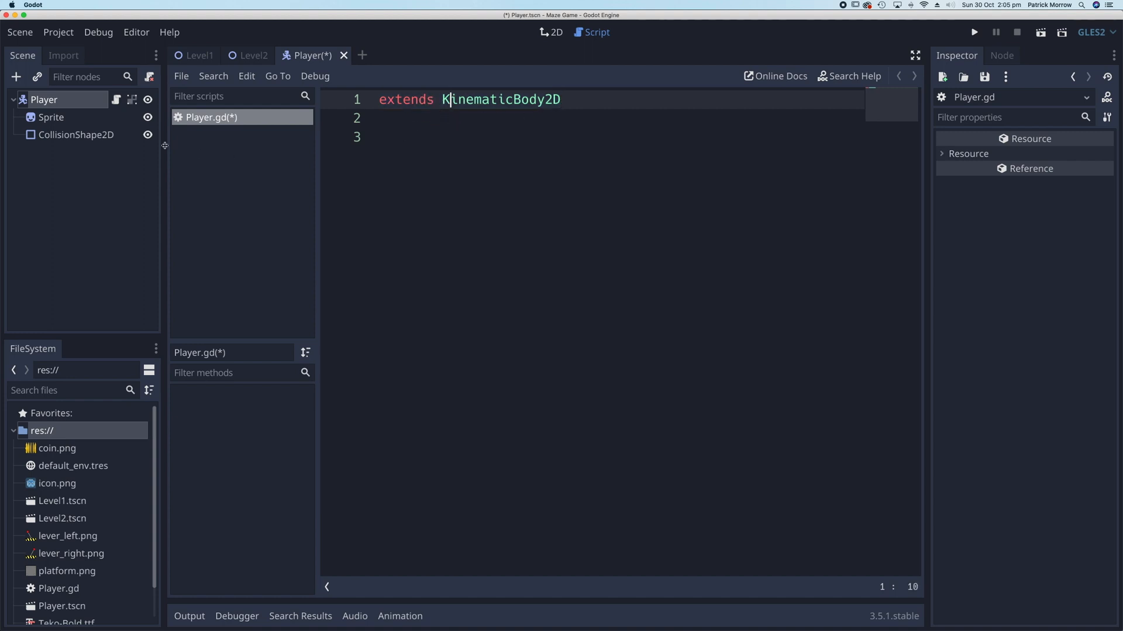
pyautogui.moveTo(45, 100)
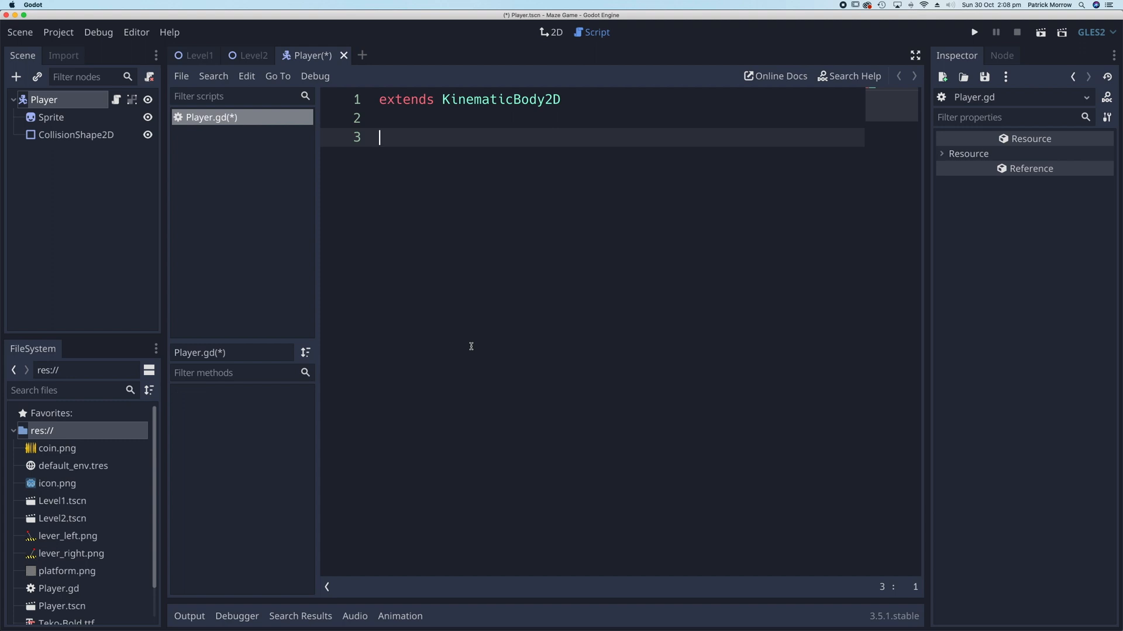
# Declare var speed = 200 in Player.gd
pyautogui.write('var')
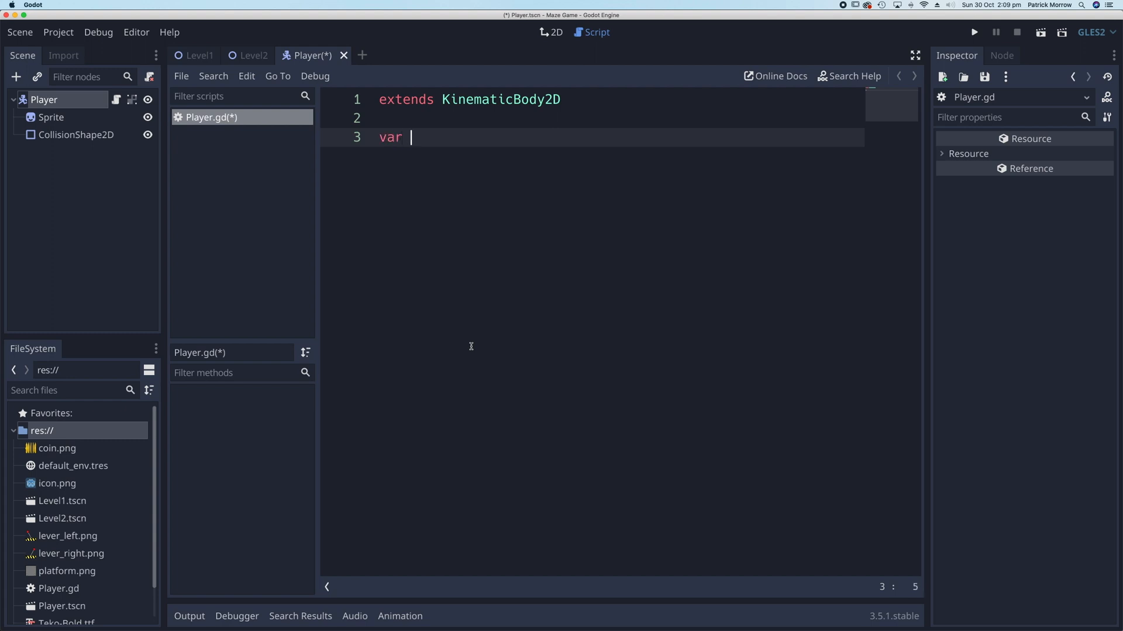
pyautogui.write('spe')
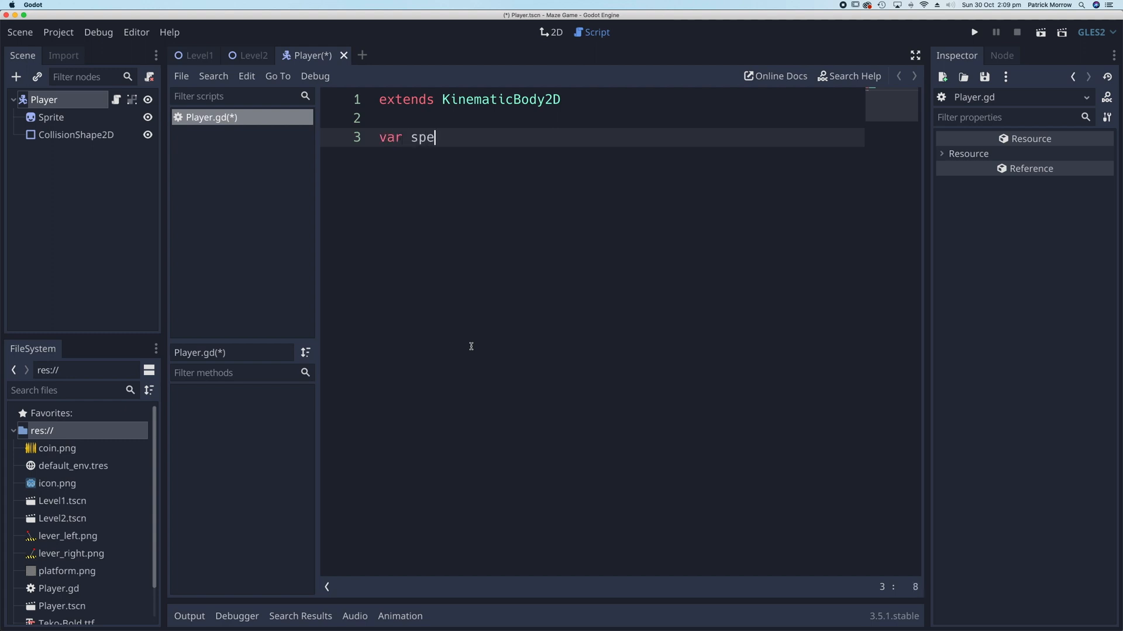
pyautogui.write('ed =')
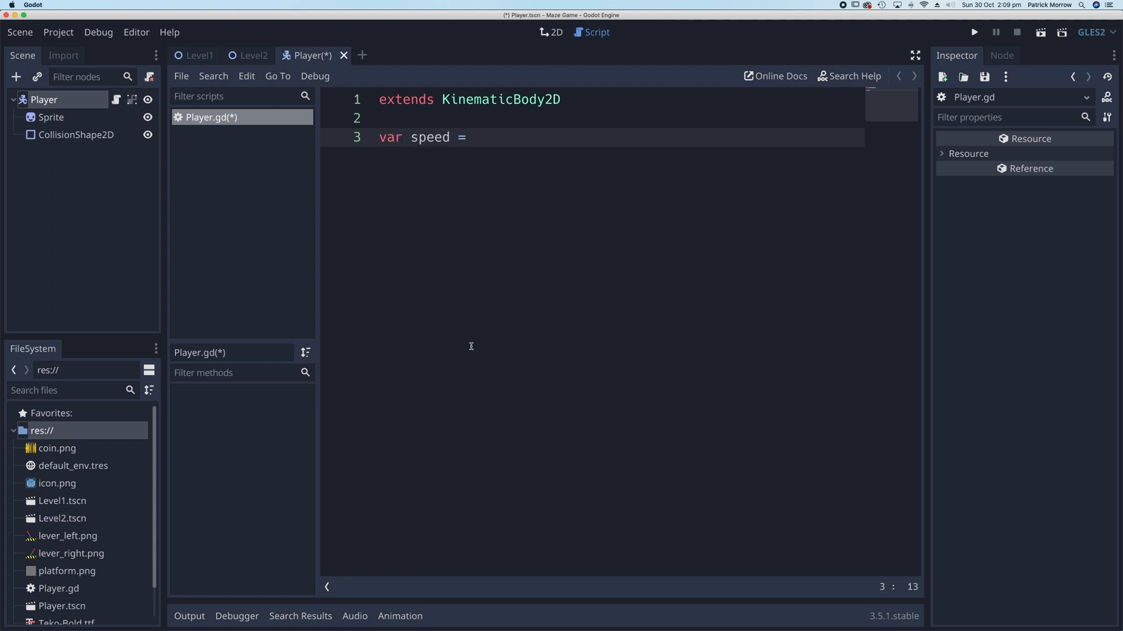
pyautogui.write('200')
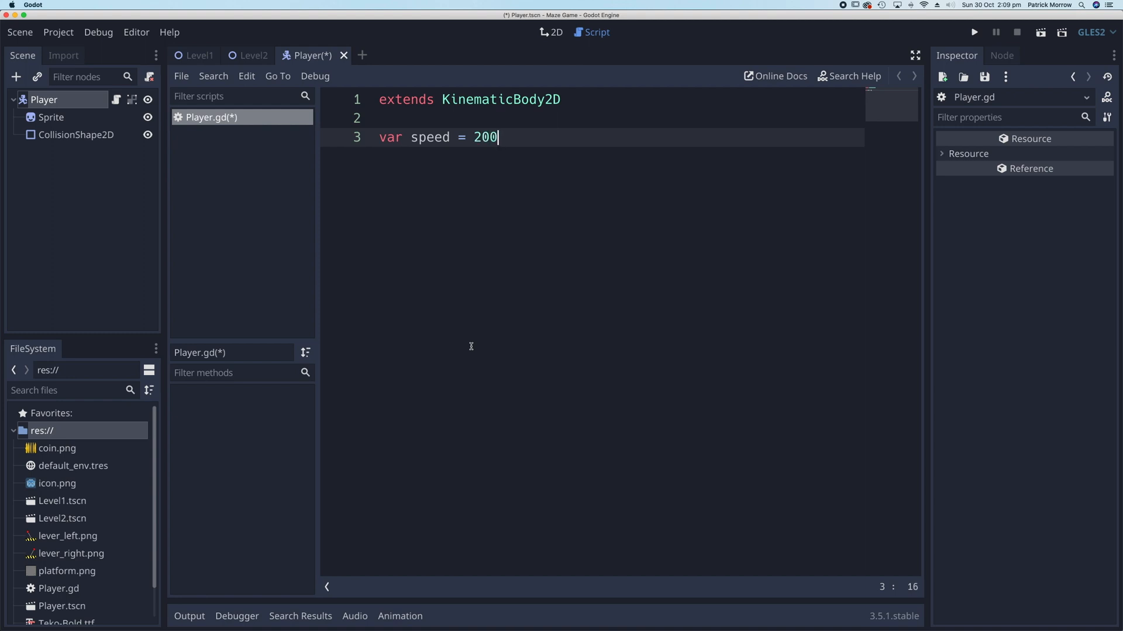
pyautogui.press('Return')
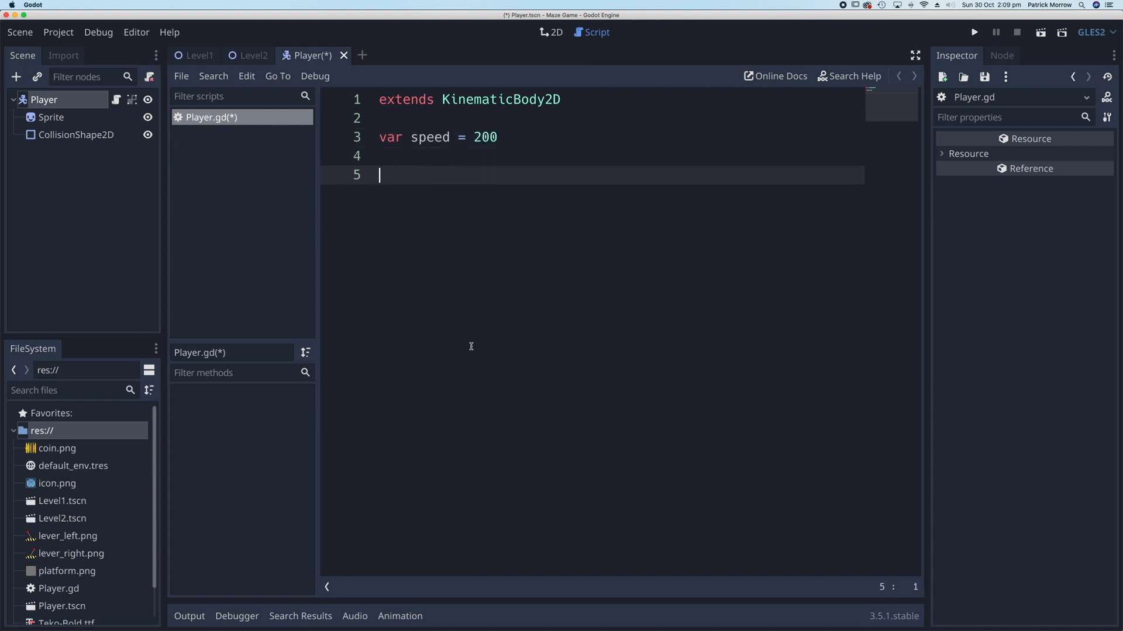
# Add an empty func _physics_process(delta) via autocomplete
pyautogui.write('fun')
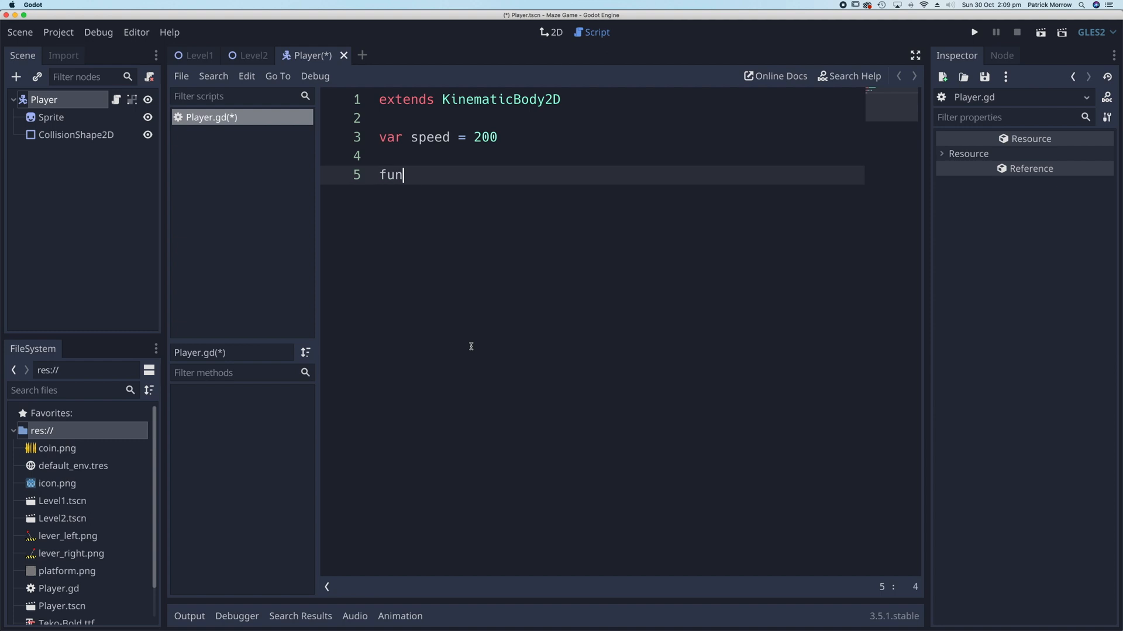
pyautogui.write('c')
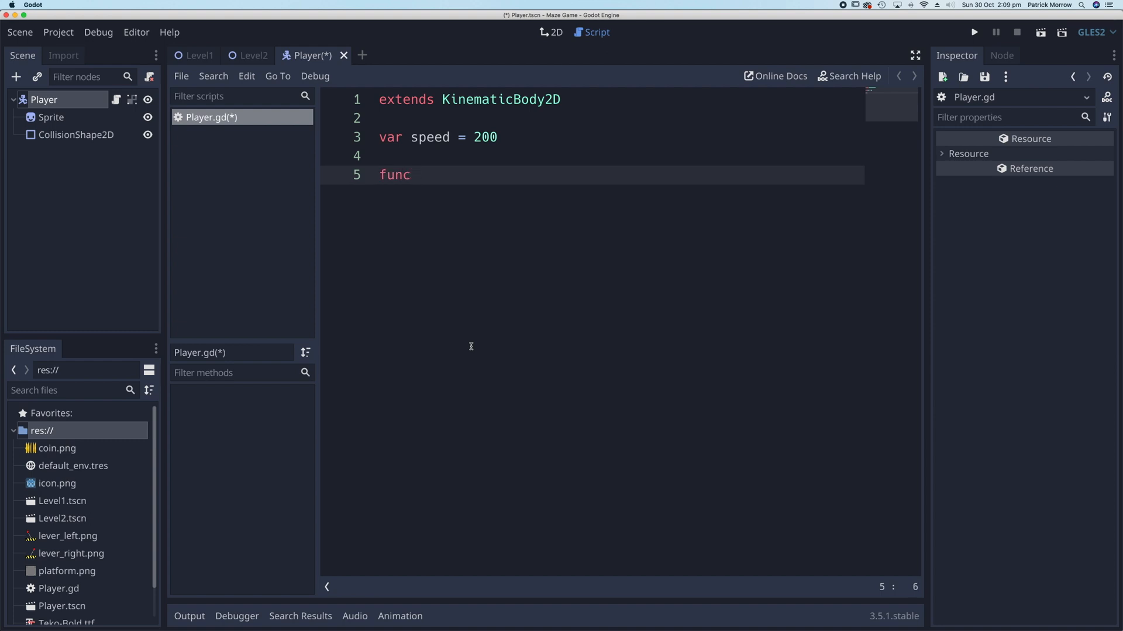
pyautogui.write('_p')
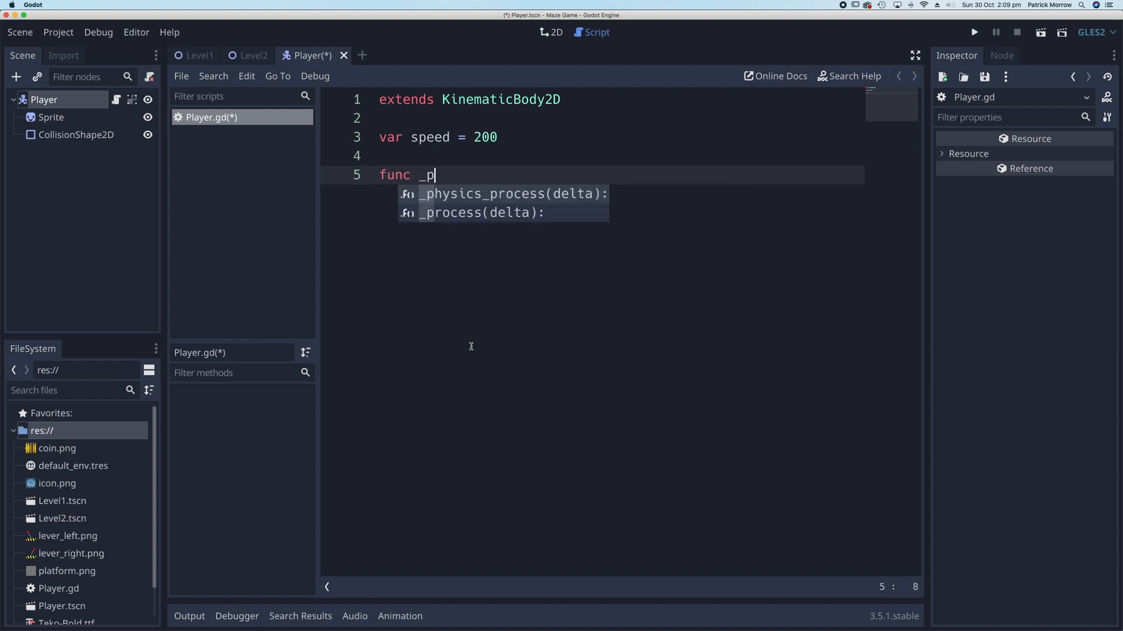
pyautogui.write('hysics_process(delta):')
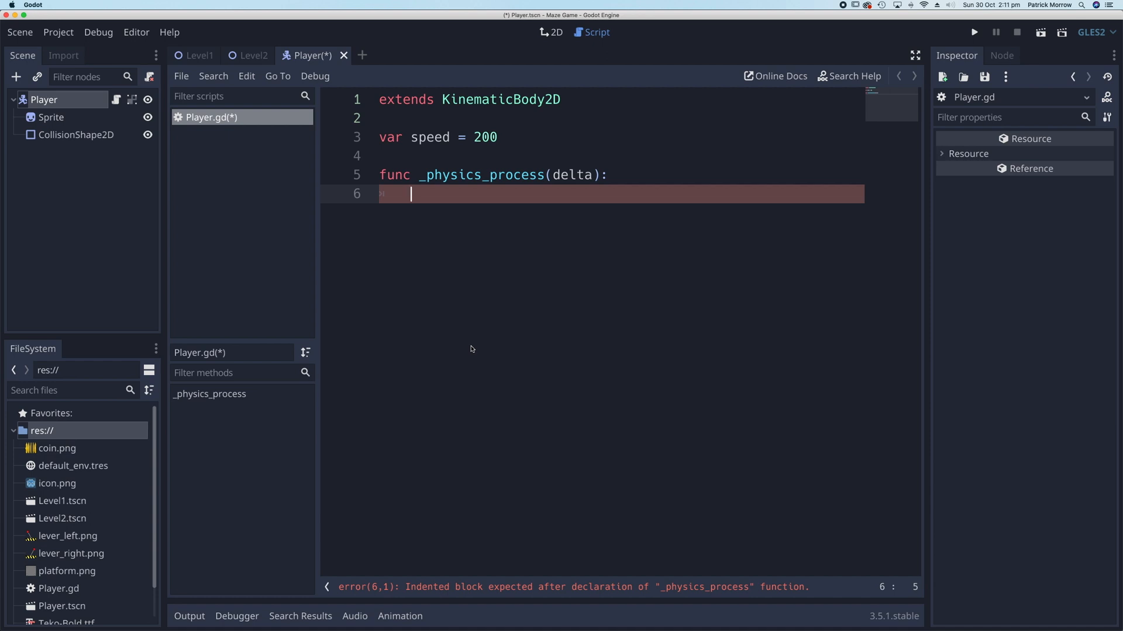
# Declare var velocity = Vector2() at the top of _physics_process
pyautogui.write('var')
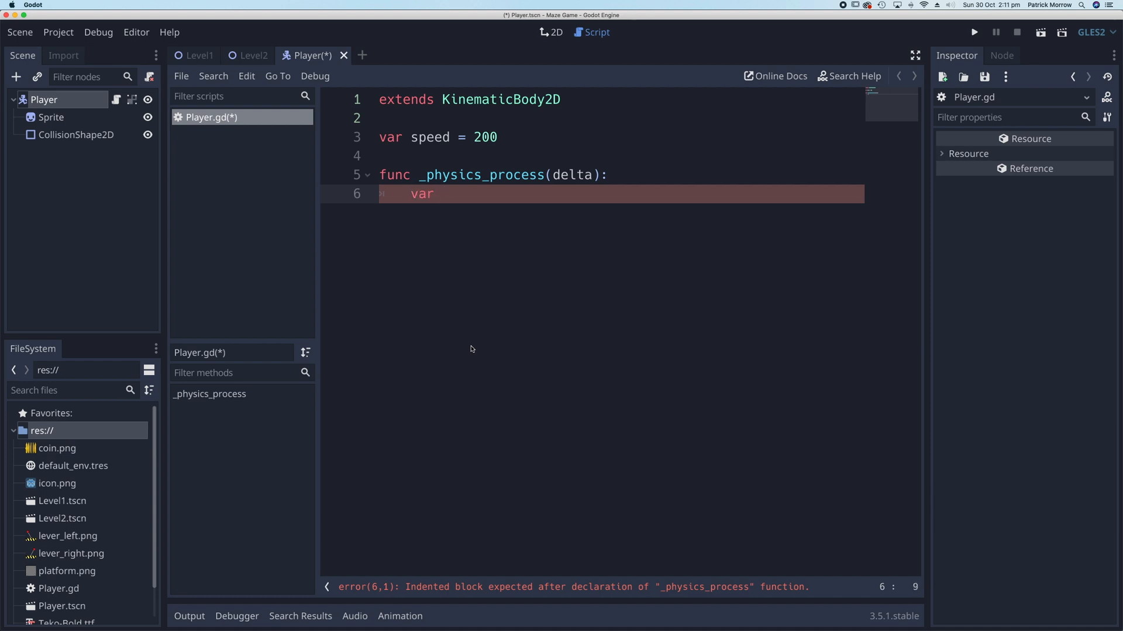
pyautogui.write('velocity')
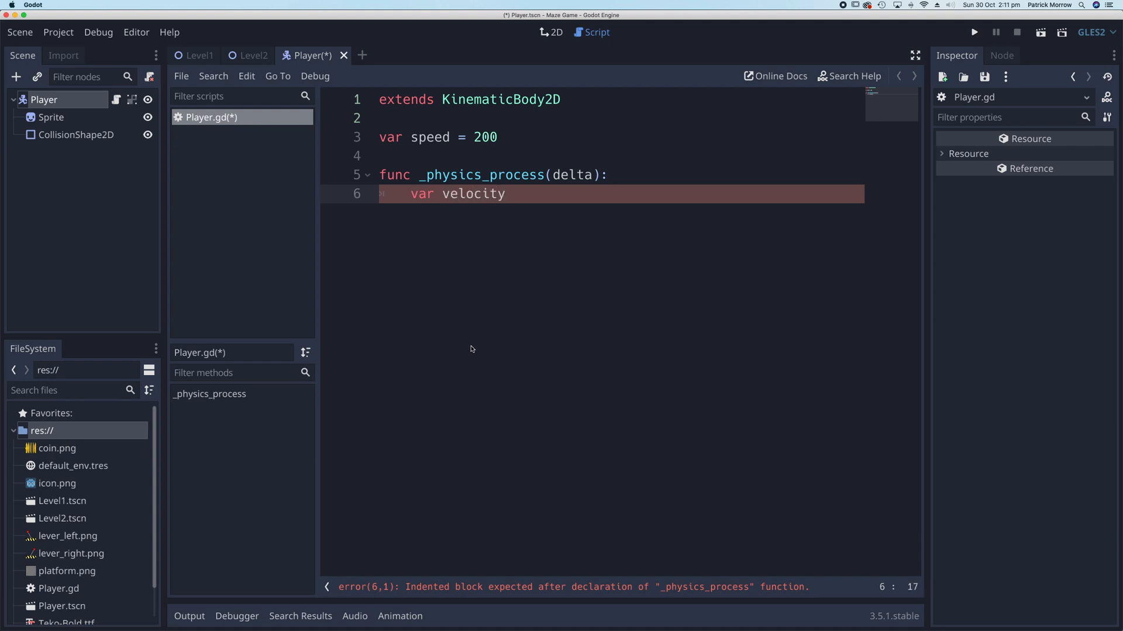
pyautogui.write('=')
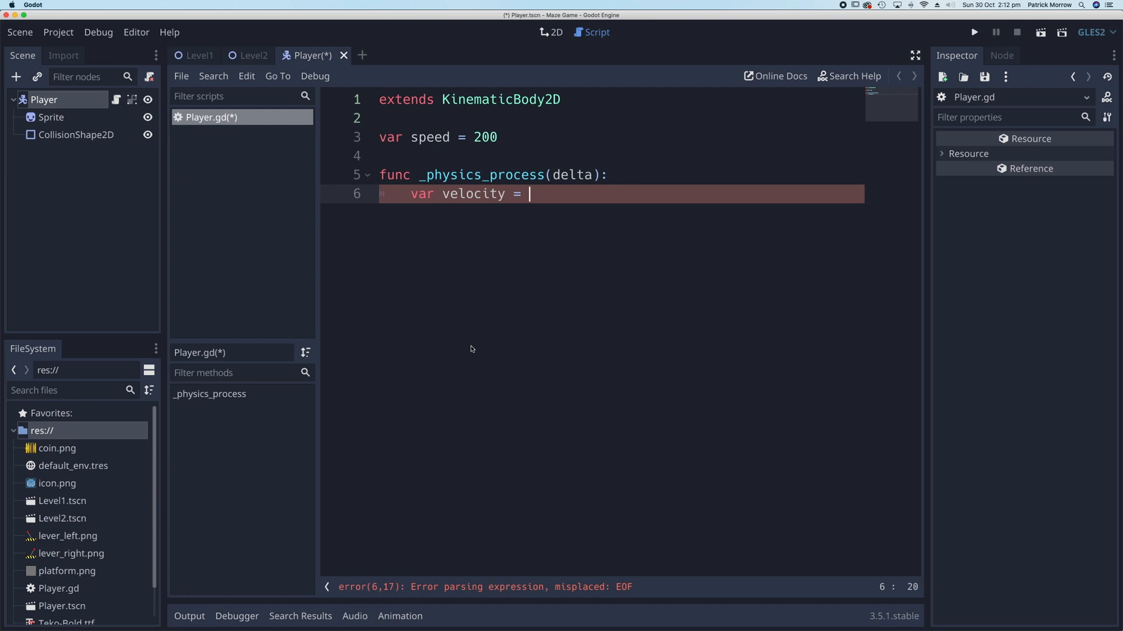
pyautogui.write('Vector2')
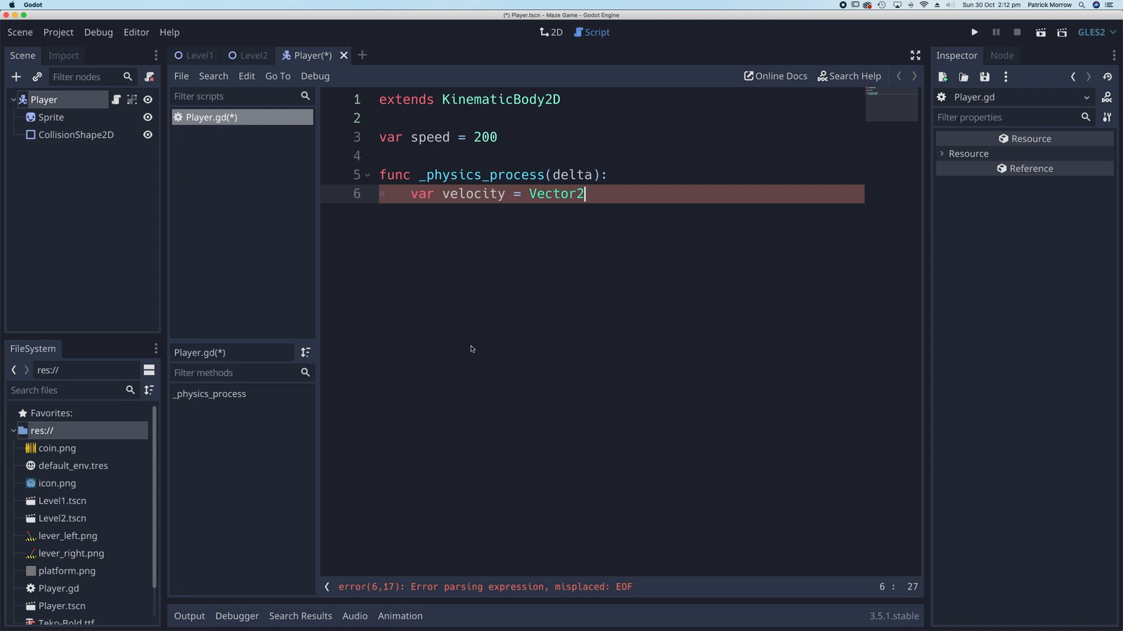
pyautogui.write('()')
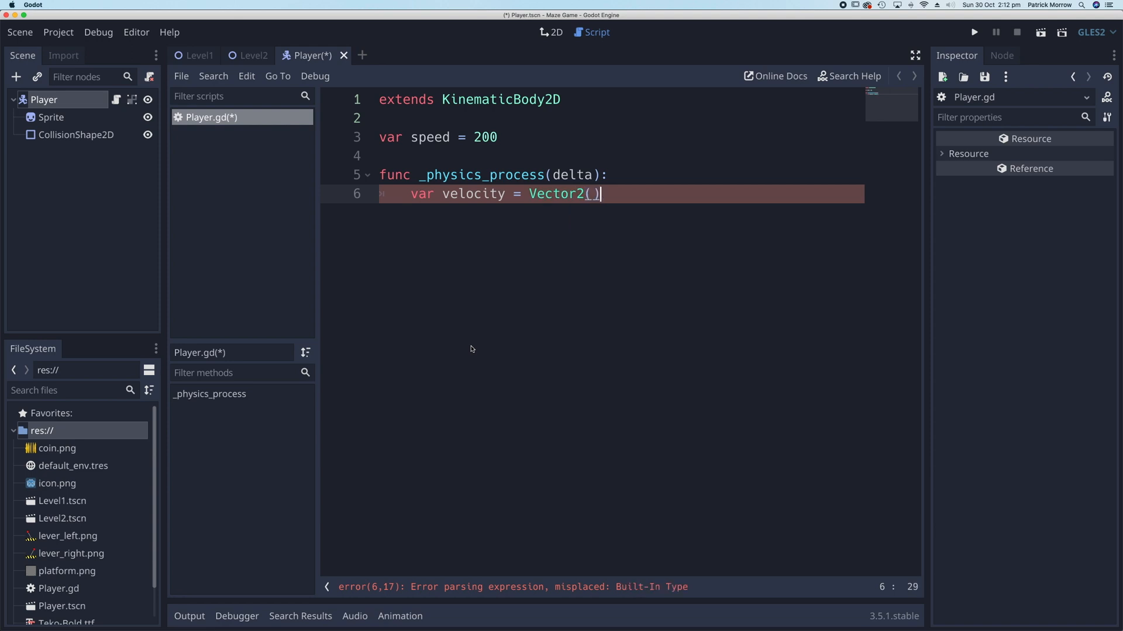
pyautogui.press('Backspace')
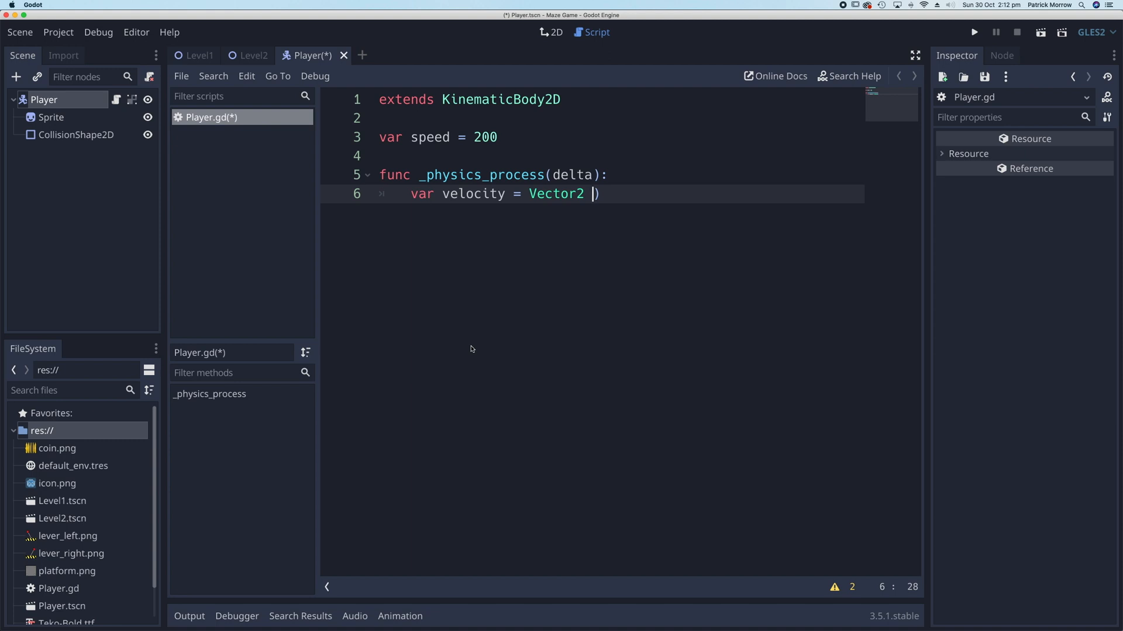
pyautogui.write('2')
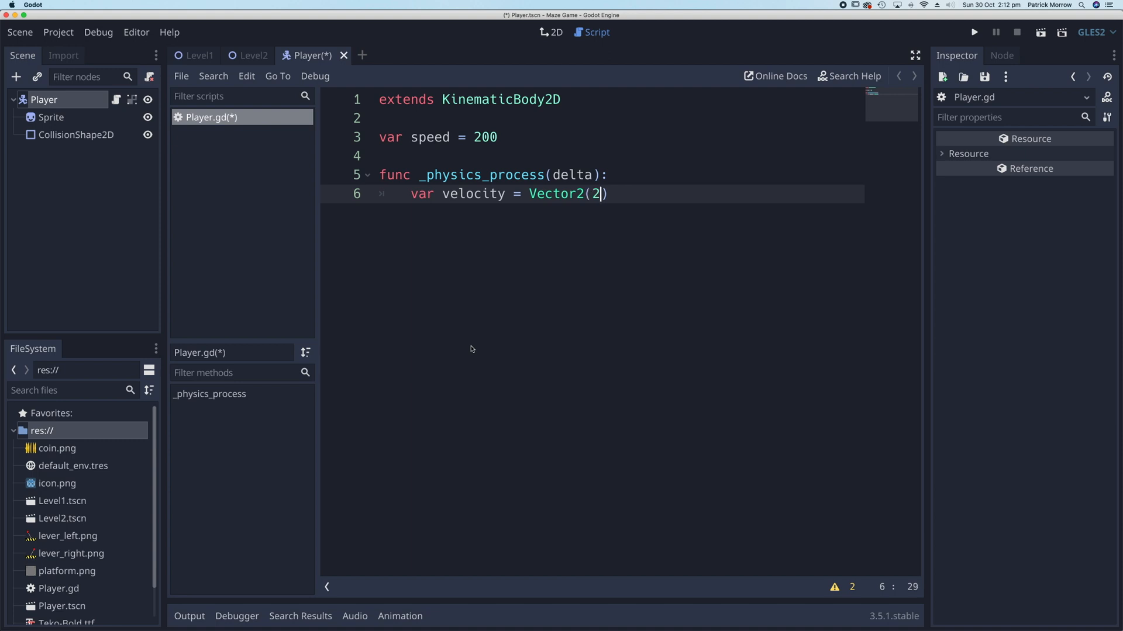
pyautogui.write(',3')
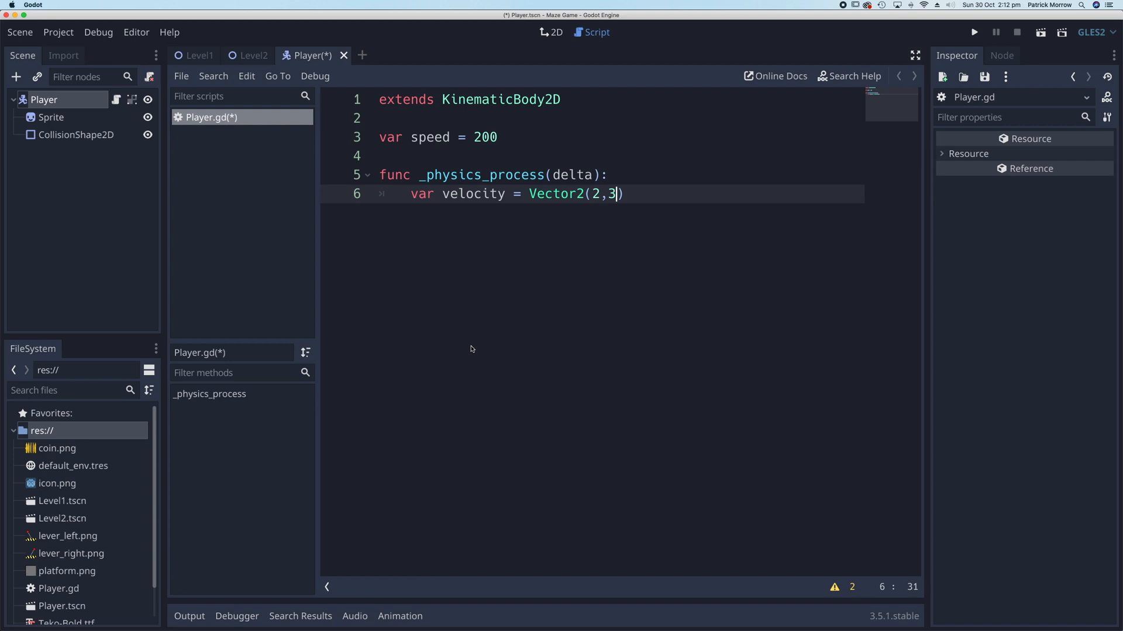
pyautogui.press('Backspace')
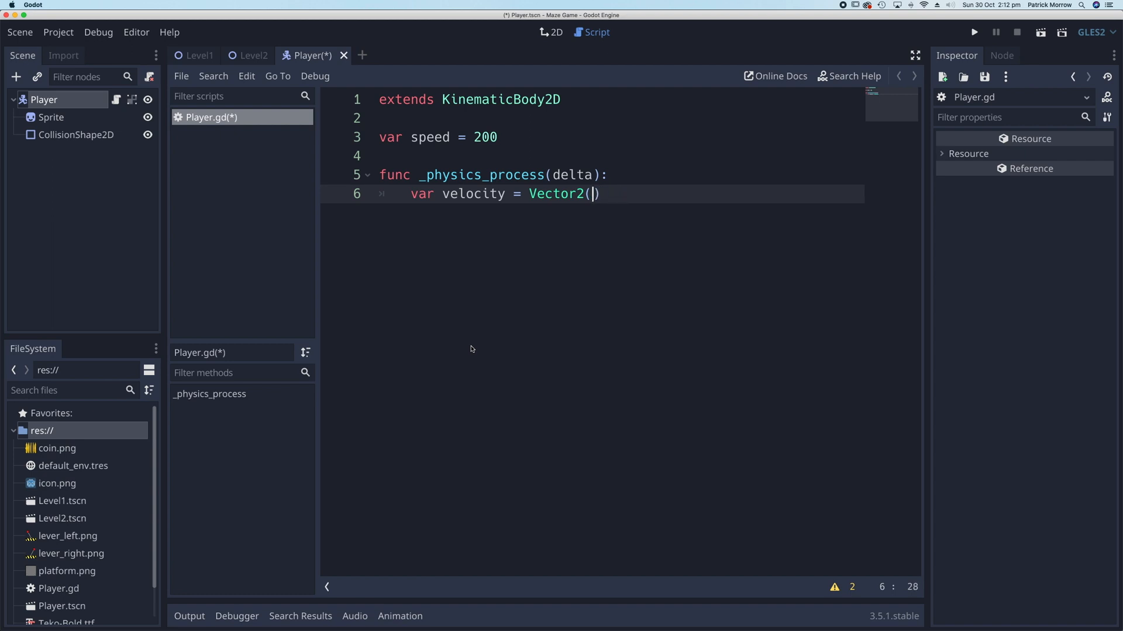
pyautogui.press('Return')
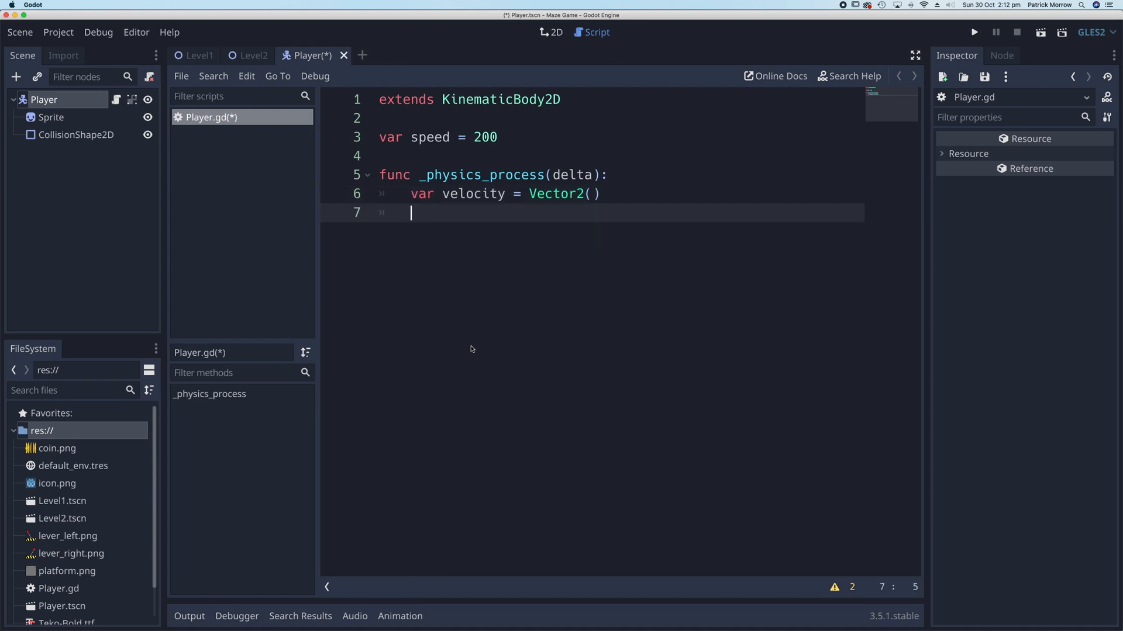
# Add if Input.is_action_pressed("ui_right"): below the velocity declaration
pyautogui.write('if')
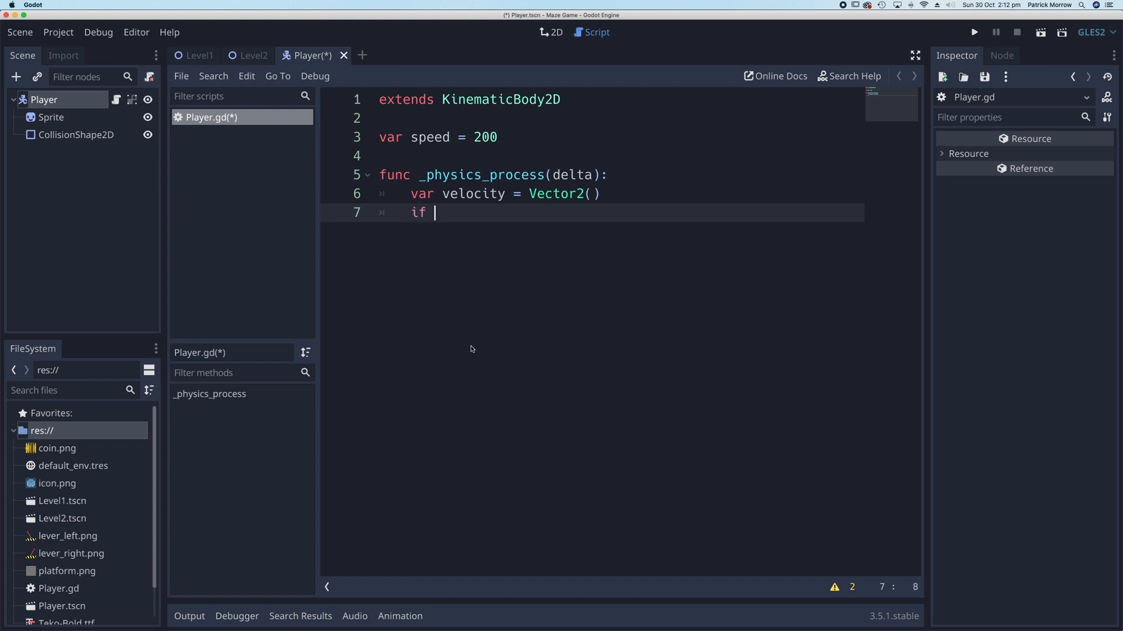
pyautogui.write('Input')
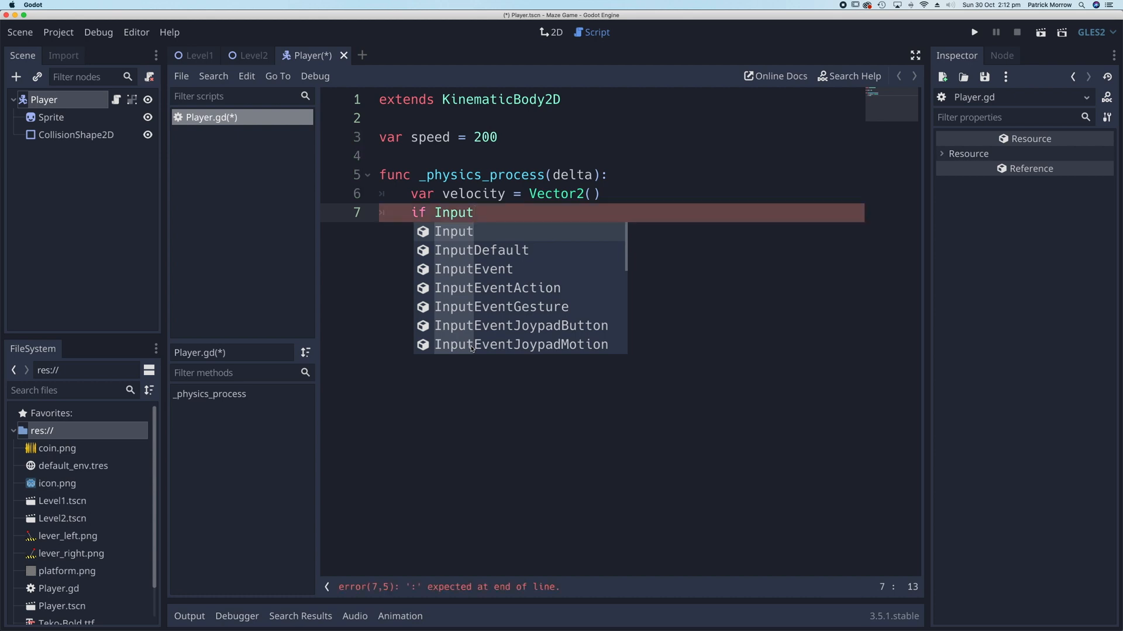
pyautogui.write('.')
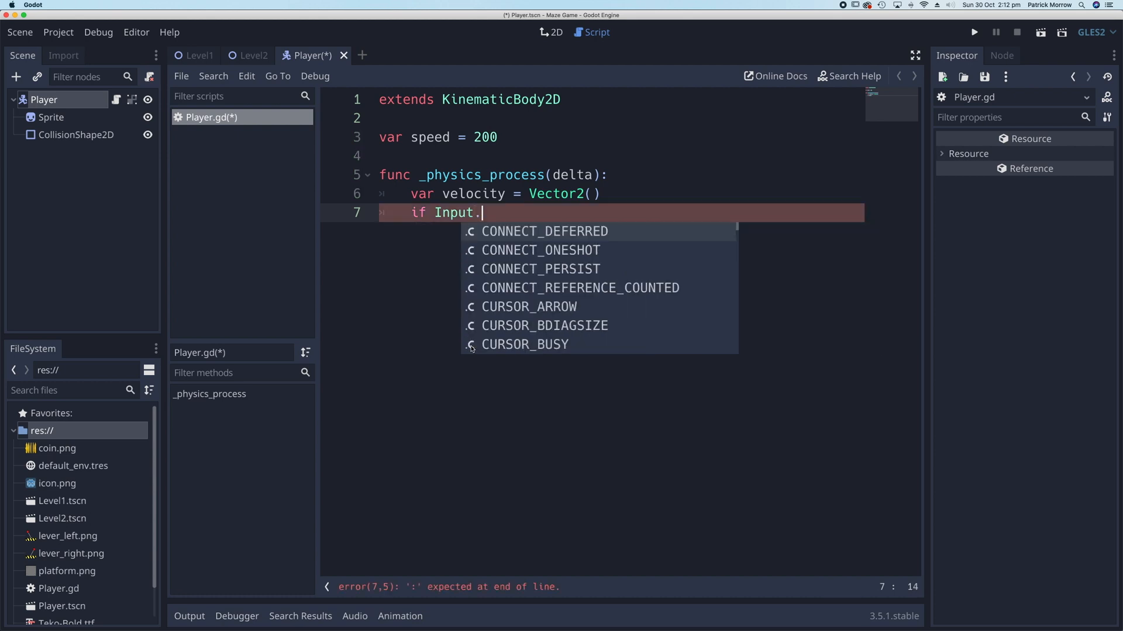
pyautogui.write('is_action_pressed(')
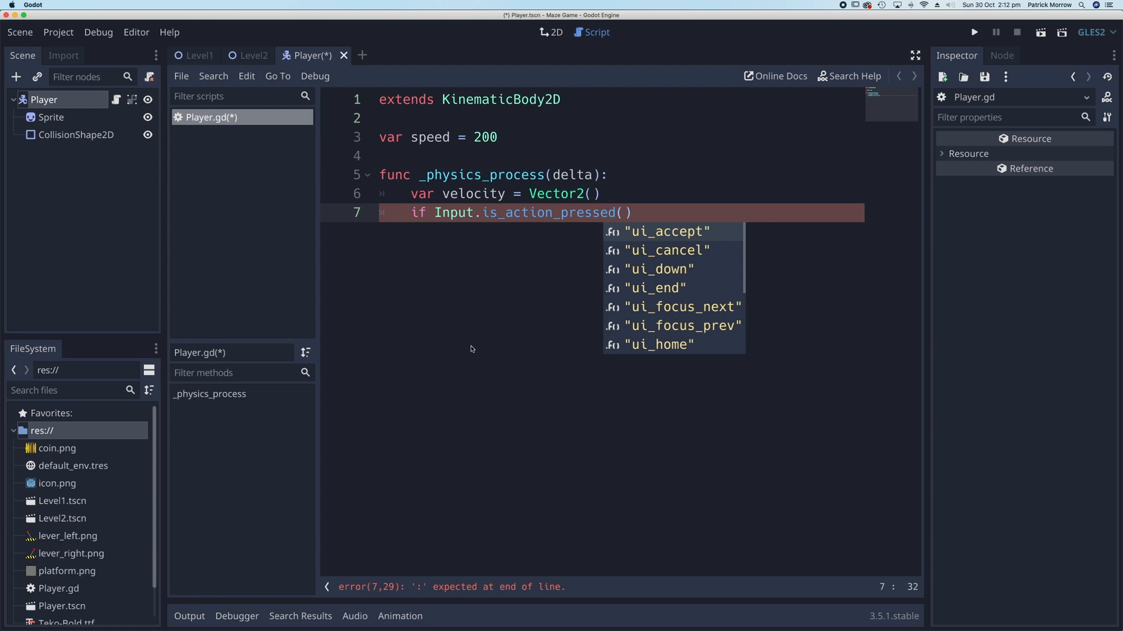
pyautogui.scroll(-3)
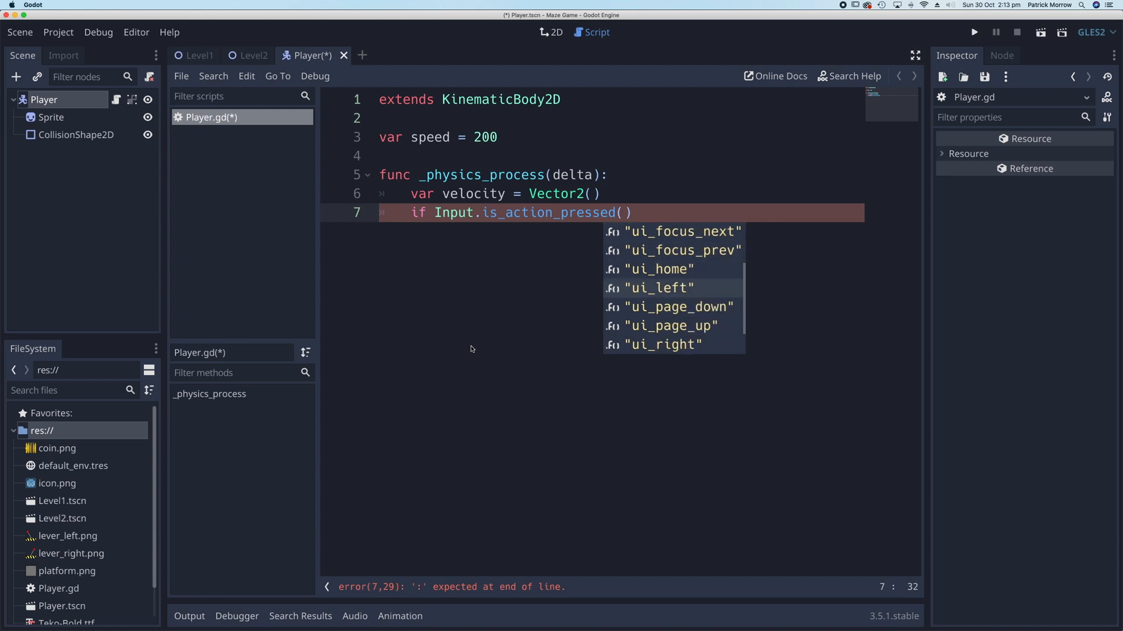
pyautogui.scroll(-3)
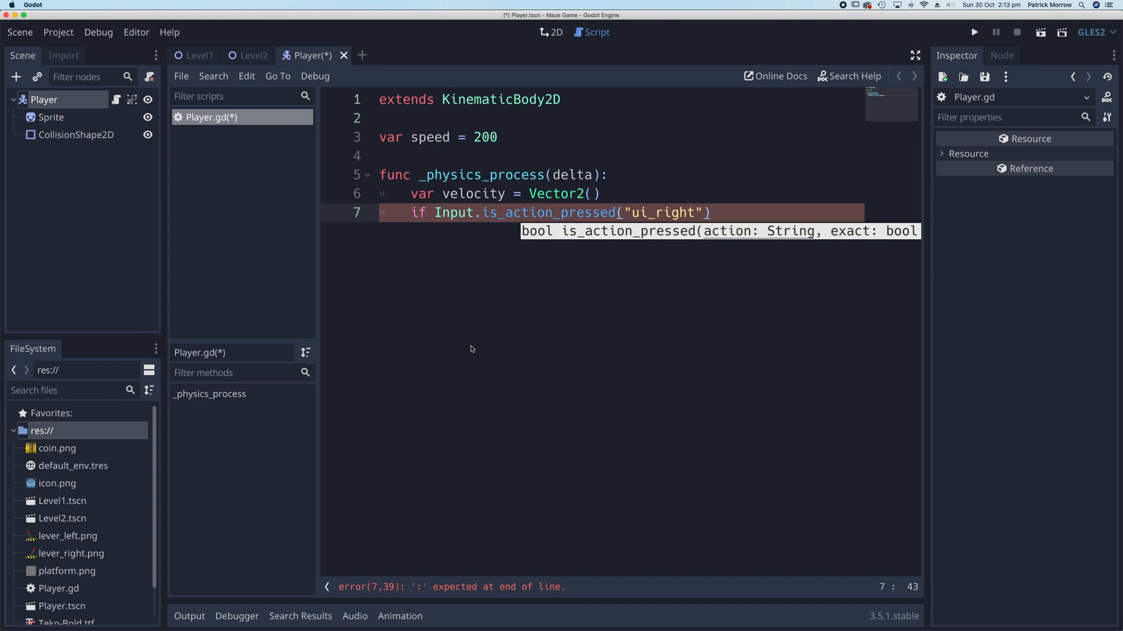
pyautogui.write(':')
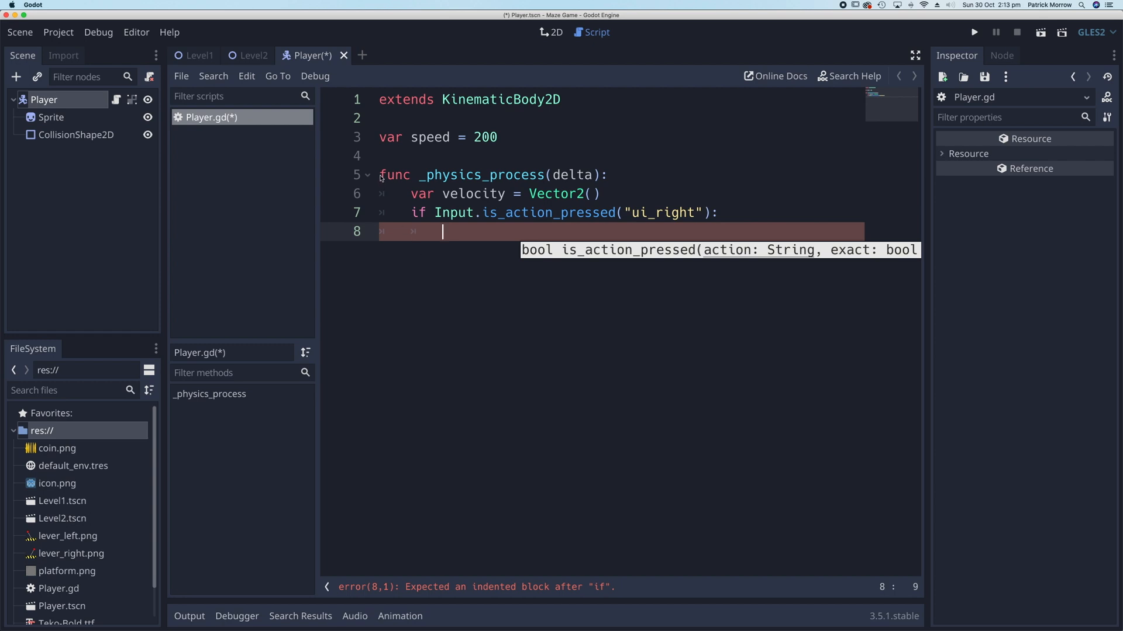
pyautogui.moveTo(601, 180)
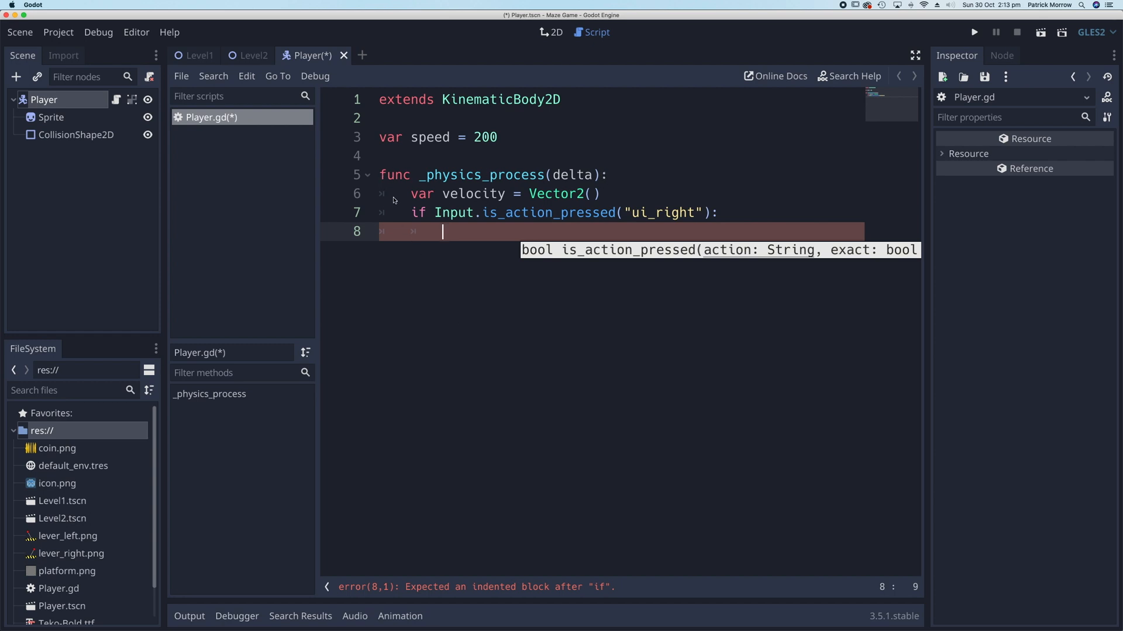
pyautogui.moveTo(505, 197)
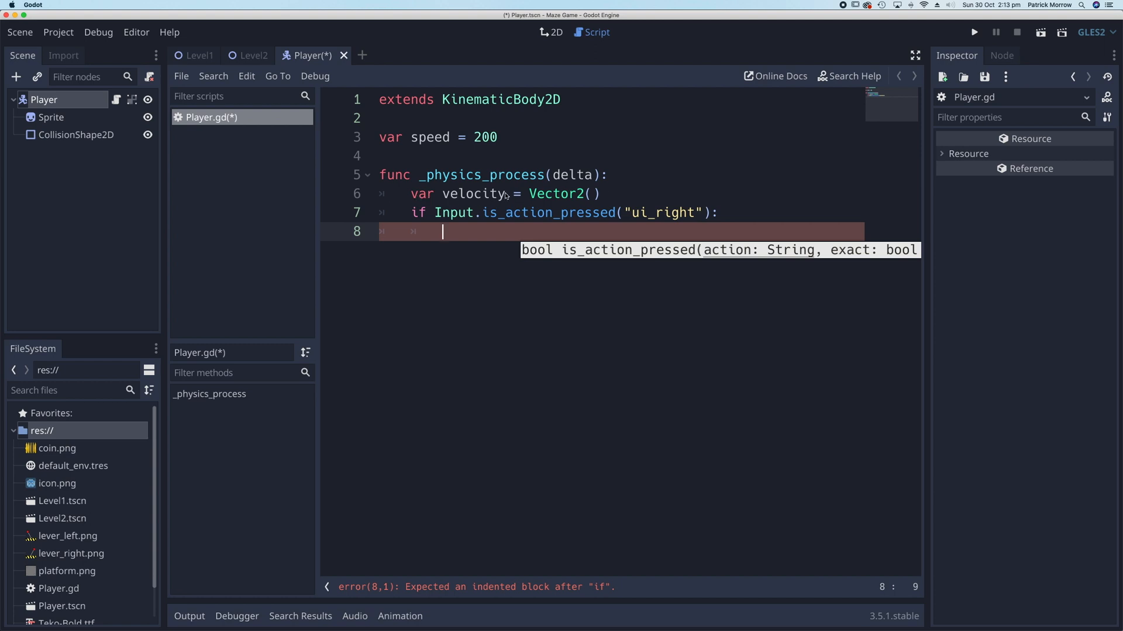
pyautogui.moveTo(550, 199)
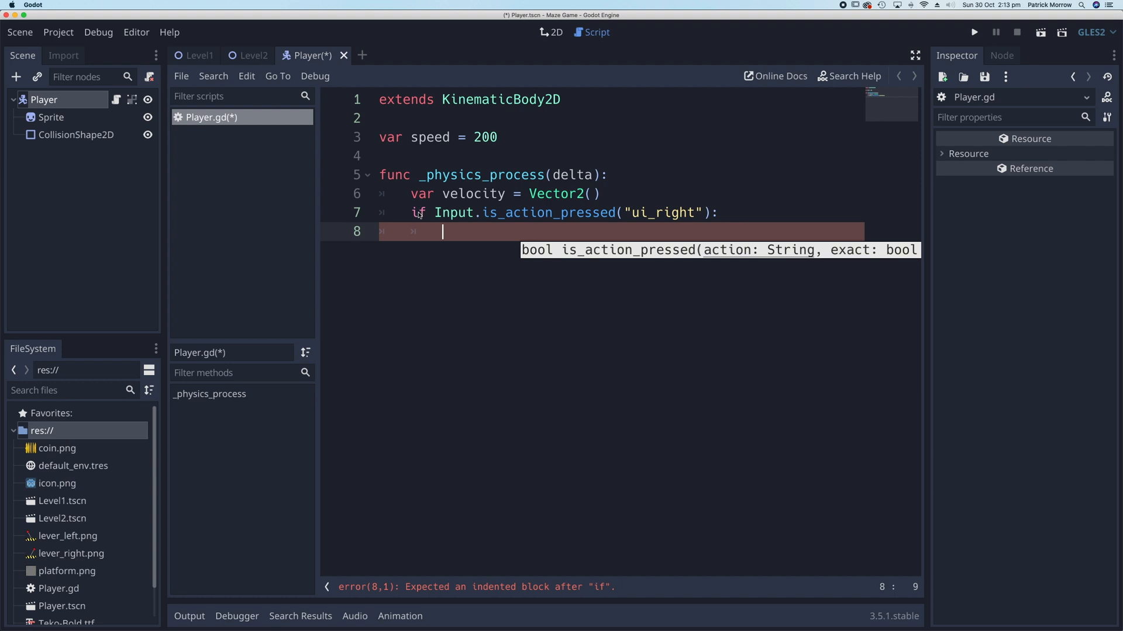
pyautogui.moveTo(497, 218)
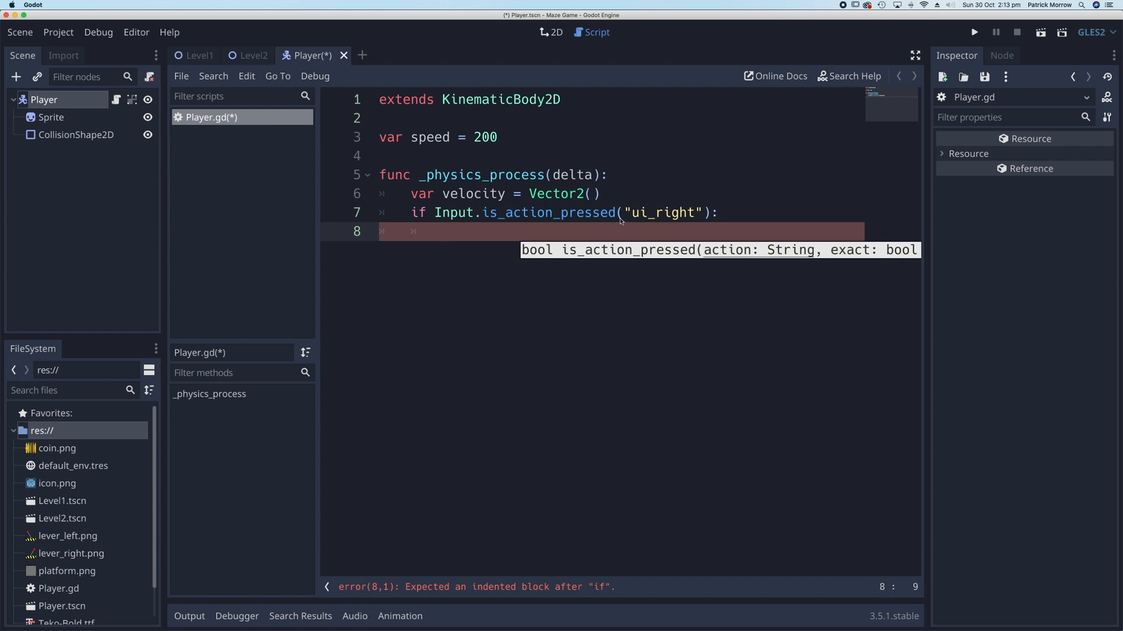
pyautogui.moveTo(391, 232)
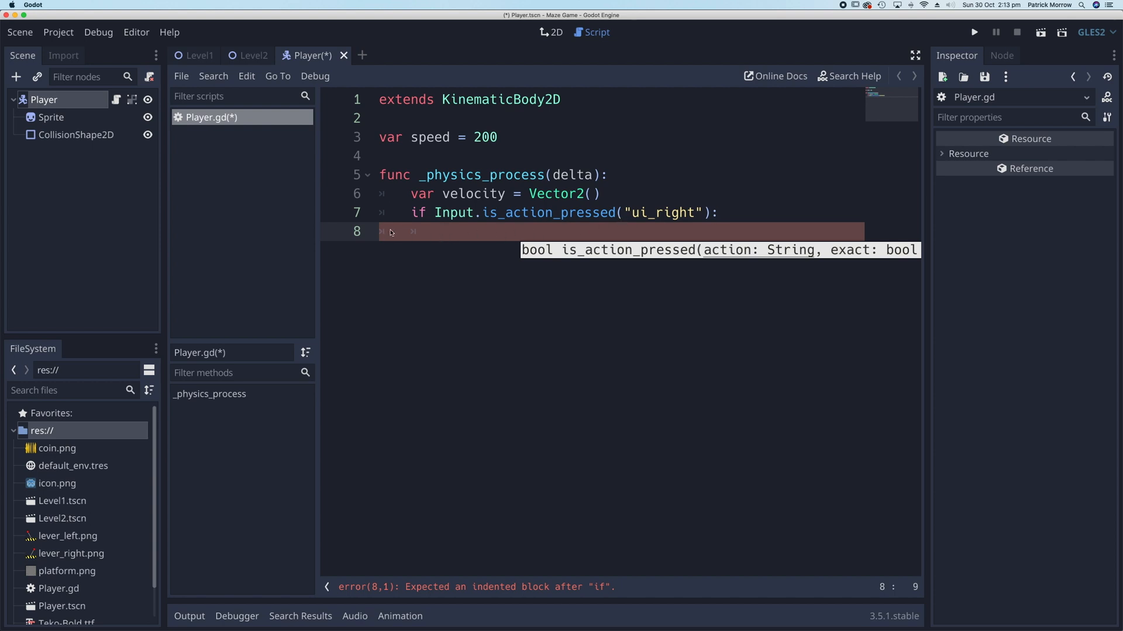
pyautogui.moveTo(428, 223)
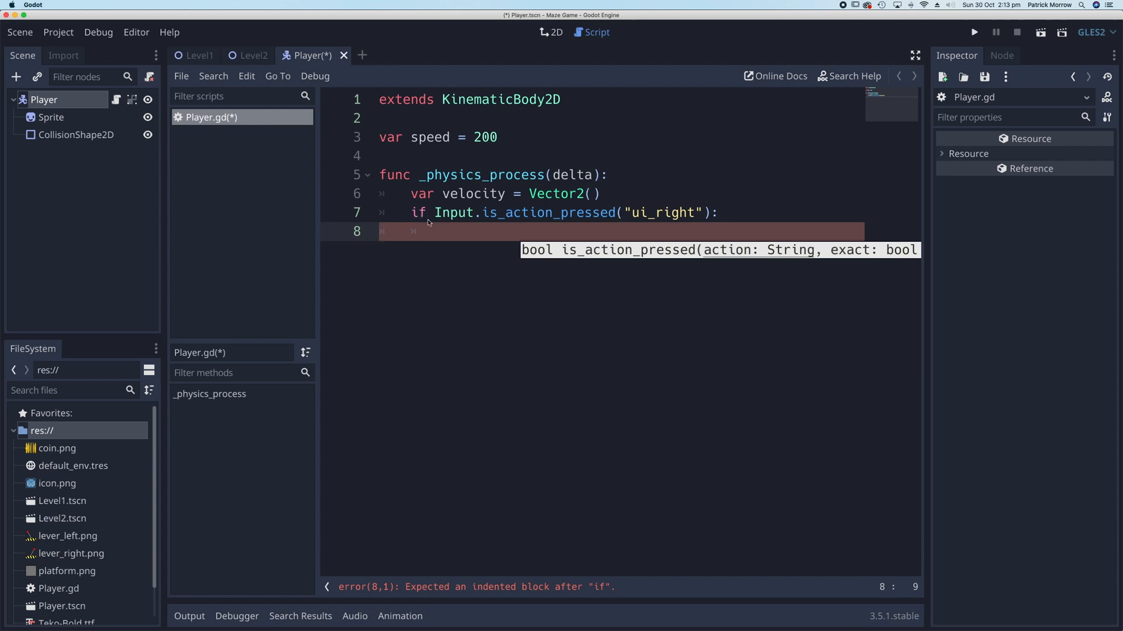
pyautogui.moveTo(438, 239)
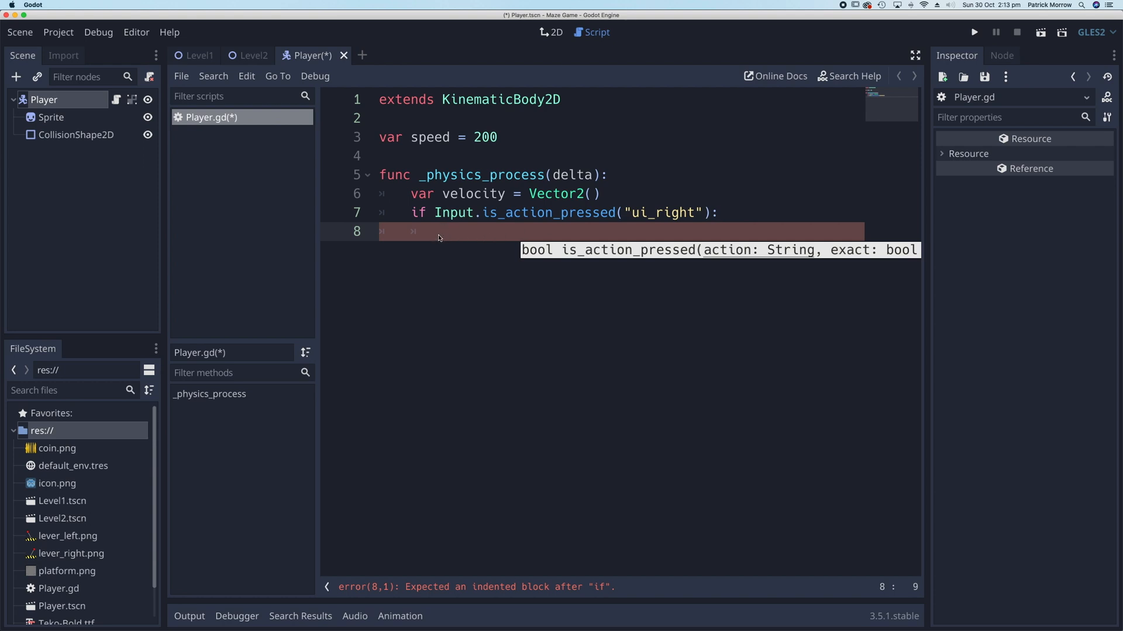
pyautogui.moveTo(442, 240)
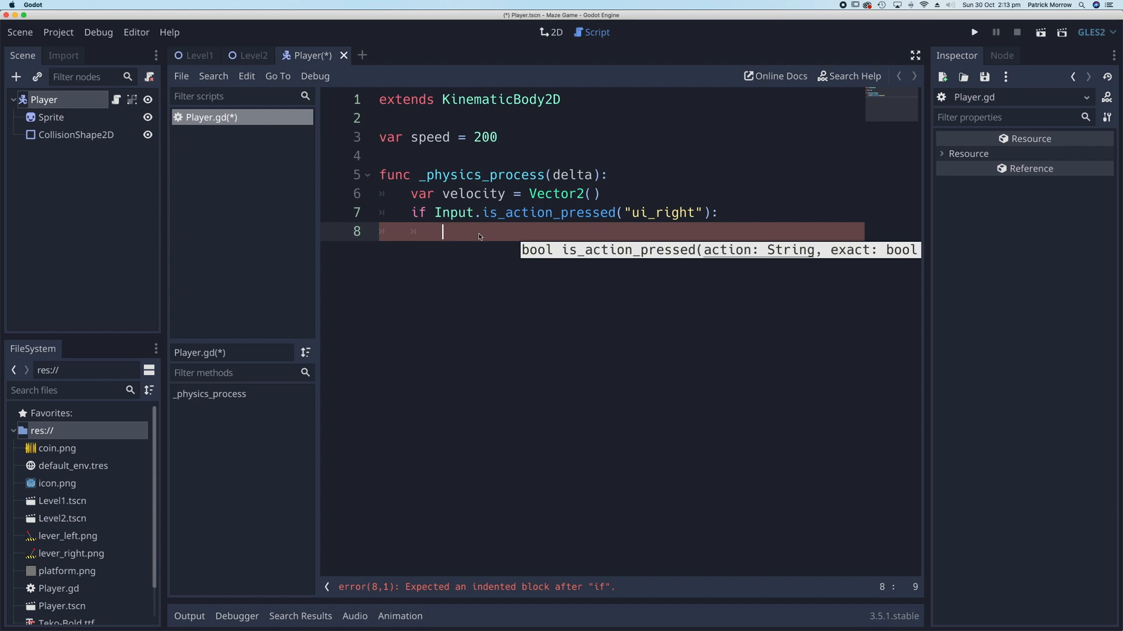
# Set velocity.x = 1 inside the ui_right branch and start a new line
pyautogui.write('velocity')
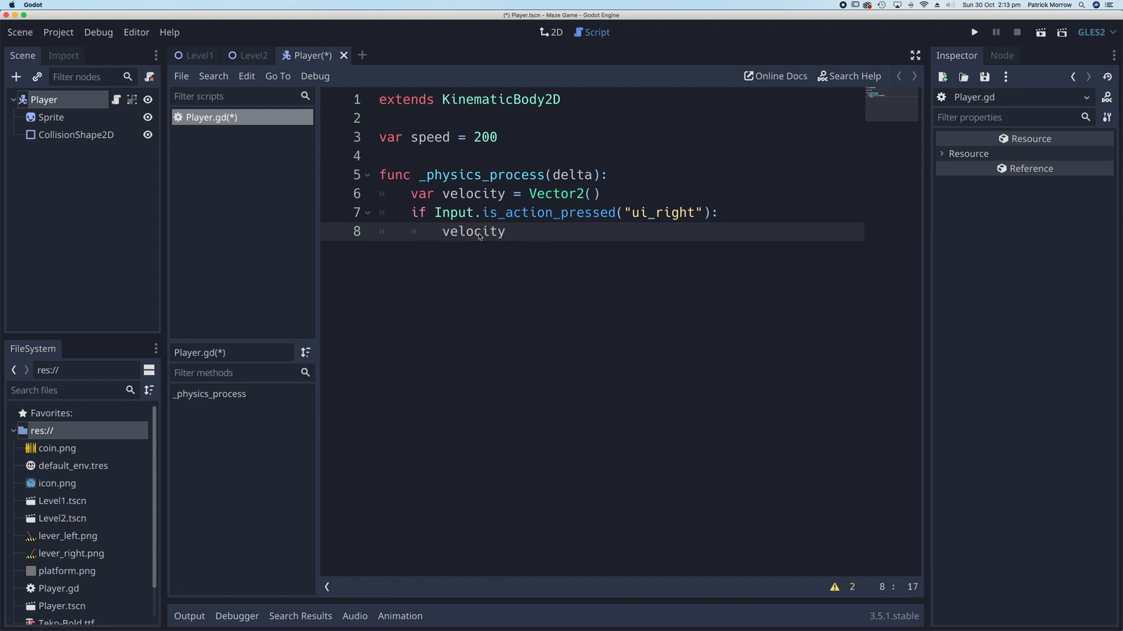
pyautogui.write('.x =')
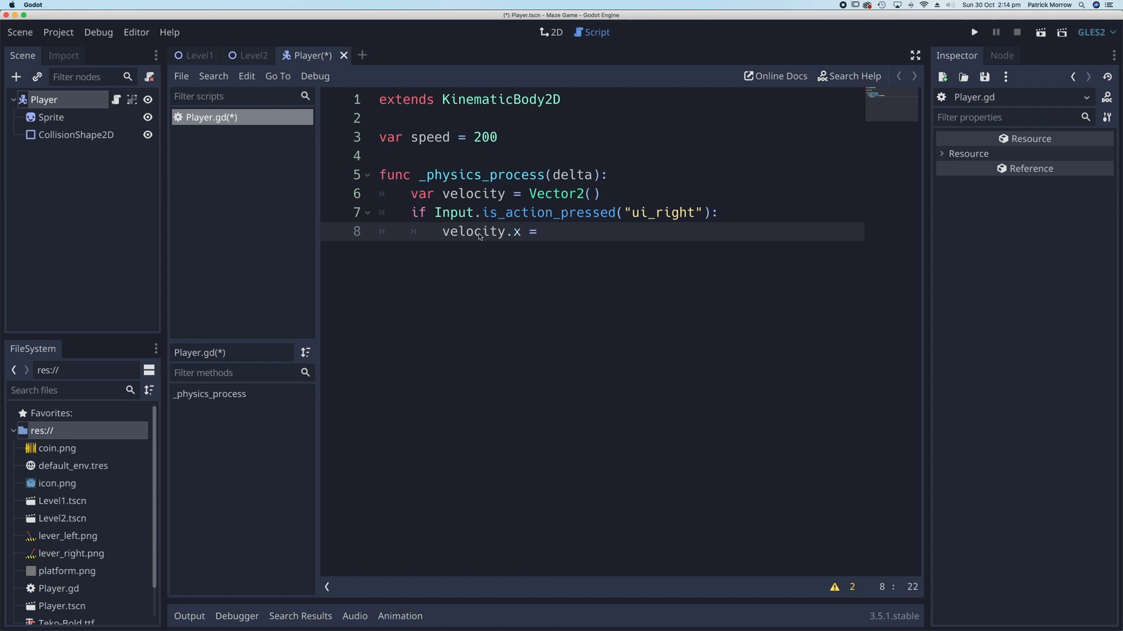
pyautogui.write('1')
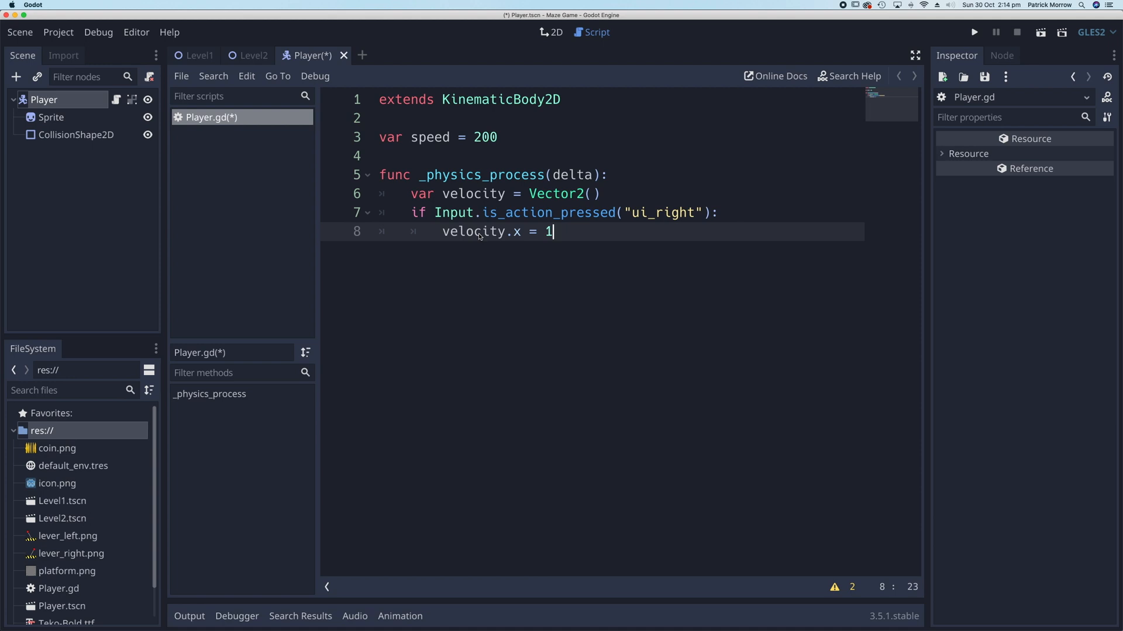
pyautogui.press('Return')
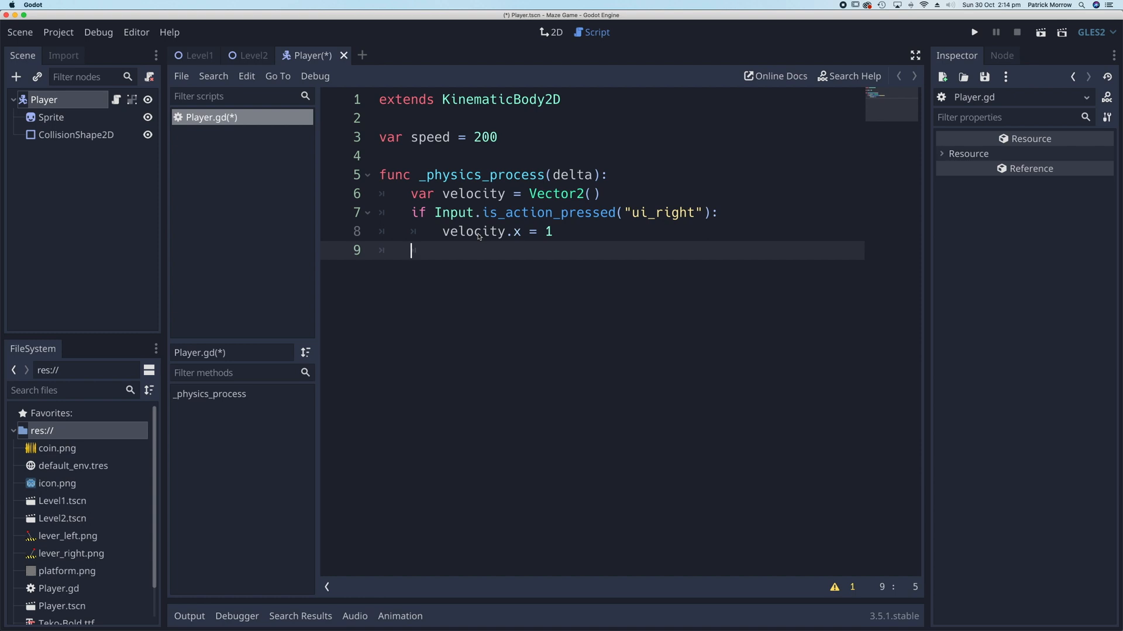
# Add if Input.is_action_pressed("ui_left"): as a second check
pyautogui.write('if Inpu')
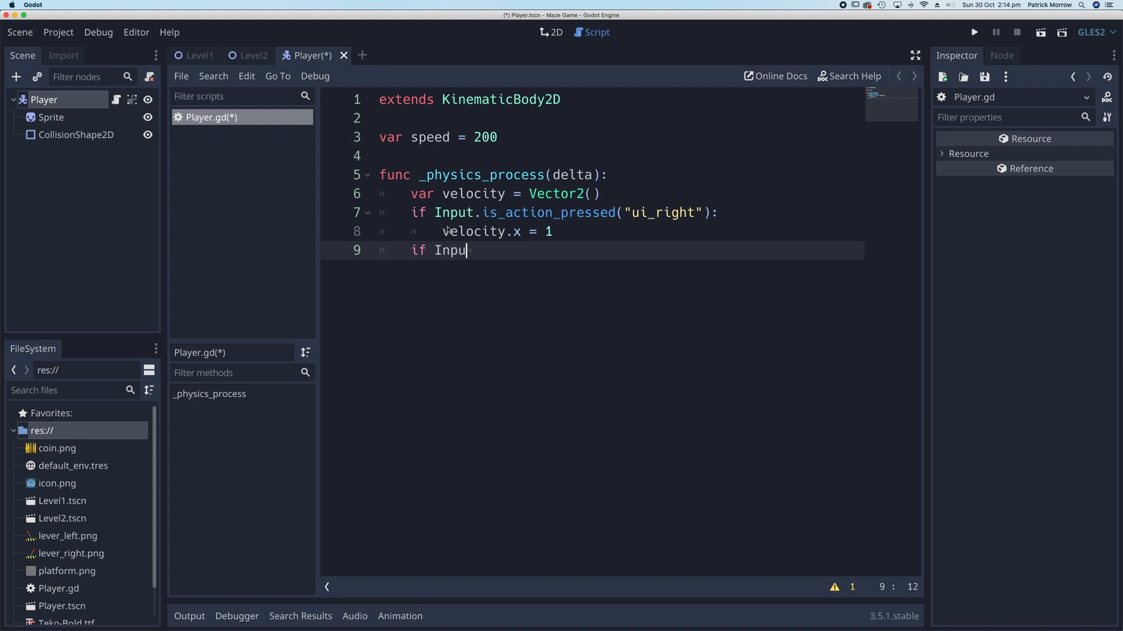
pyautogui.write('.')
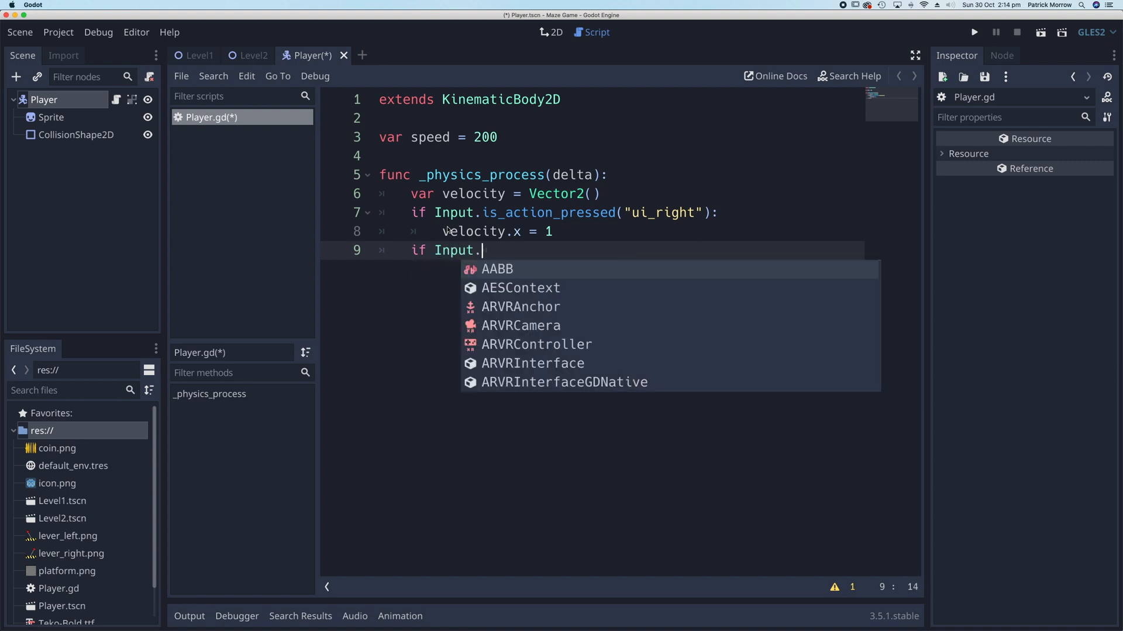
pyautogui.write('is')
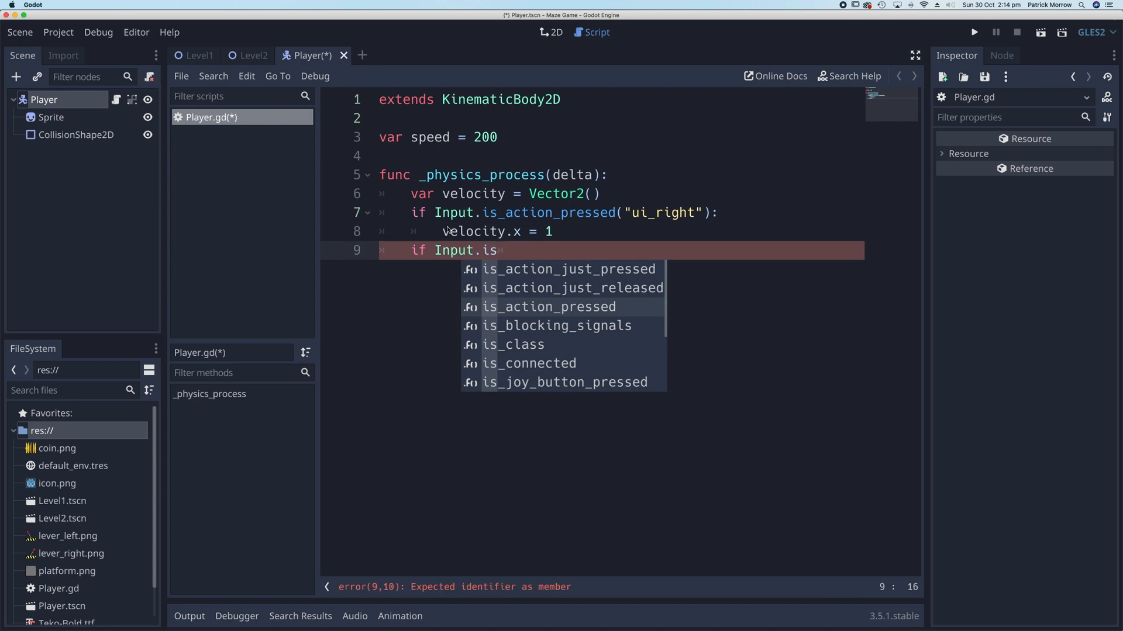
pyautogui.click(548, 307)
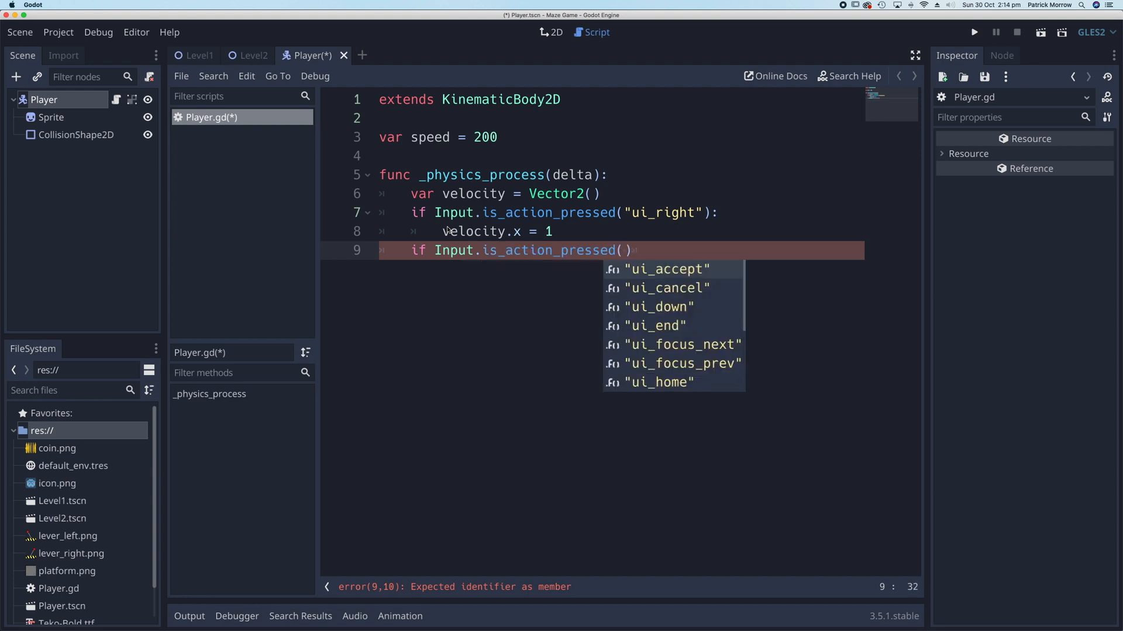
pyautogui.scroll(-3)
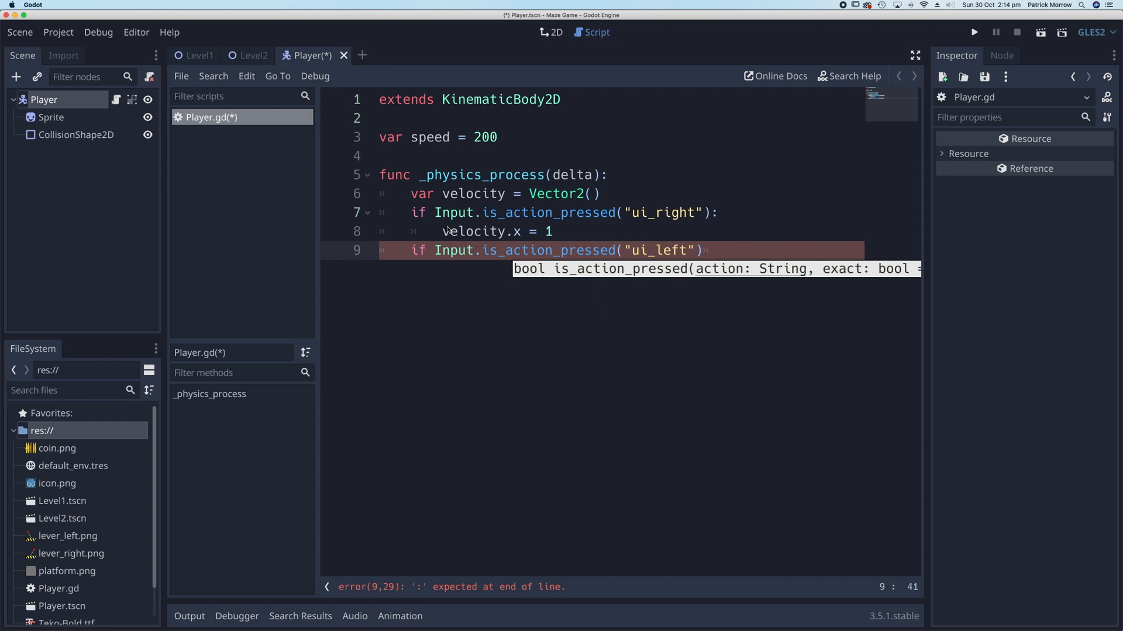
pyautogui.write(')')
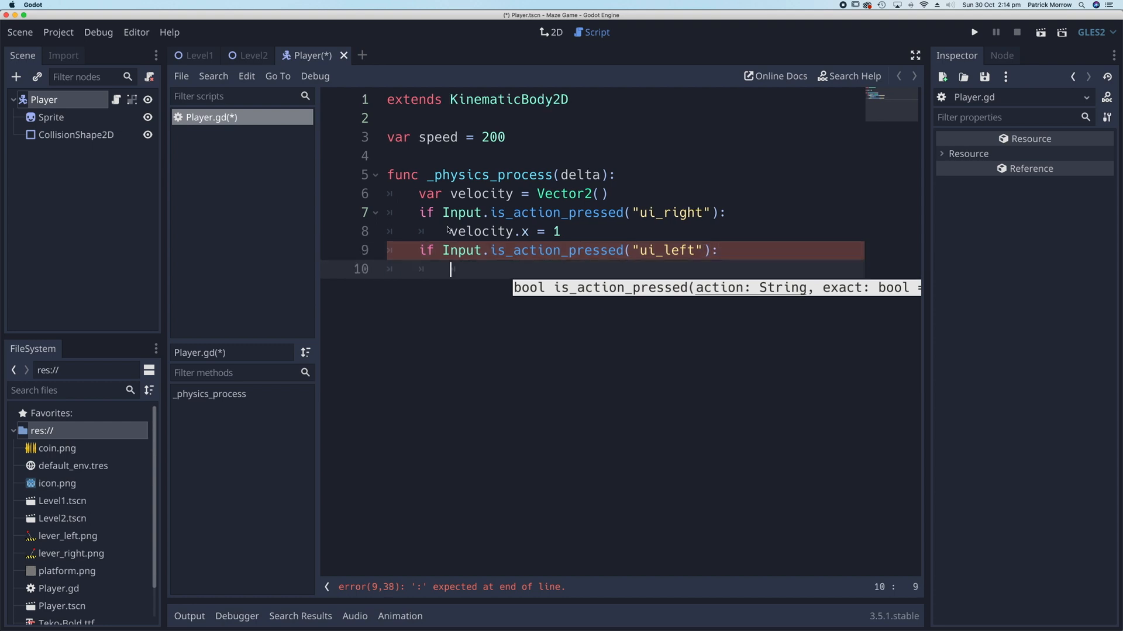
pyautogui.press('Return')
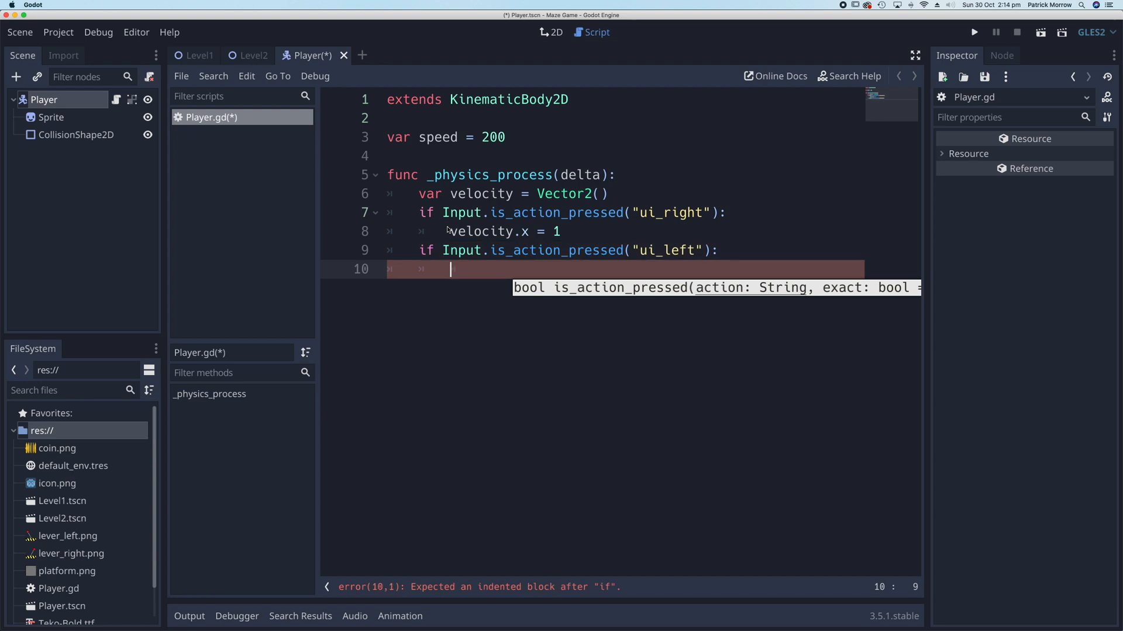
# Set velocity.x = -1 inside the ui_left branch
pyautogui.write('velocity')
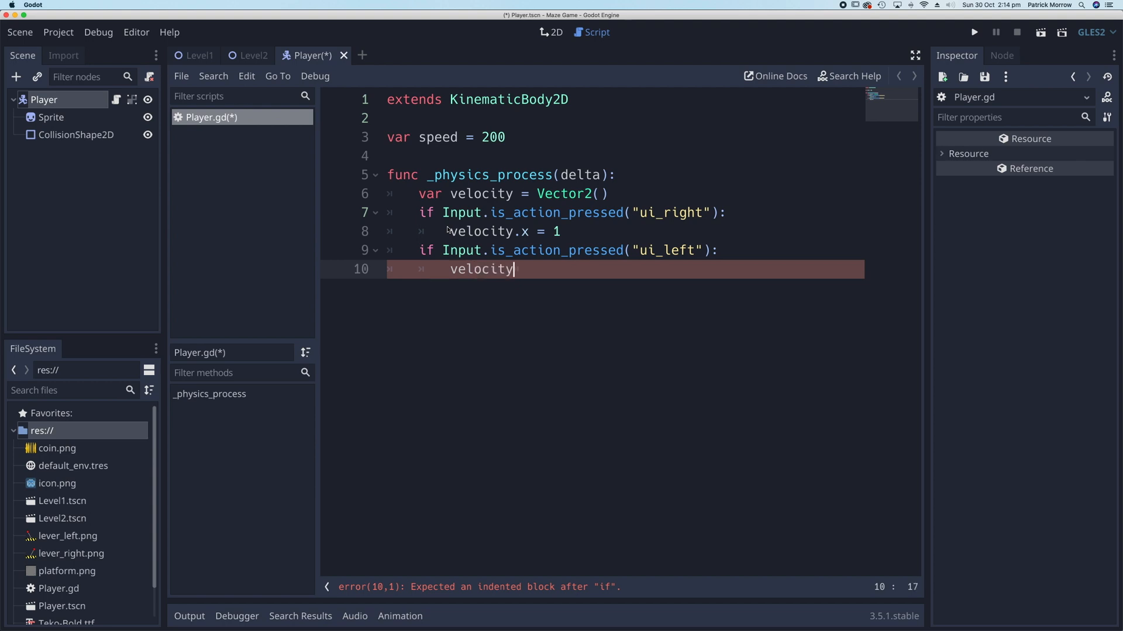
pyautogui.write('.x')
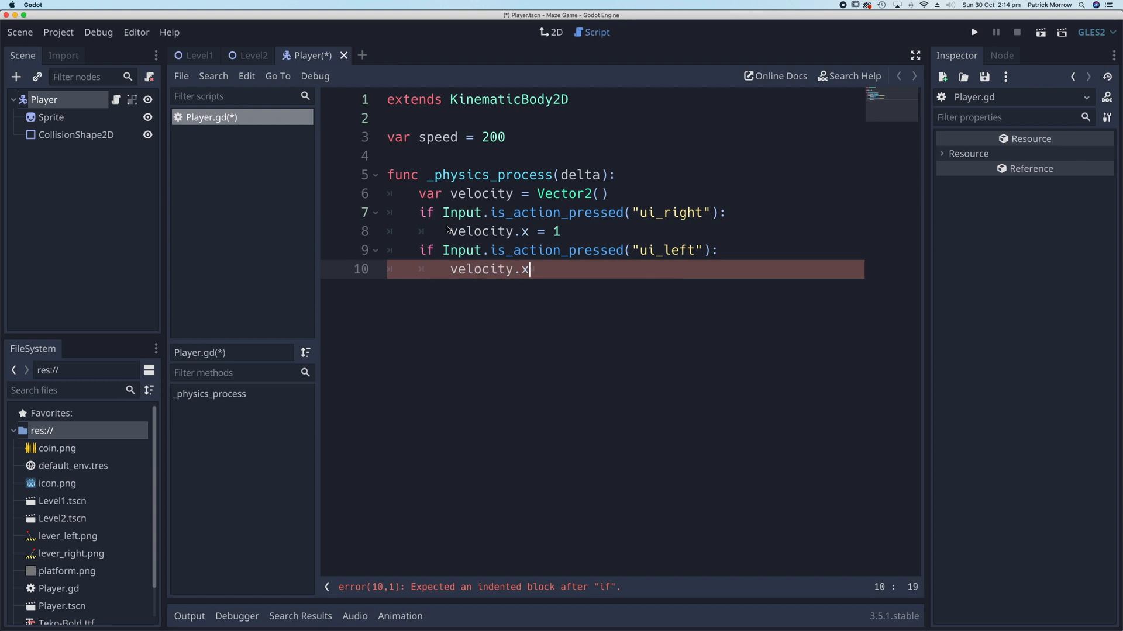
pyautogui.write('= -')
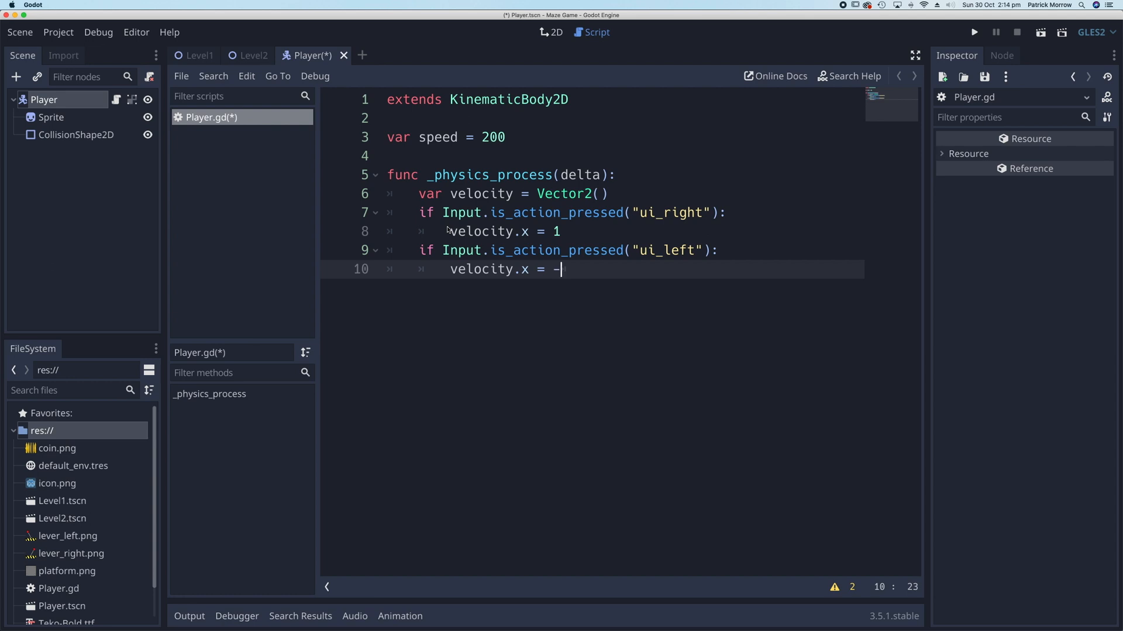
pyautogui.write('1')
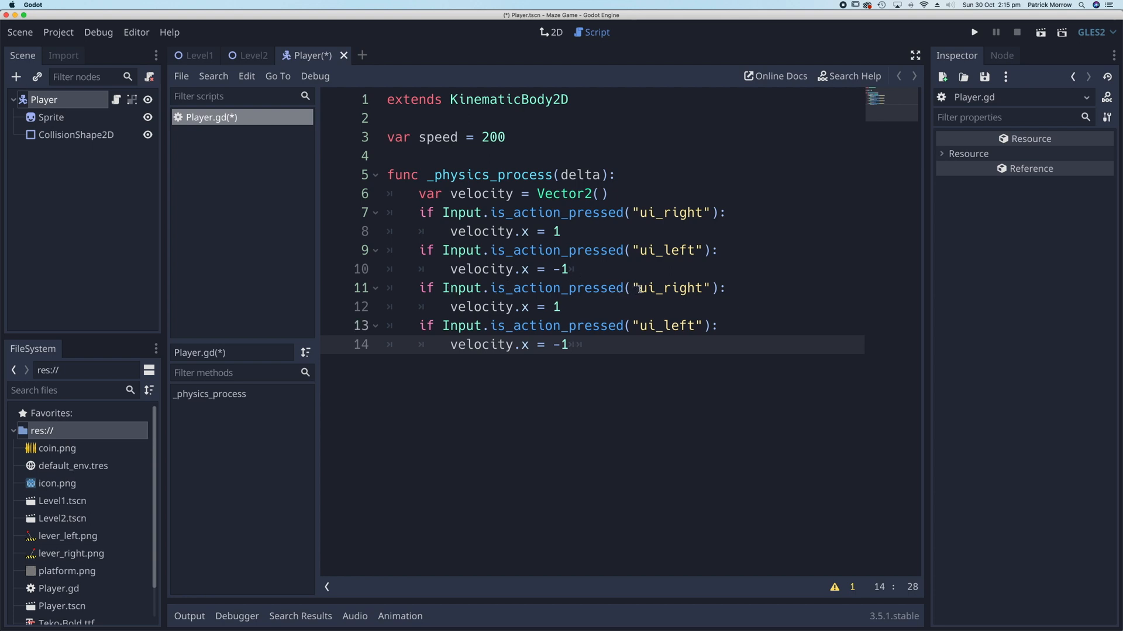
# Turn the first copied check into ui_down setting velocity.y = 1
pyautogui.click(668, 287)
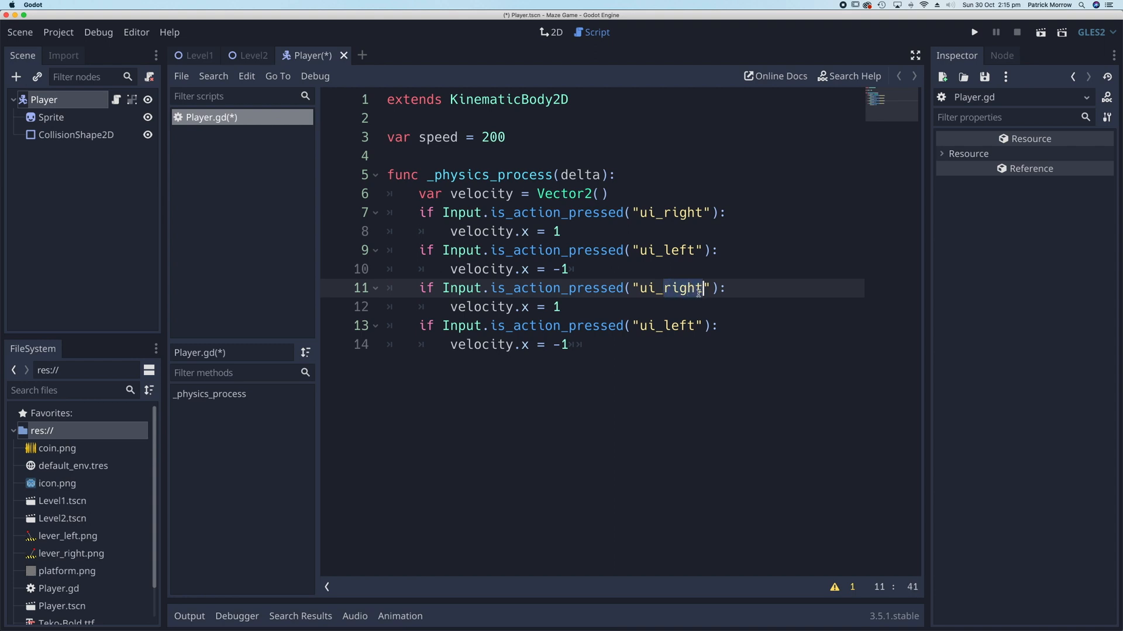
pyautogui.write('ui_down')
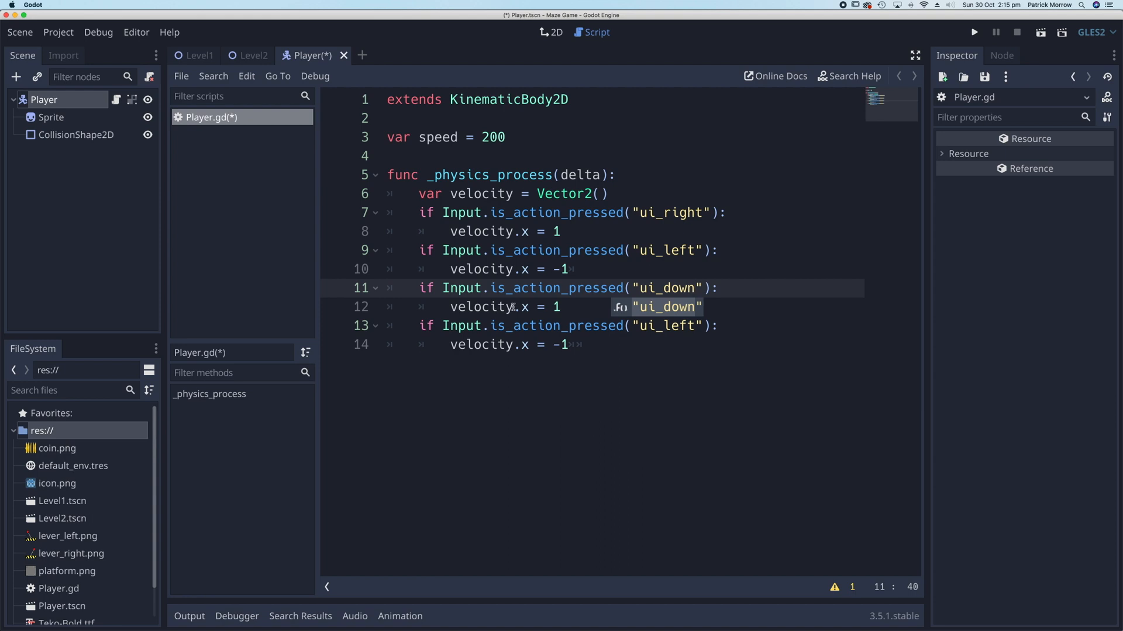
pyautogui.click(525, 306)
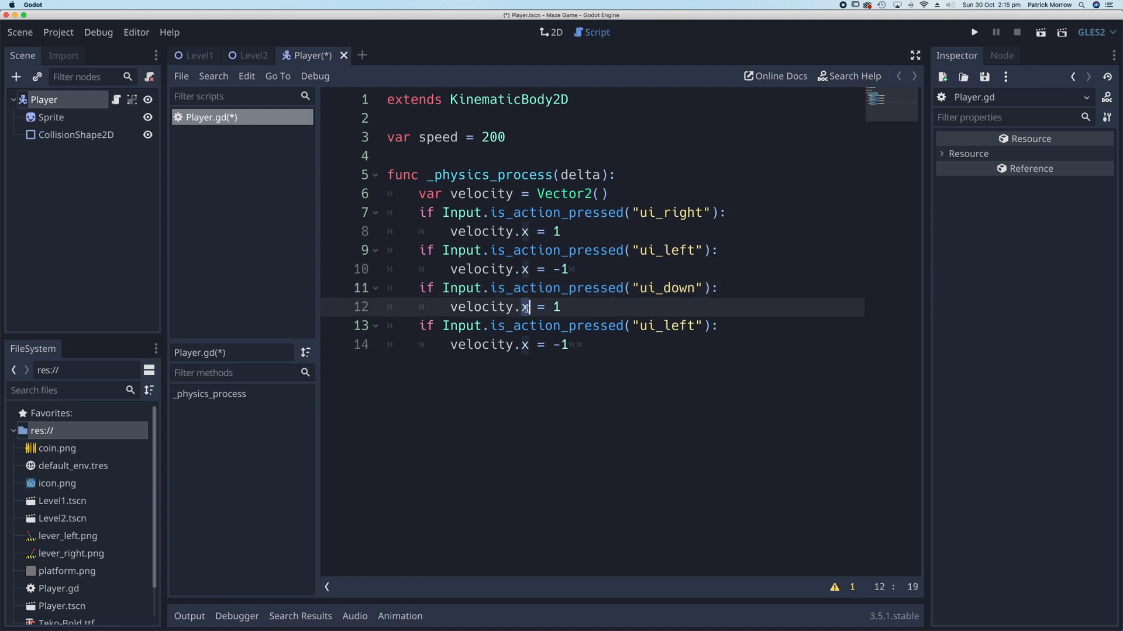
pyautogui.write('y')
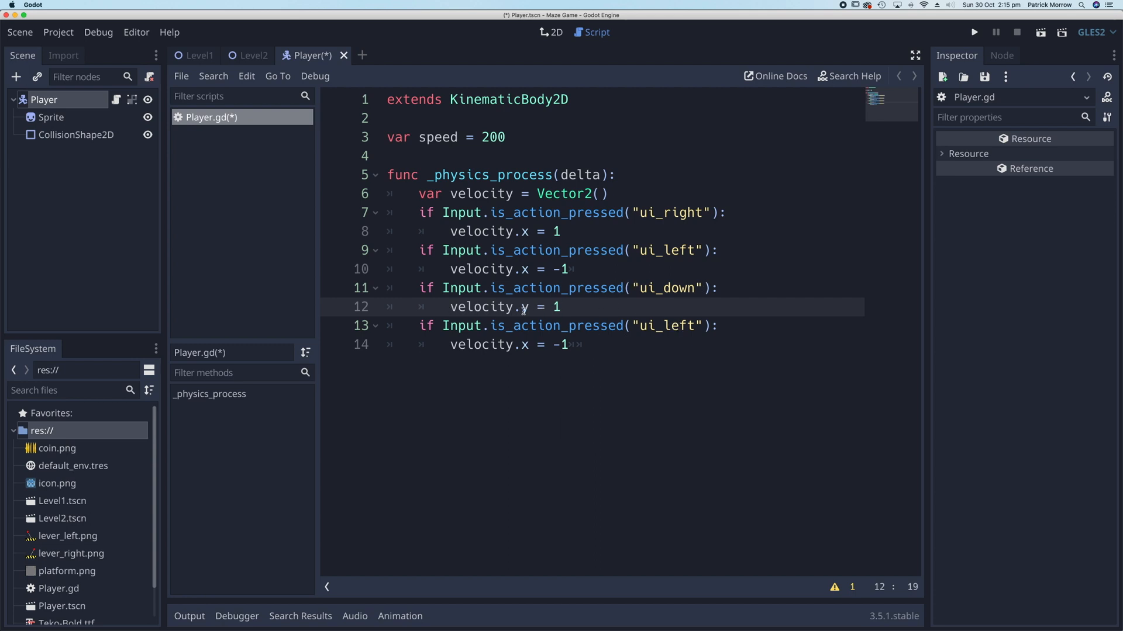
# Turn the last check into ui_up setting velocity.y = -1, then run the game
pyautogui.click(540, 326)
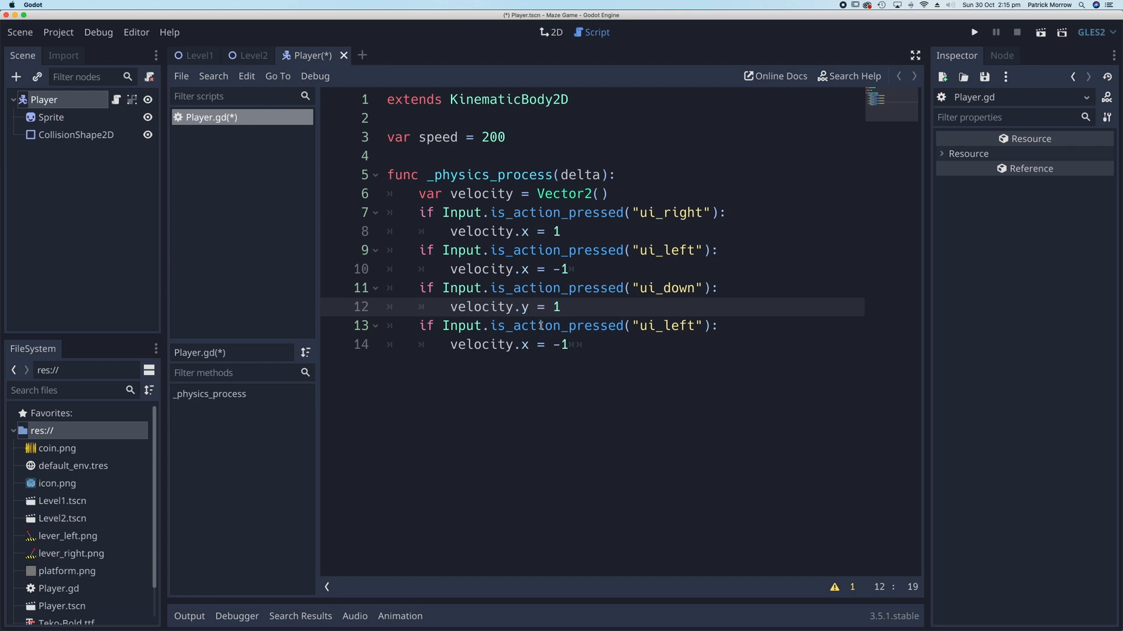
pyautogui.click(667, 327)
pyautogui.write('u')
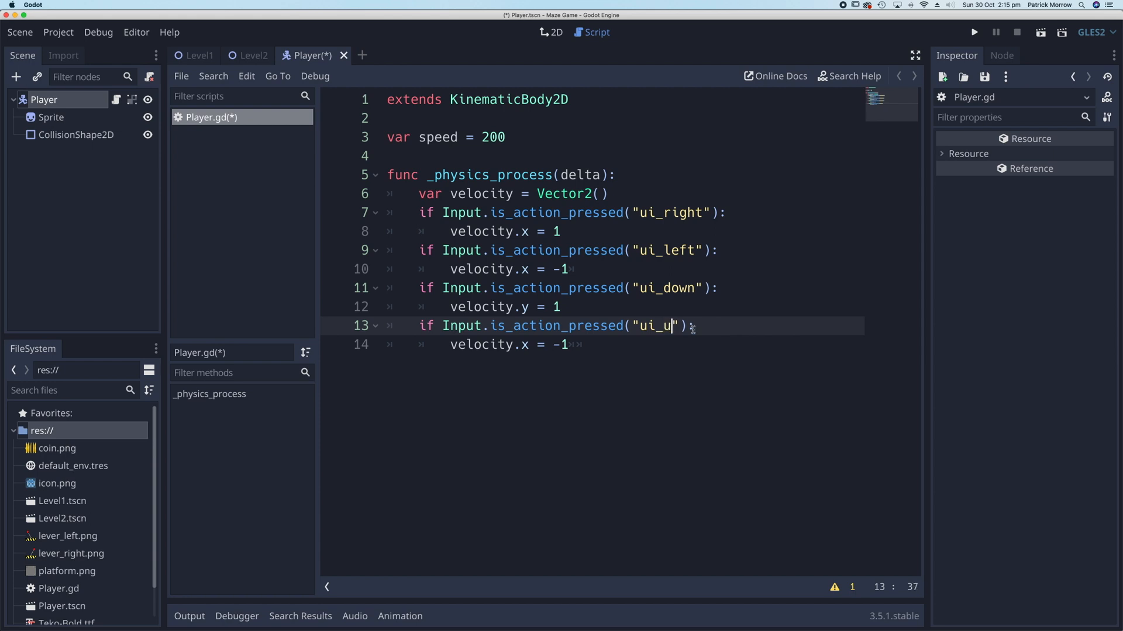
pyautogui.write('p')
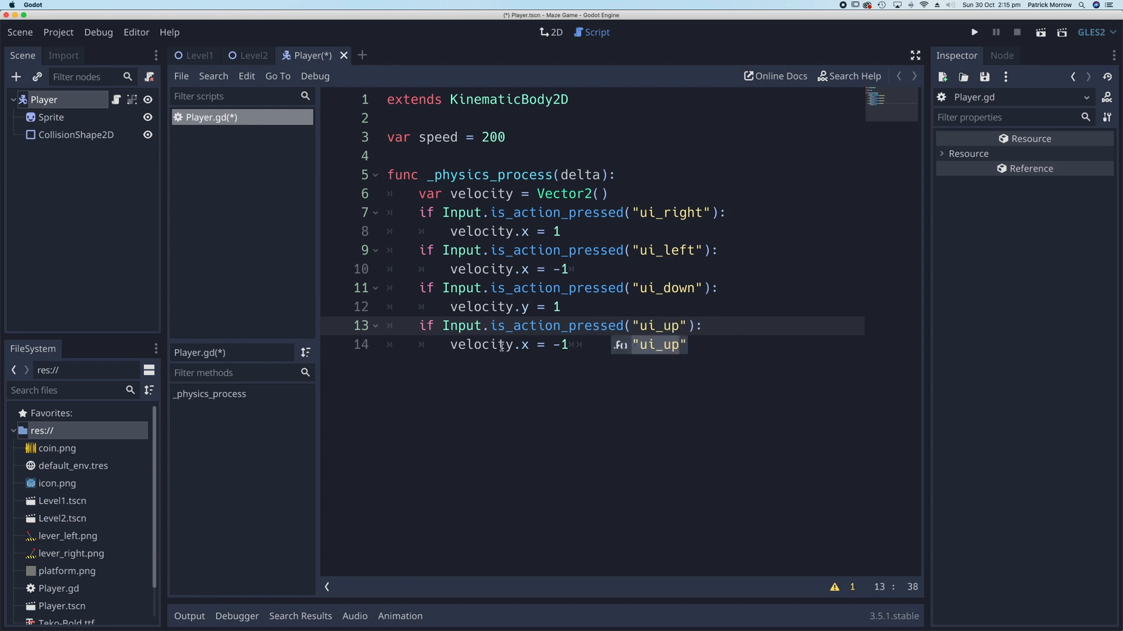
pyautogui.click(527, 344)
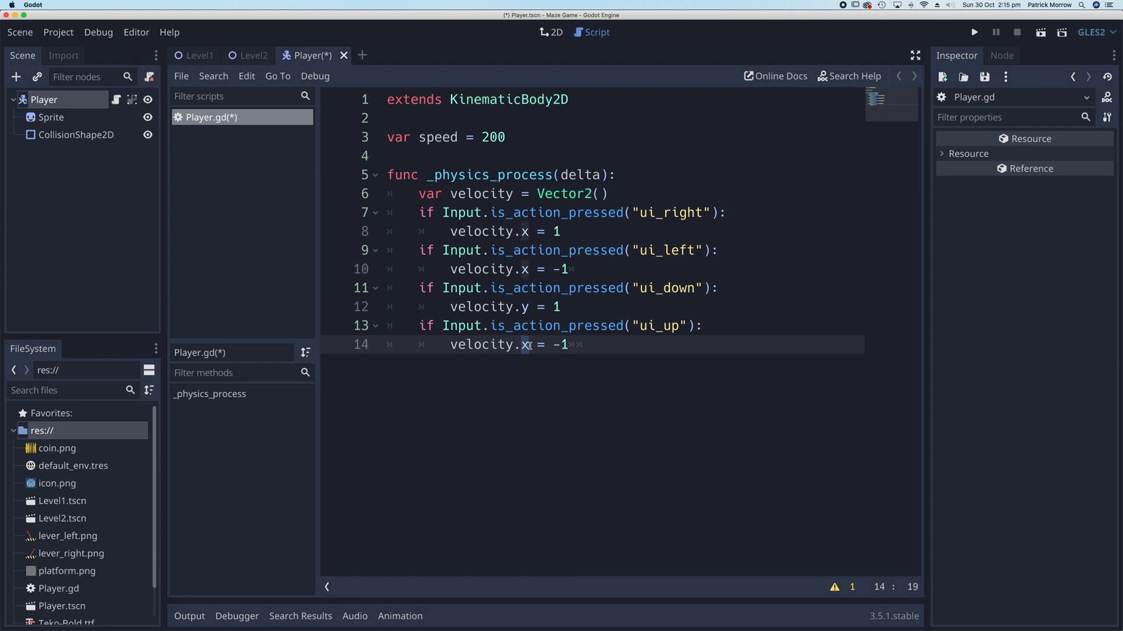
pyautogui.write('y')
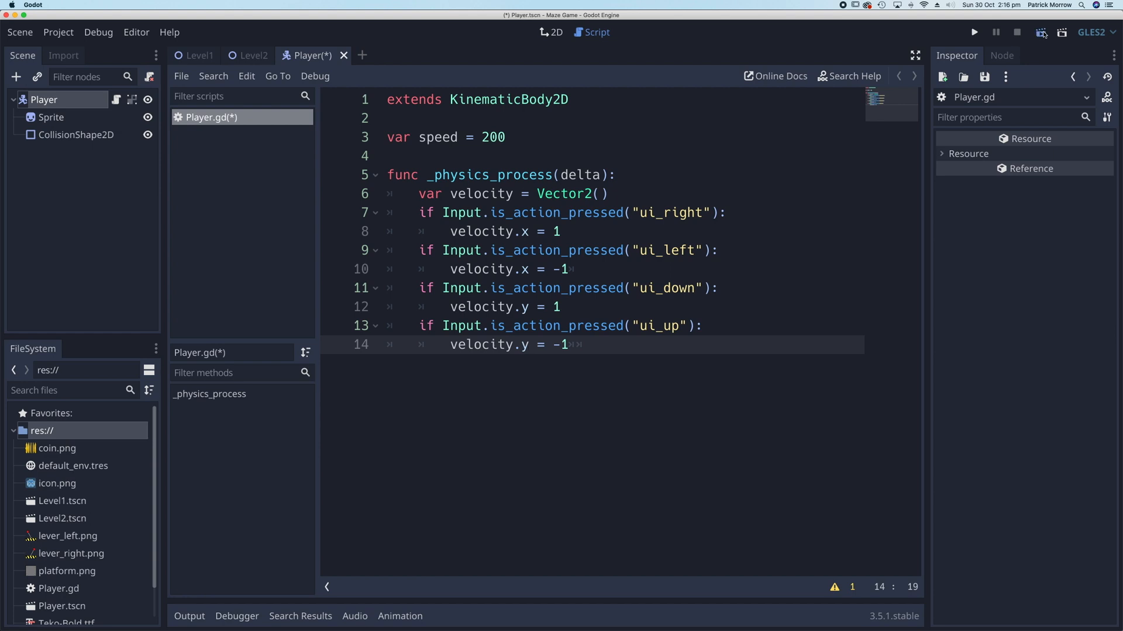
pyautogui.click(973, 31)
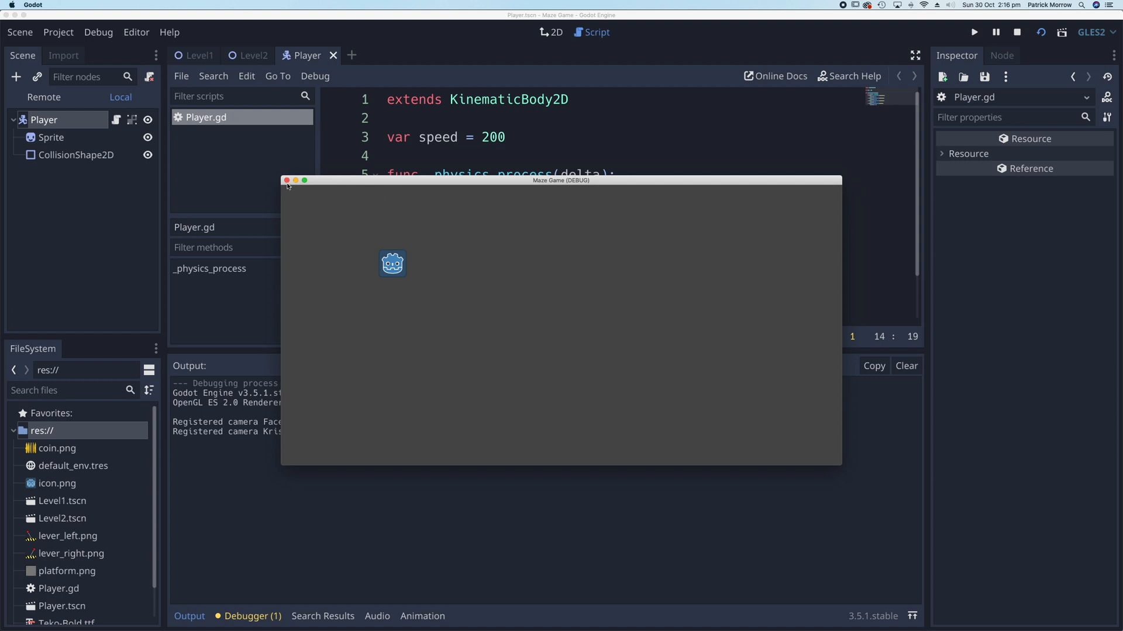
# Close the running game and bring up the KinematicBody2D class reference
pyautogui.click(287, 180)
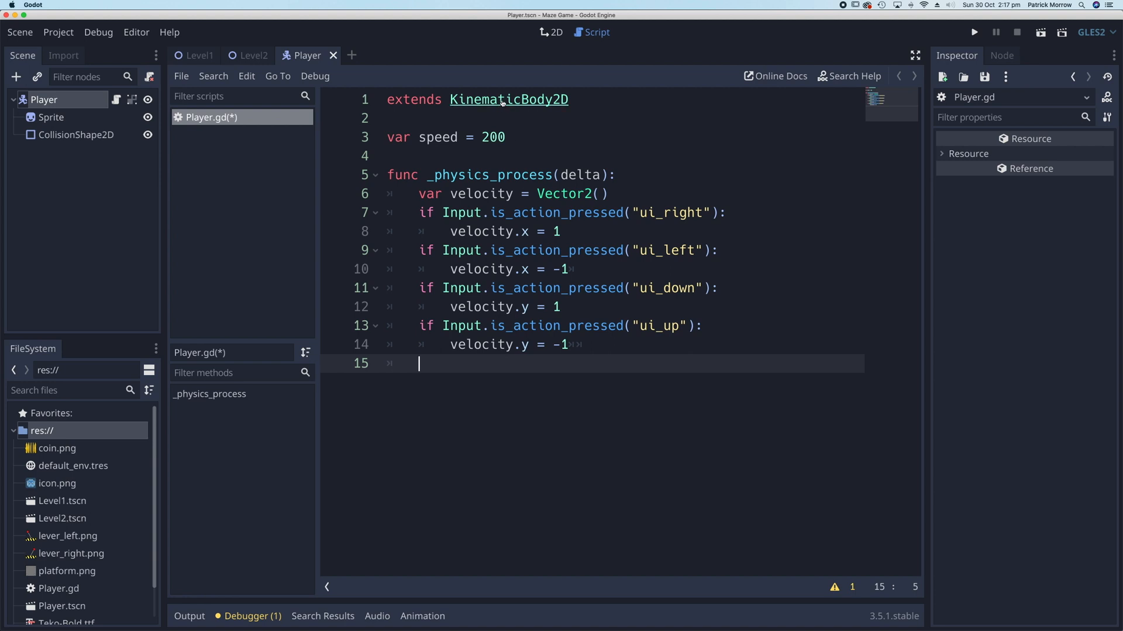
pyautogui.click(509, 99)
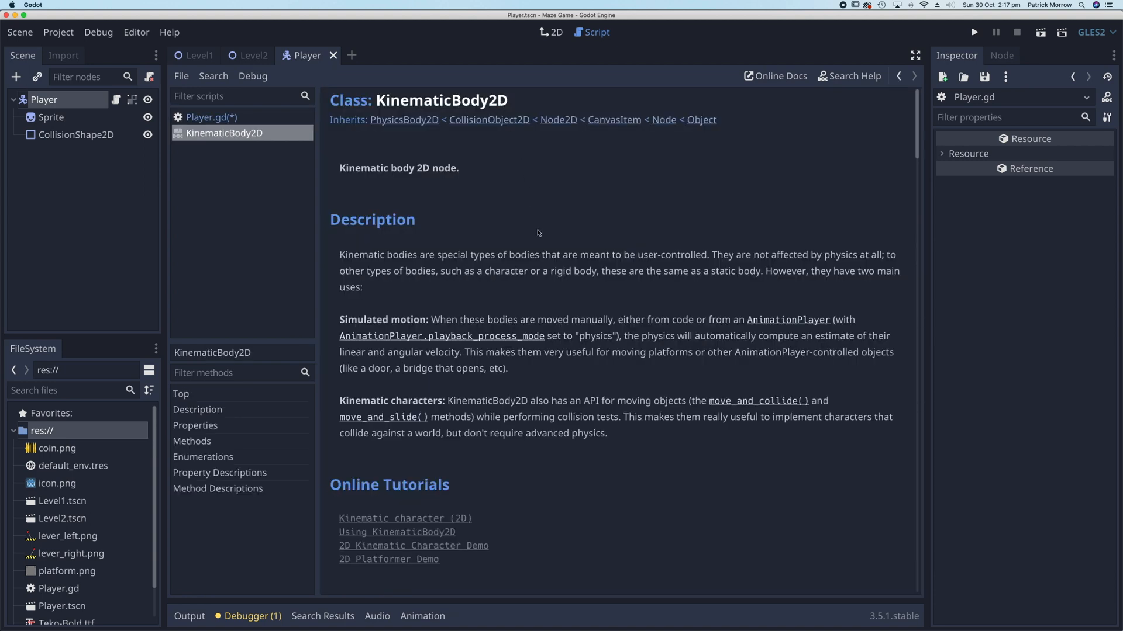
pyautogui.scroll(-3)
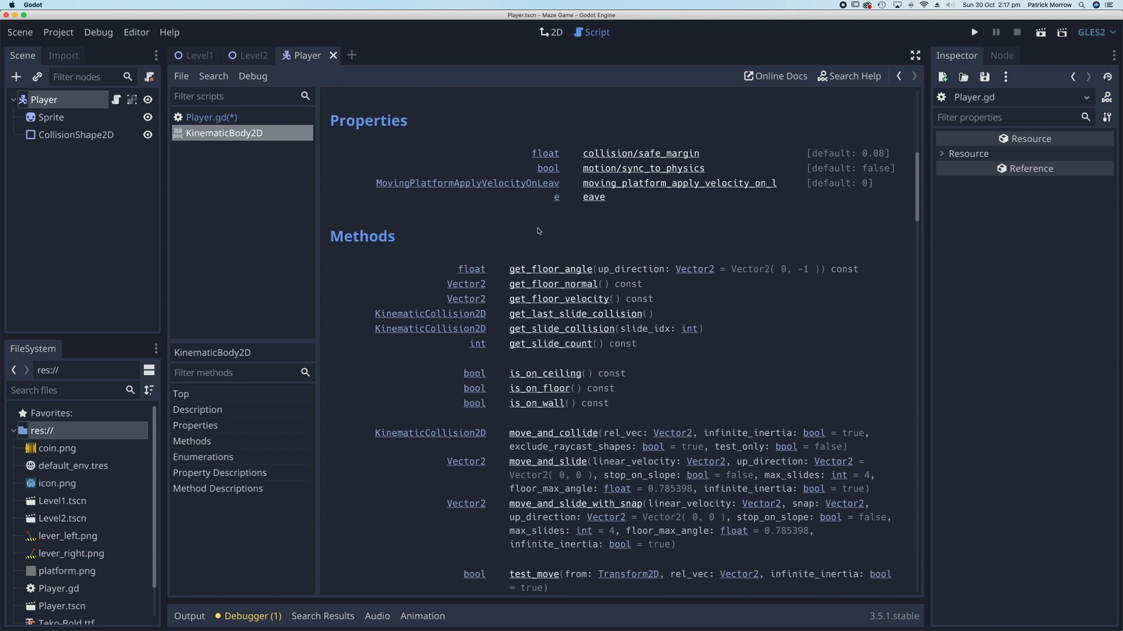
pyautogui.scroll(-3)
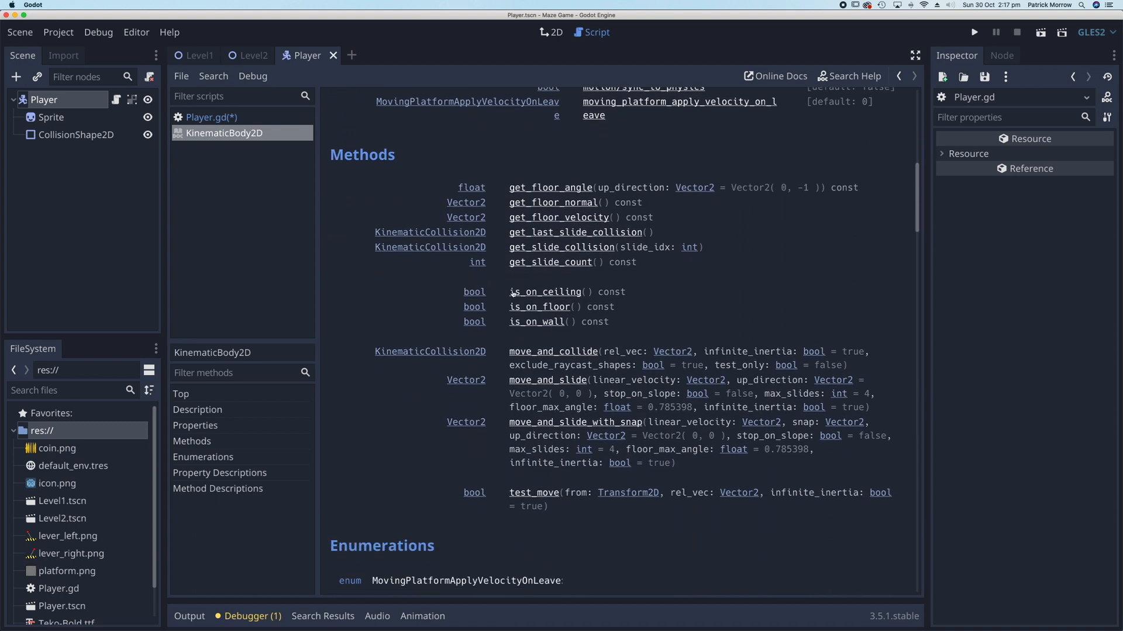
pyautogui.moveTo(425, 379)
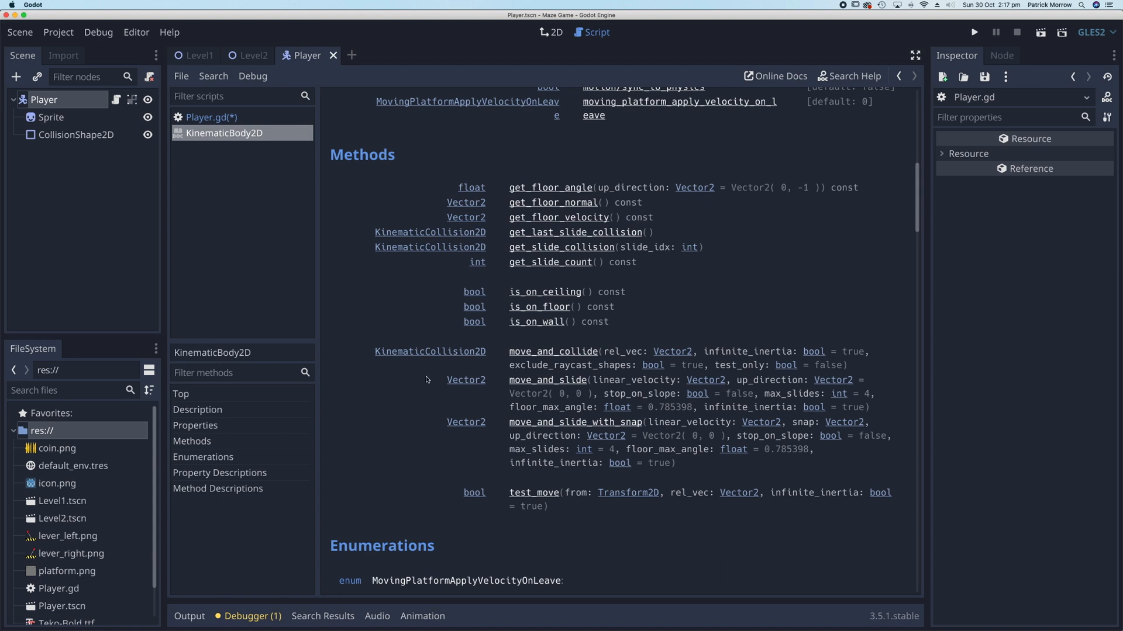
pyautogui.moveTo(533, 373)
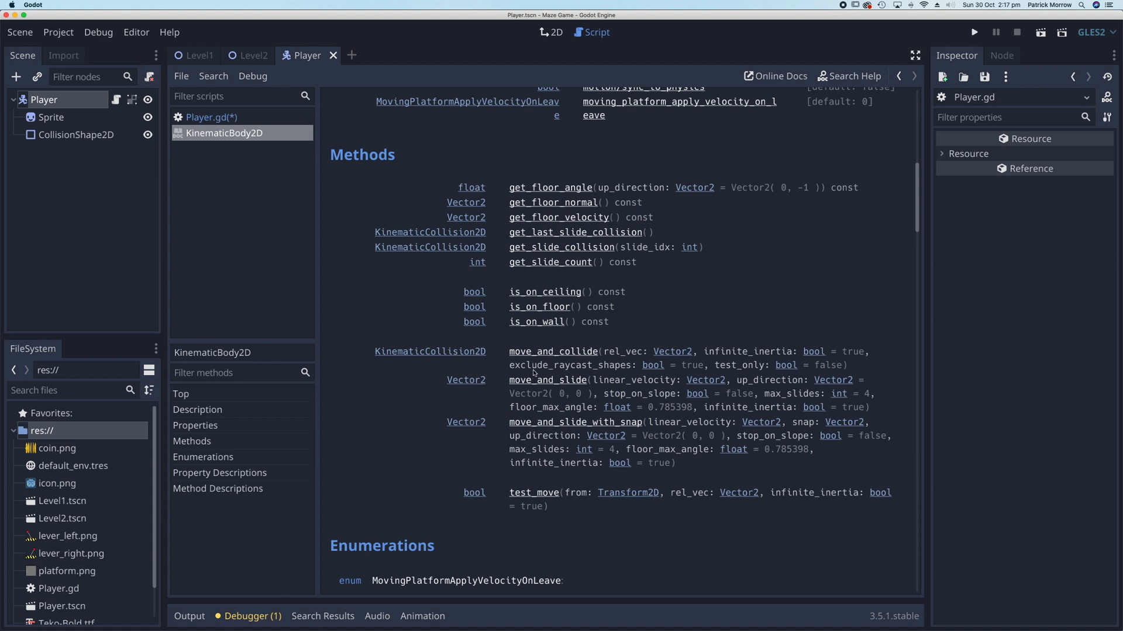
pyautogui.moveTo(582, 355)
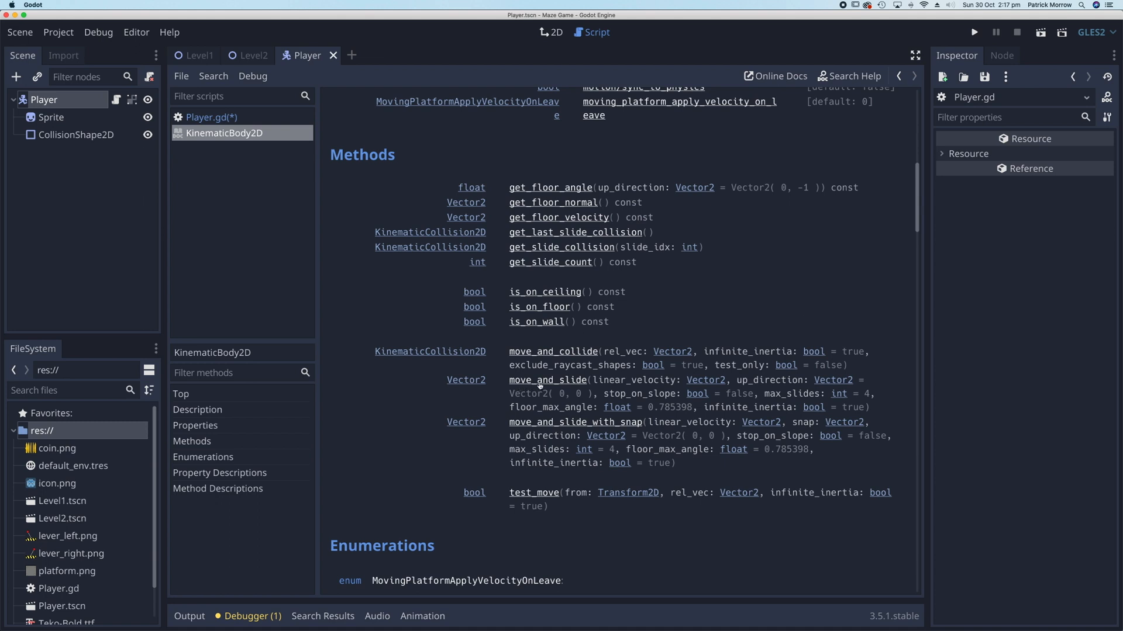
pyautogui.moveTo(480, 161)
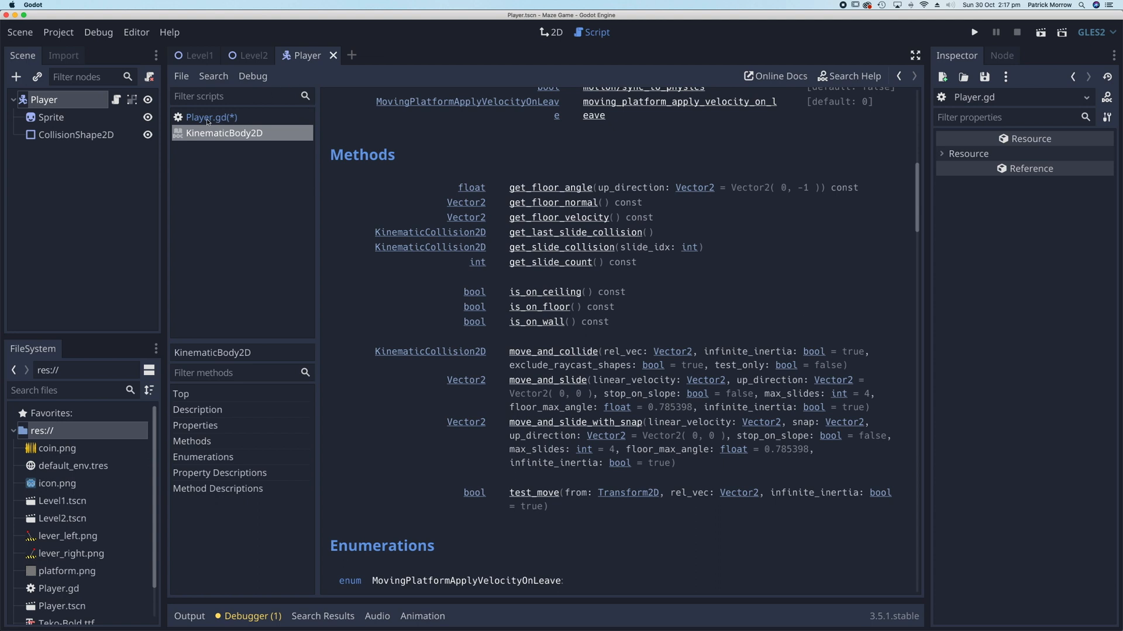
# End _physics_process in Player.gd with move_and_slide(velocity)
pyautogui.click(209, 117)
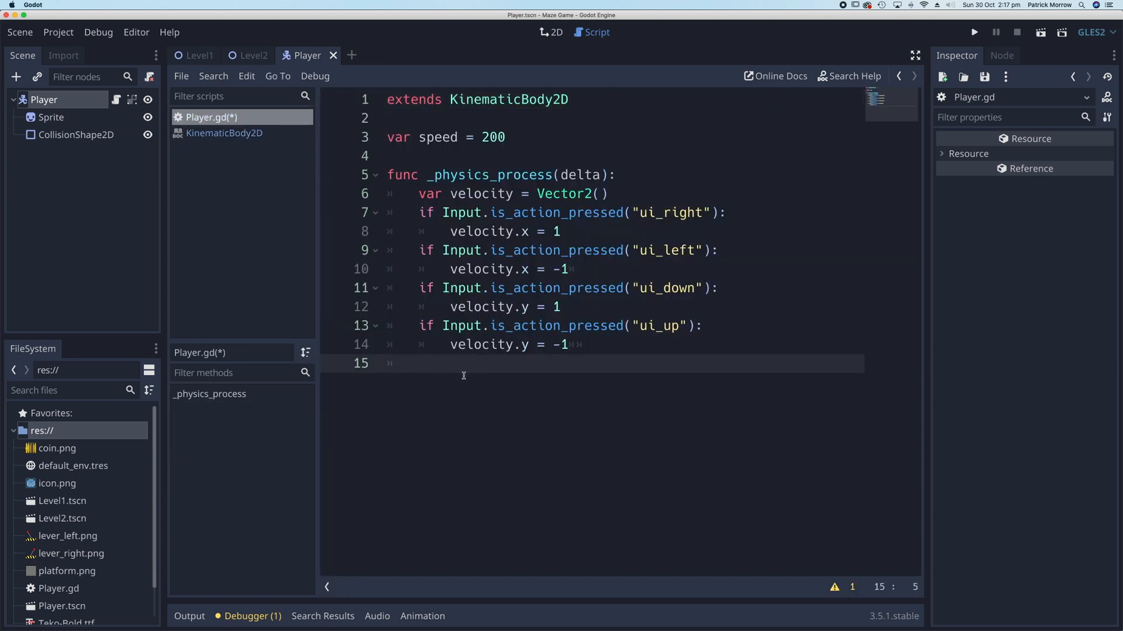
pyautogui.write('mov')
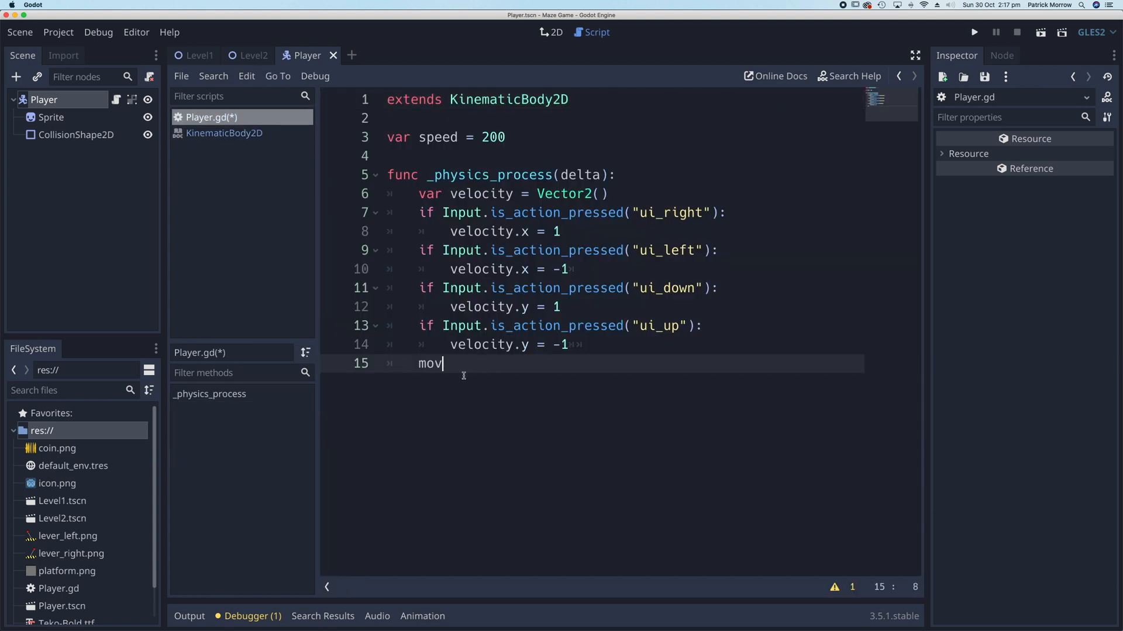
pyautogui.write('e_and_slide()')
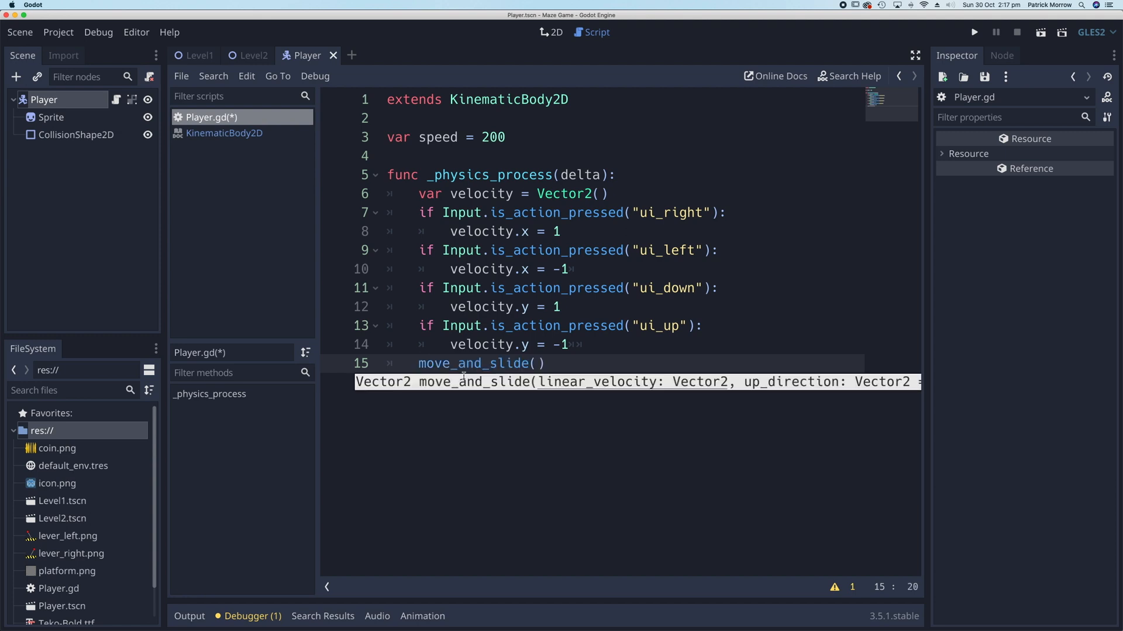
pyautogui.click(480, 362)
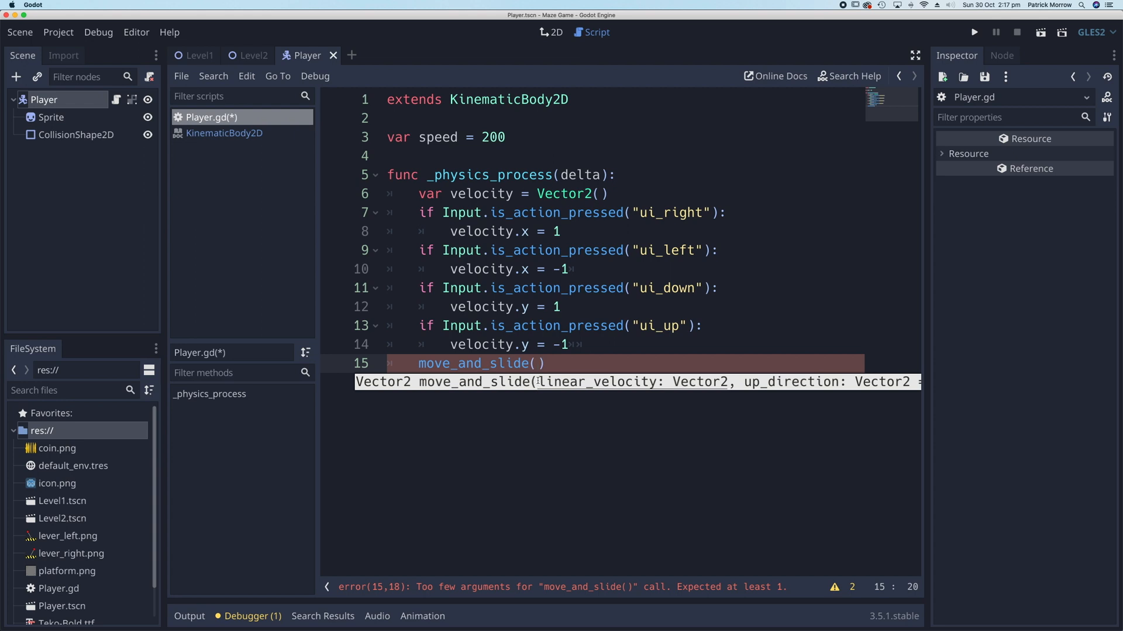
pyautogui.moveTo(518, 247)
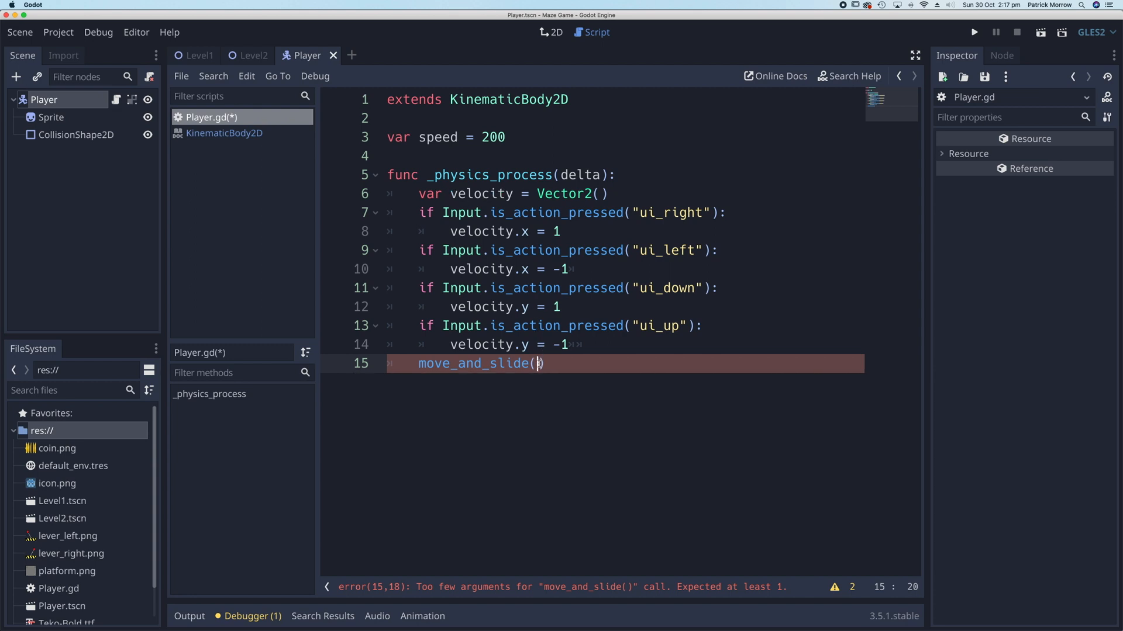
pyautogui.write('velocity')
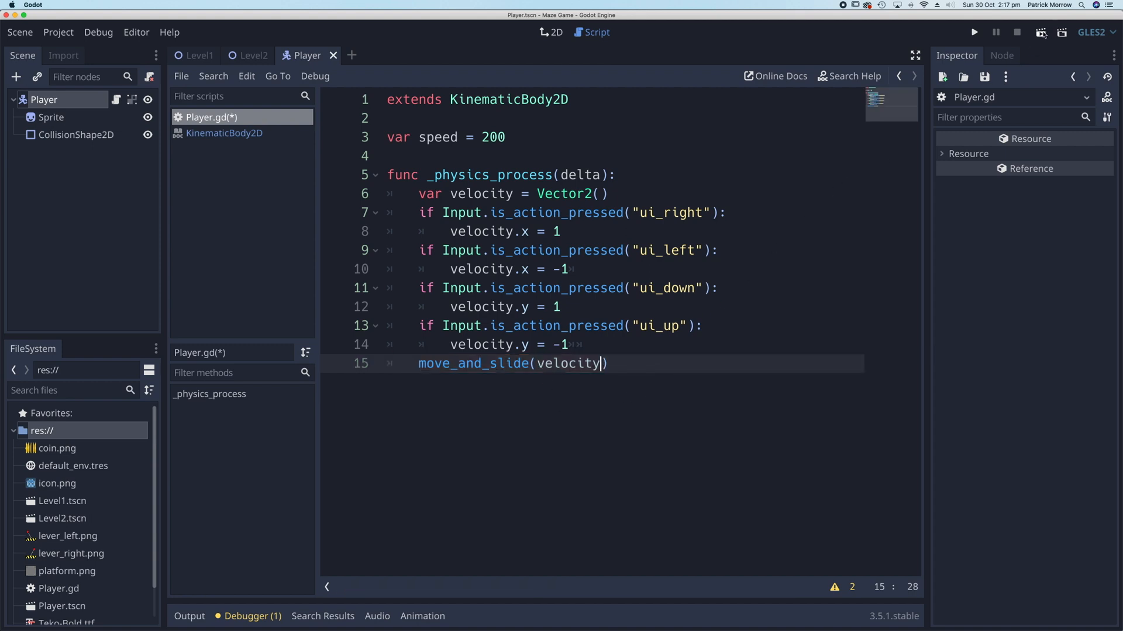
# Test-run the scene to check player movement, then close the game window
pyautogui.click(974, 33)
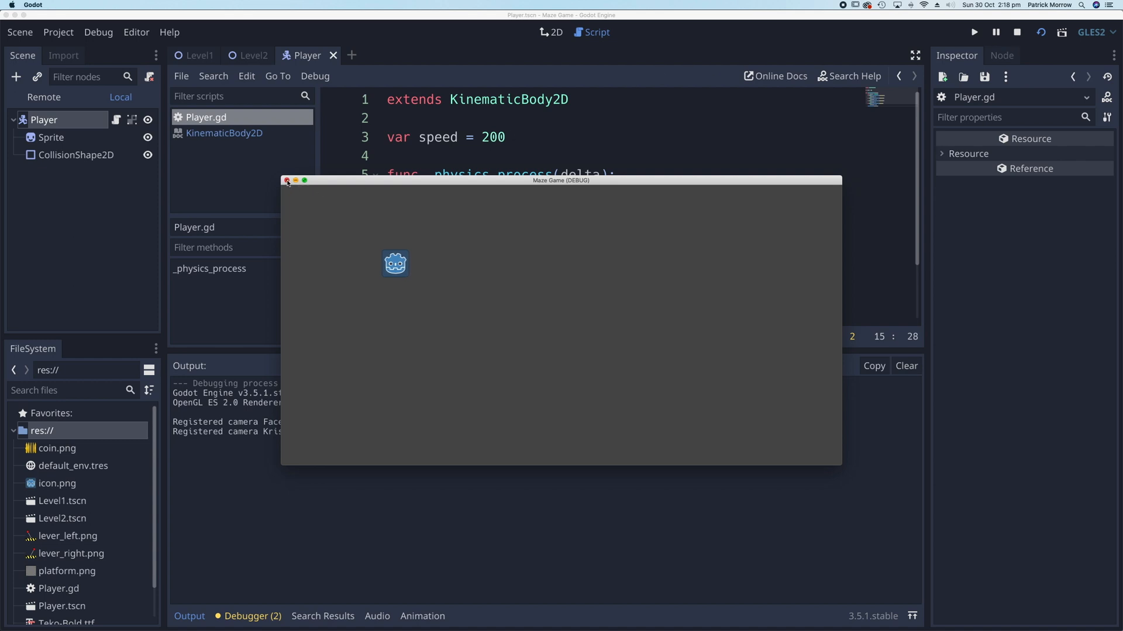
pyautogui.click(287, 180)
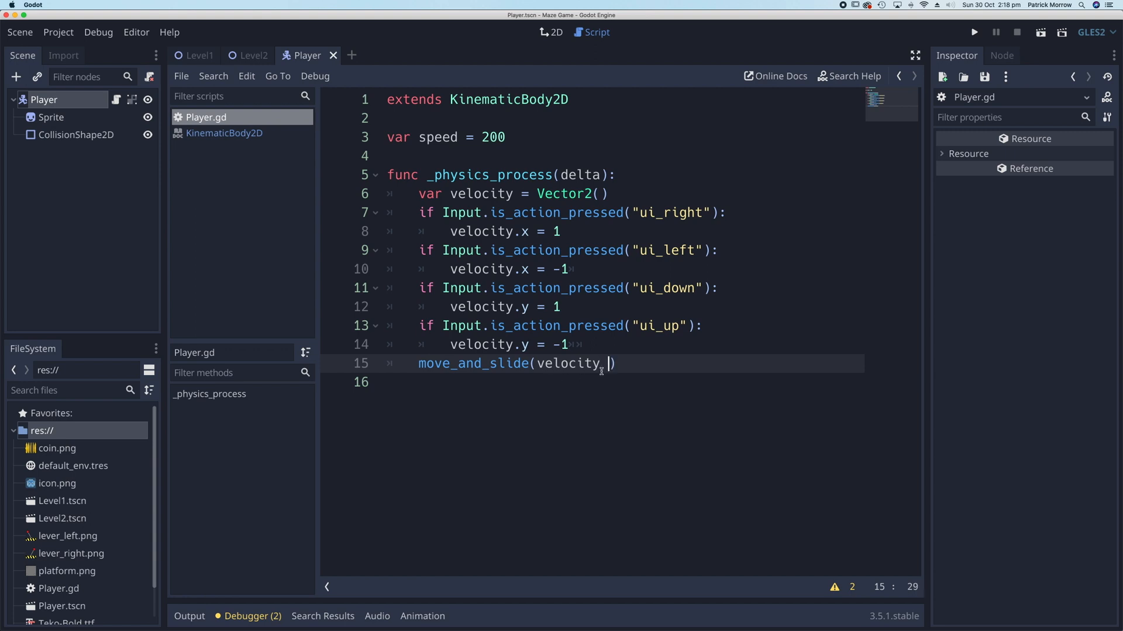
# Make the call move_and_slide(velocity * speed), picking speed from autocomplete, with a blank line above
pyautogui.write('* sp')
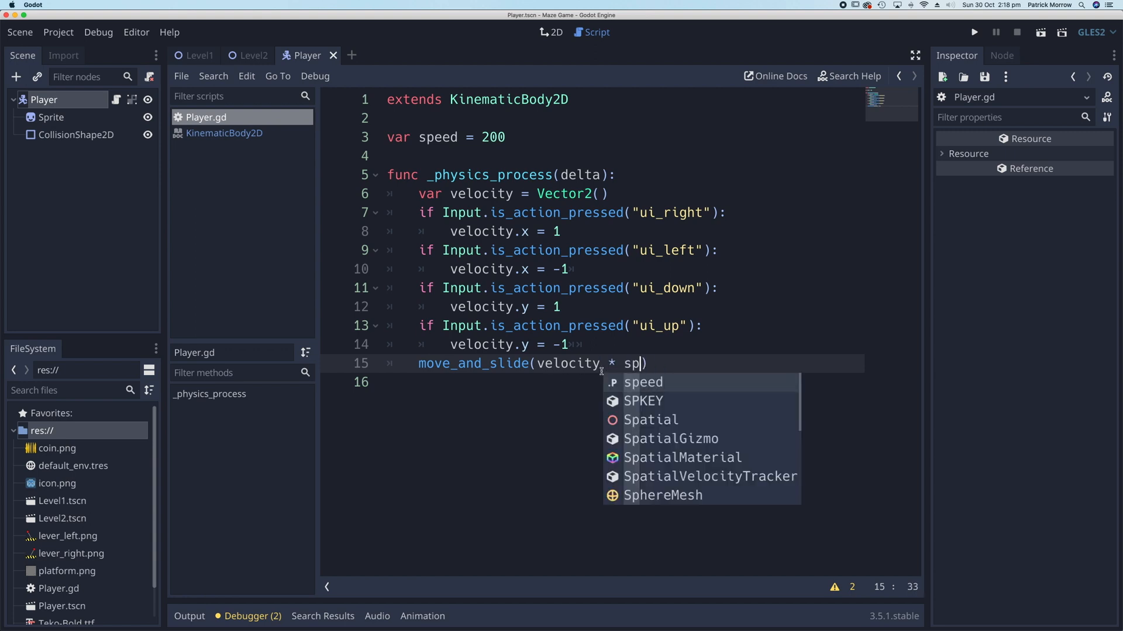
pyautogui.click(642, 381)
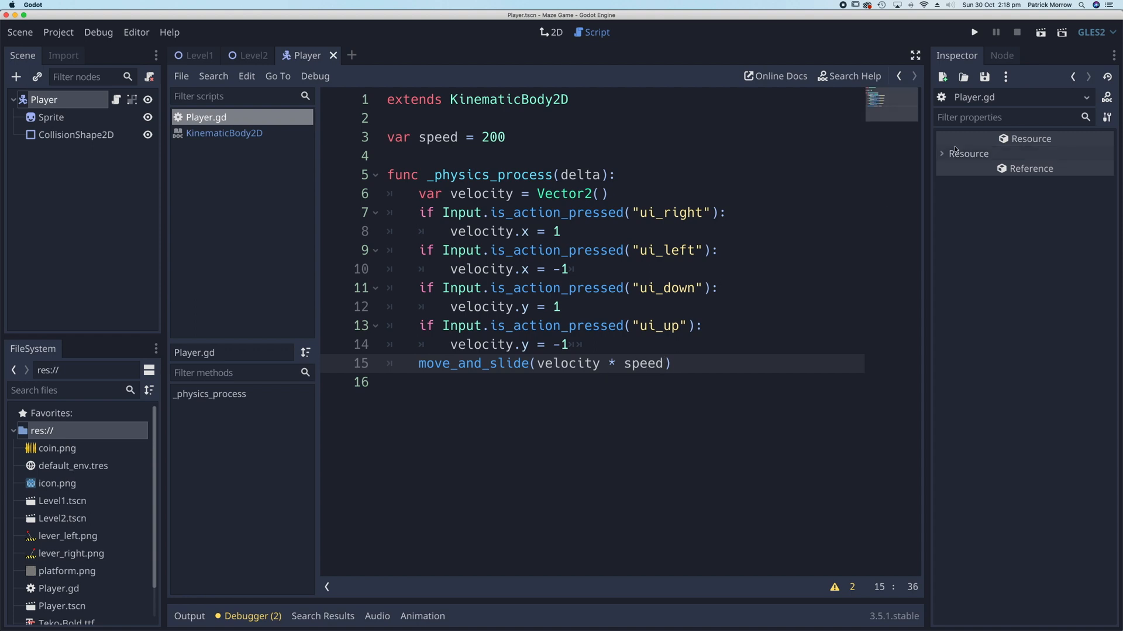
pyautogui.click(973, 33)
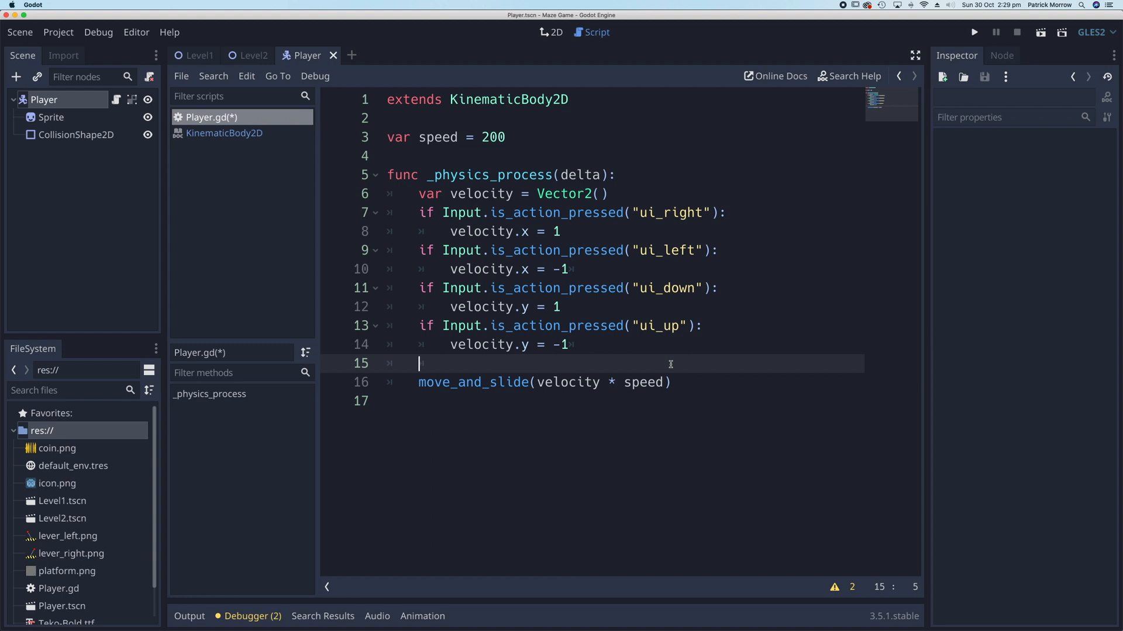
# Add velocity = velocity.normalized() on line 15, save, and play the scene to test
pyautogui.write('velocity')
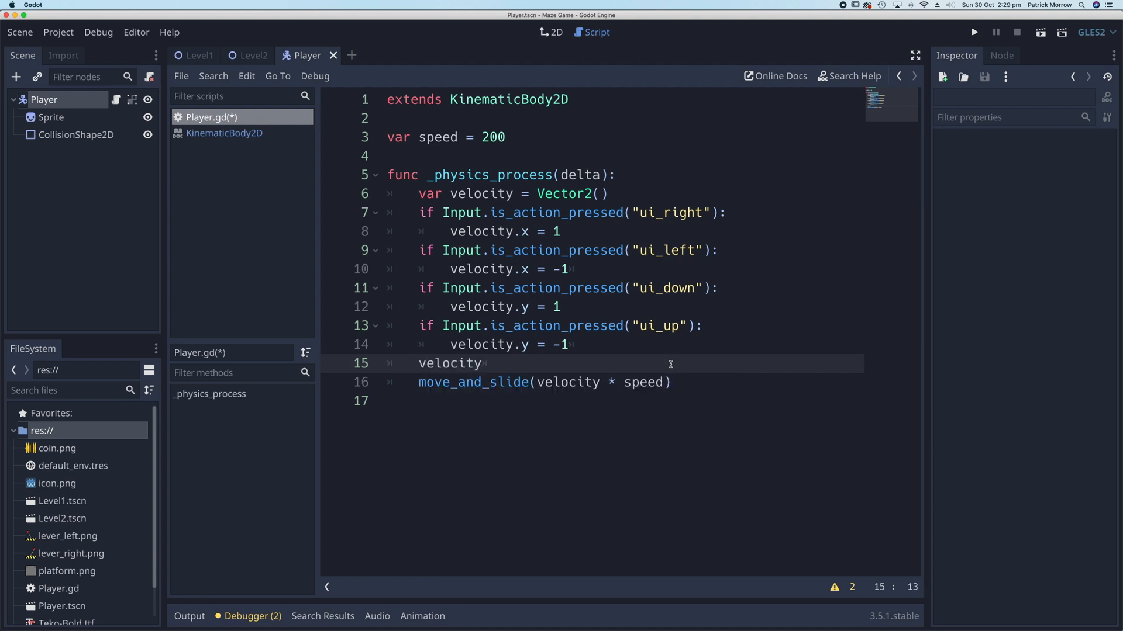
pyautogui.write('=')
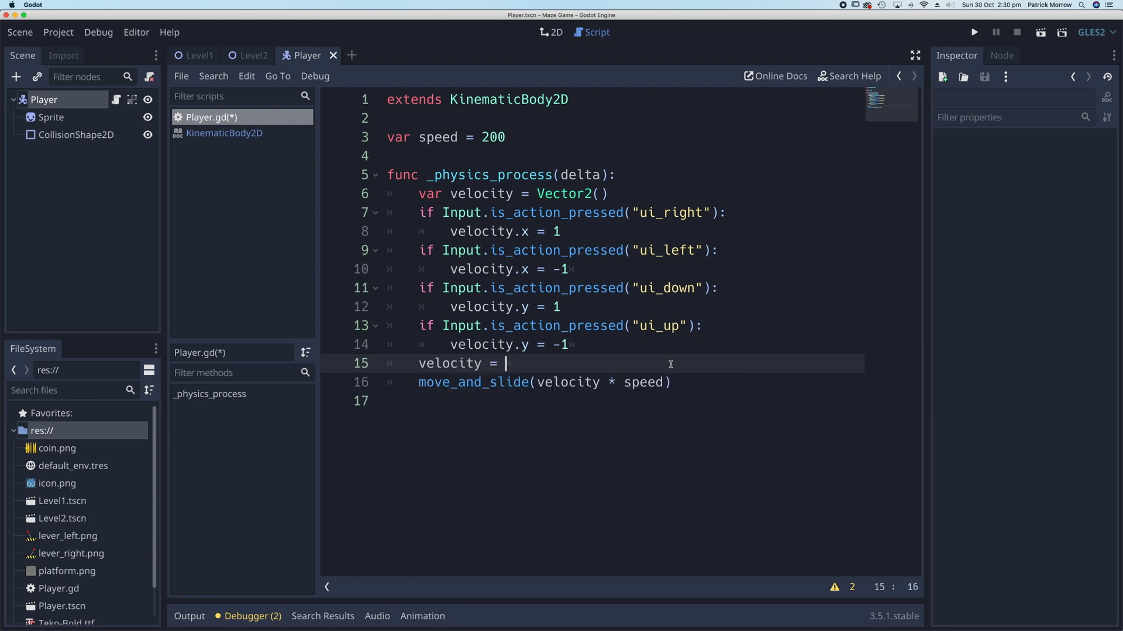
pyautogui.write('velocity')
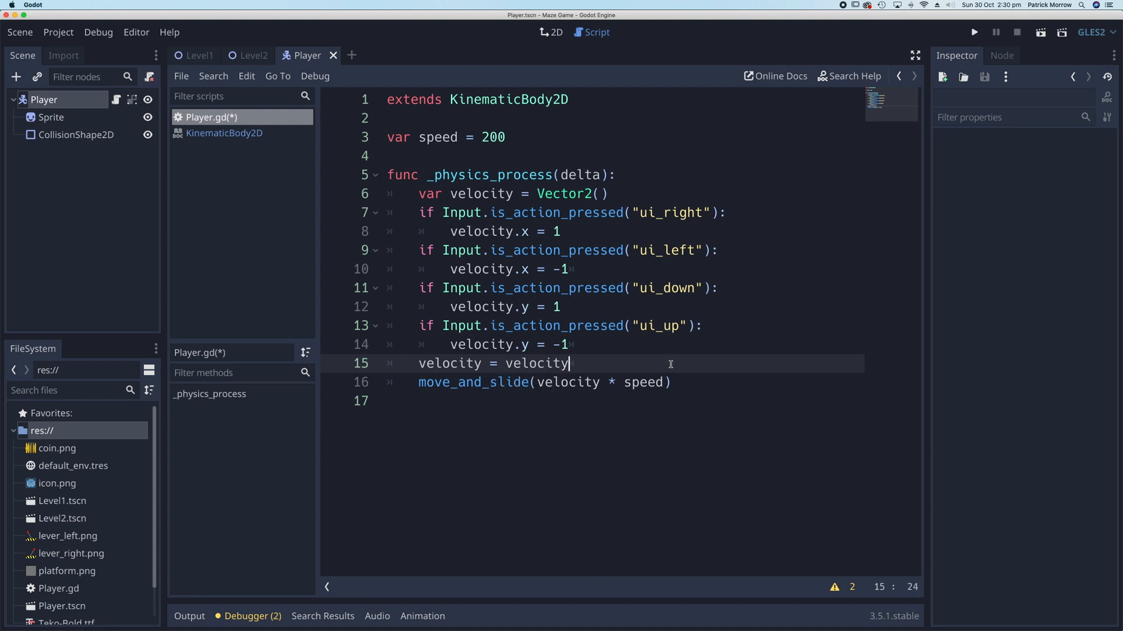
pyautogui.write('.no')
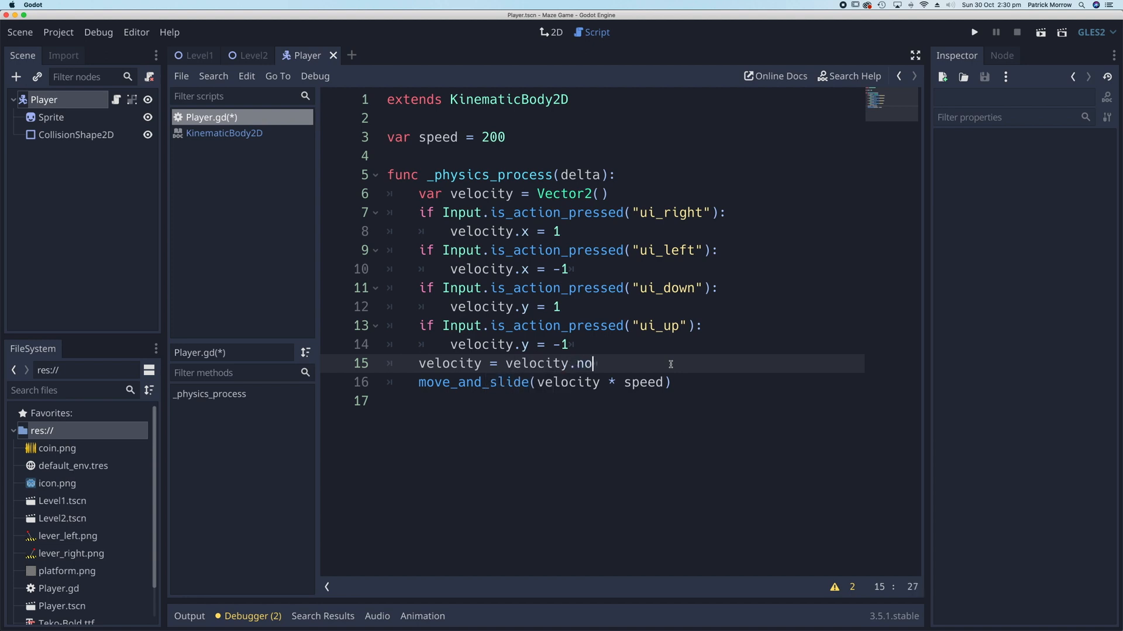
pyautogui.write('rmali')
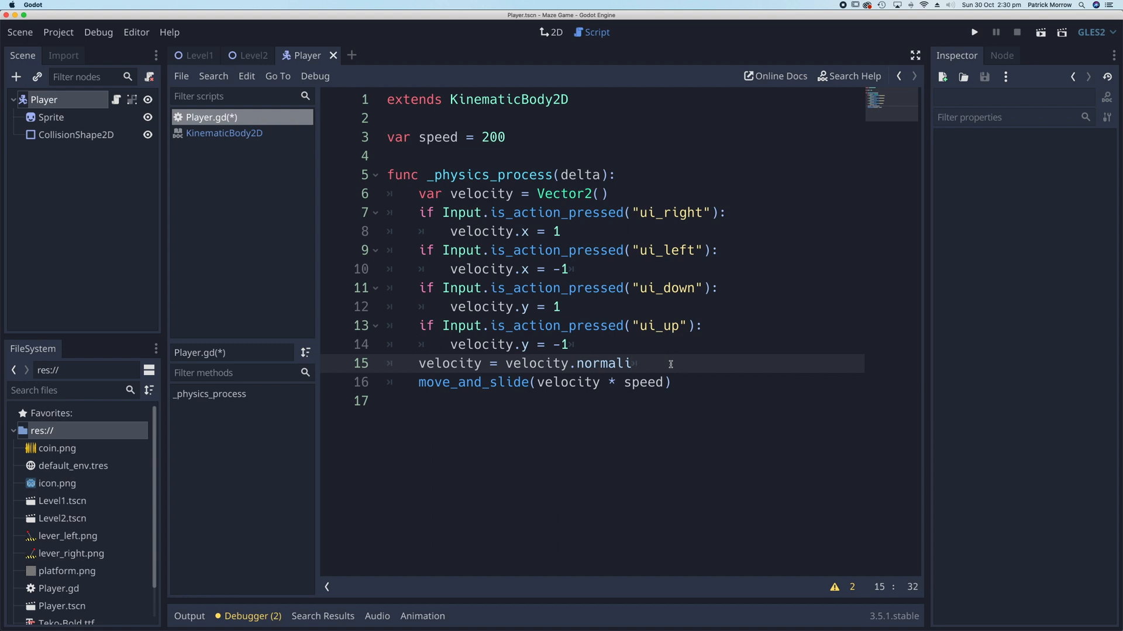
pyautogui.write('zed()')
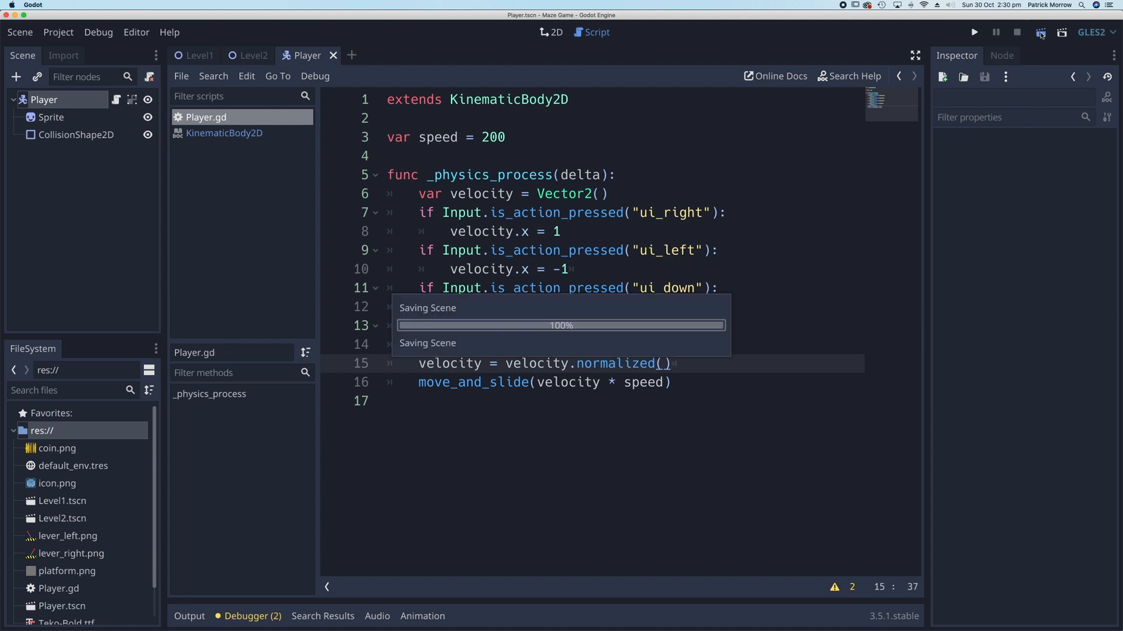
pyautogui.click(974, 32)
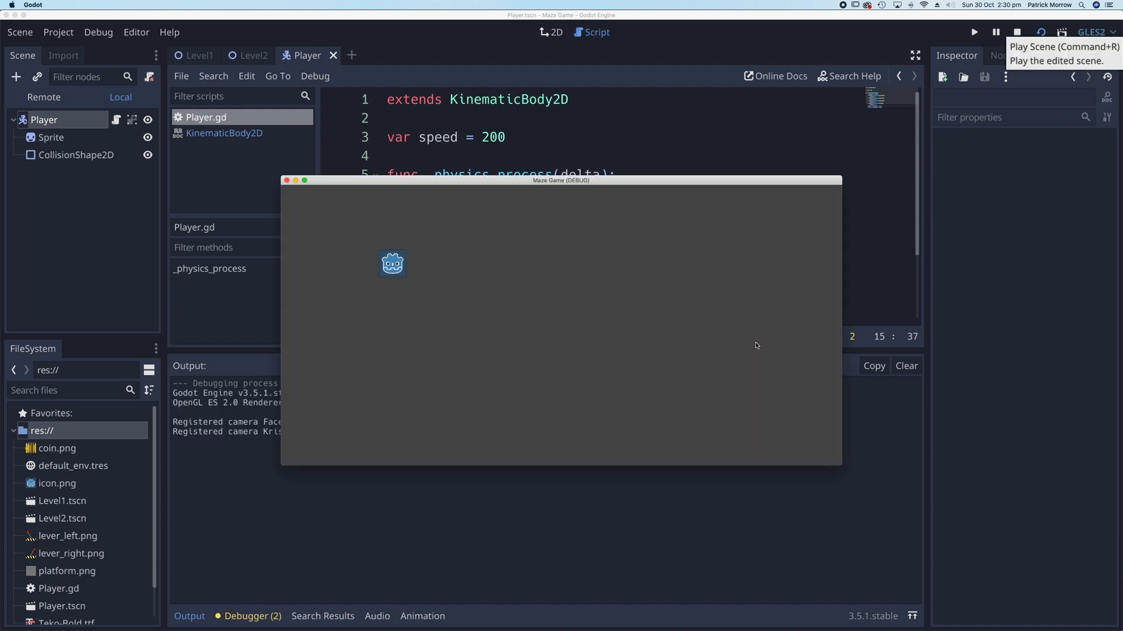